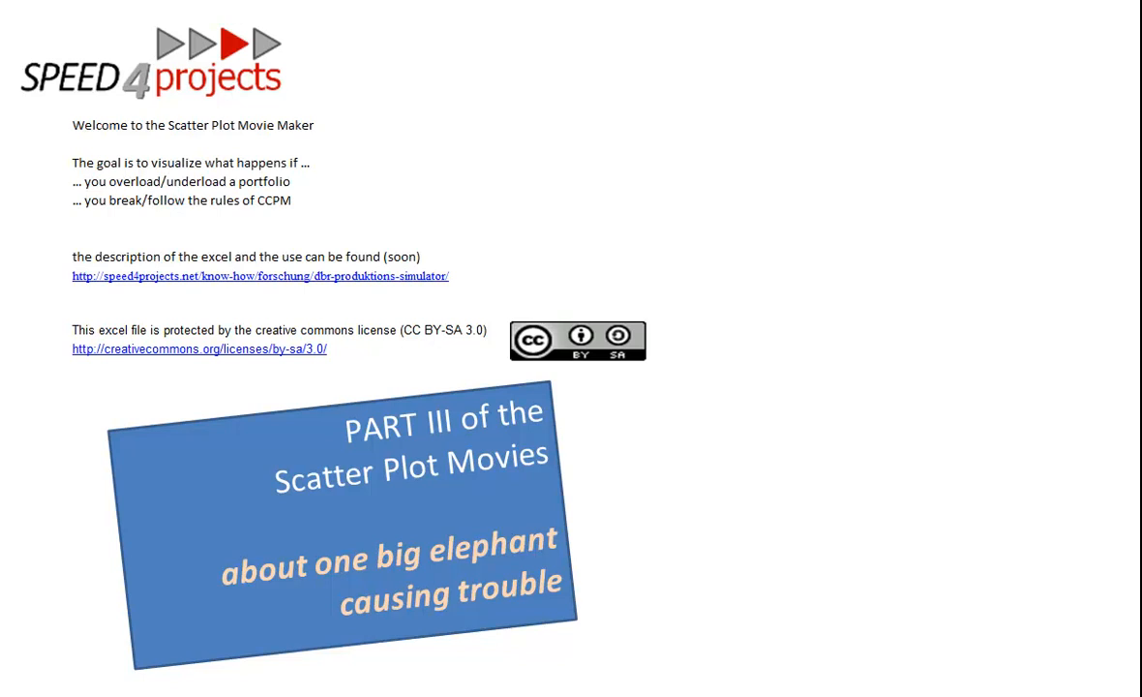
- Turn the elephant project off on the 'CCPM with one small project too much' sheet
click(783, 631)
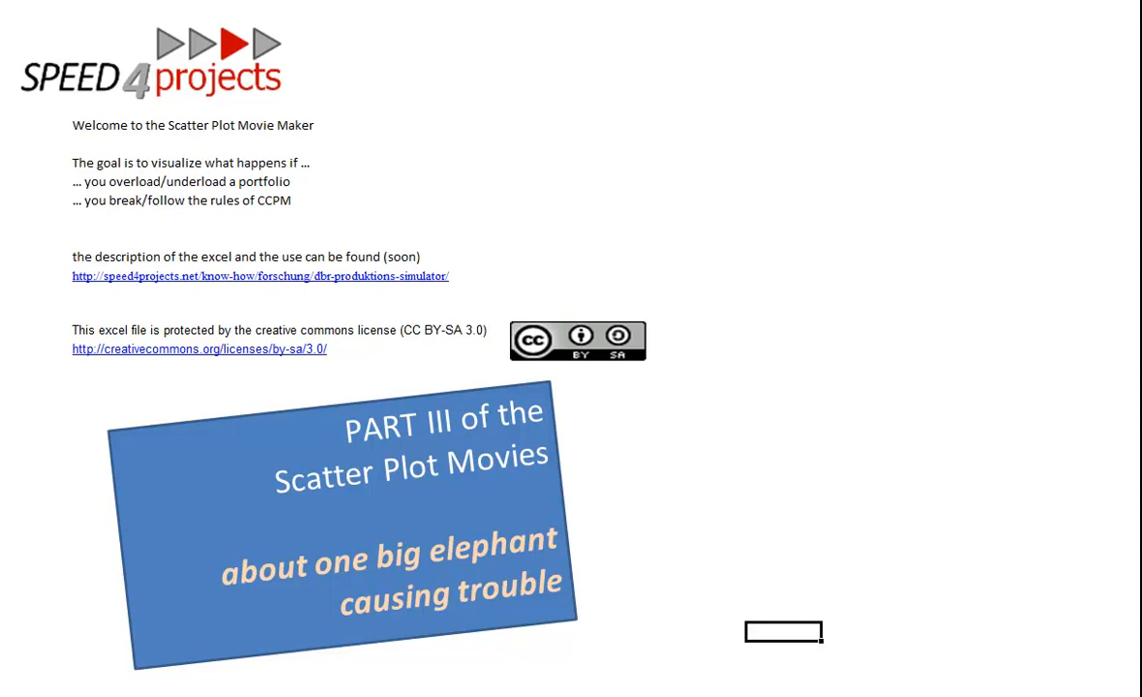
click(20, 26)
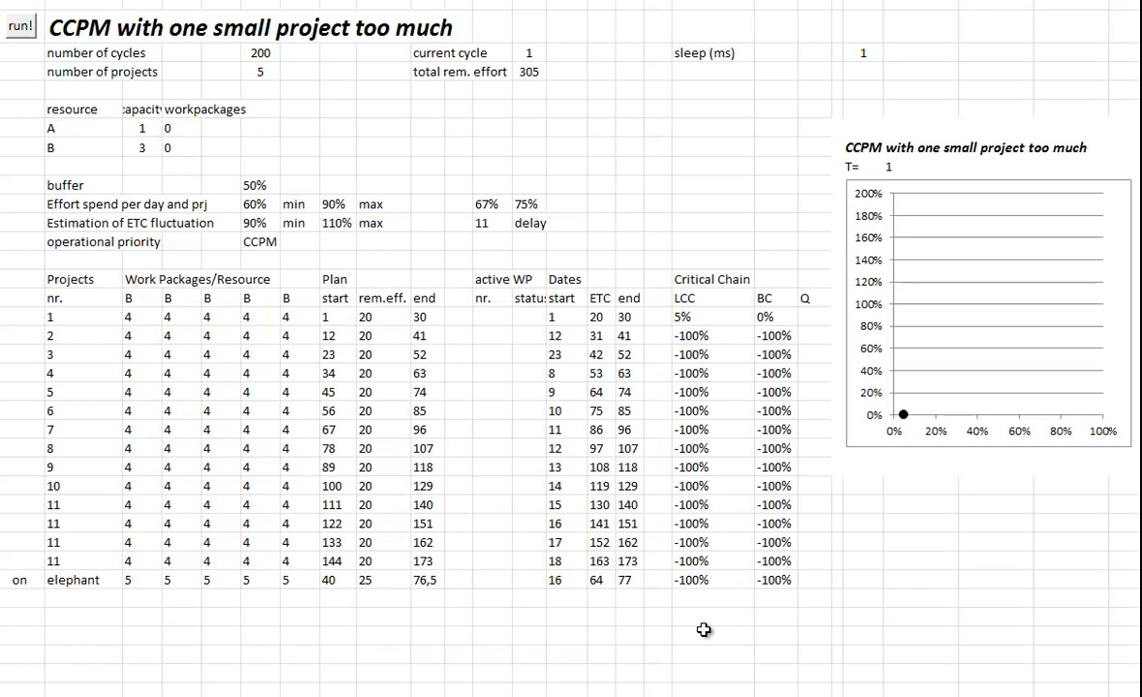
click(50, 580)
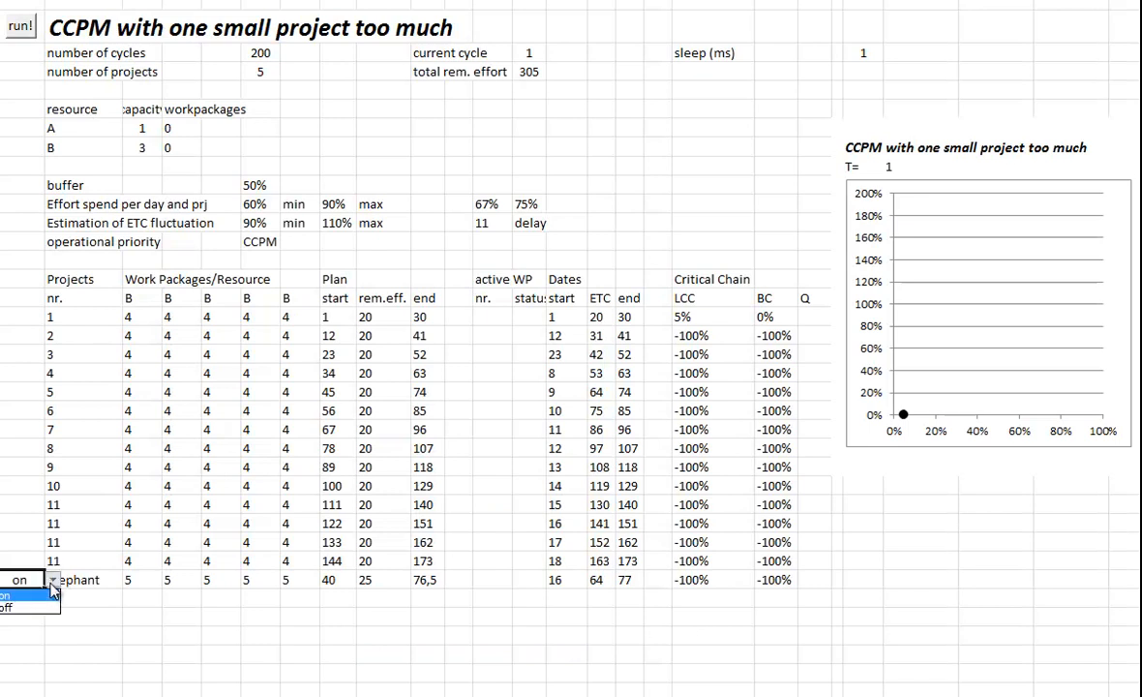
click(7, 607)
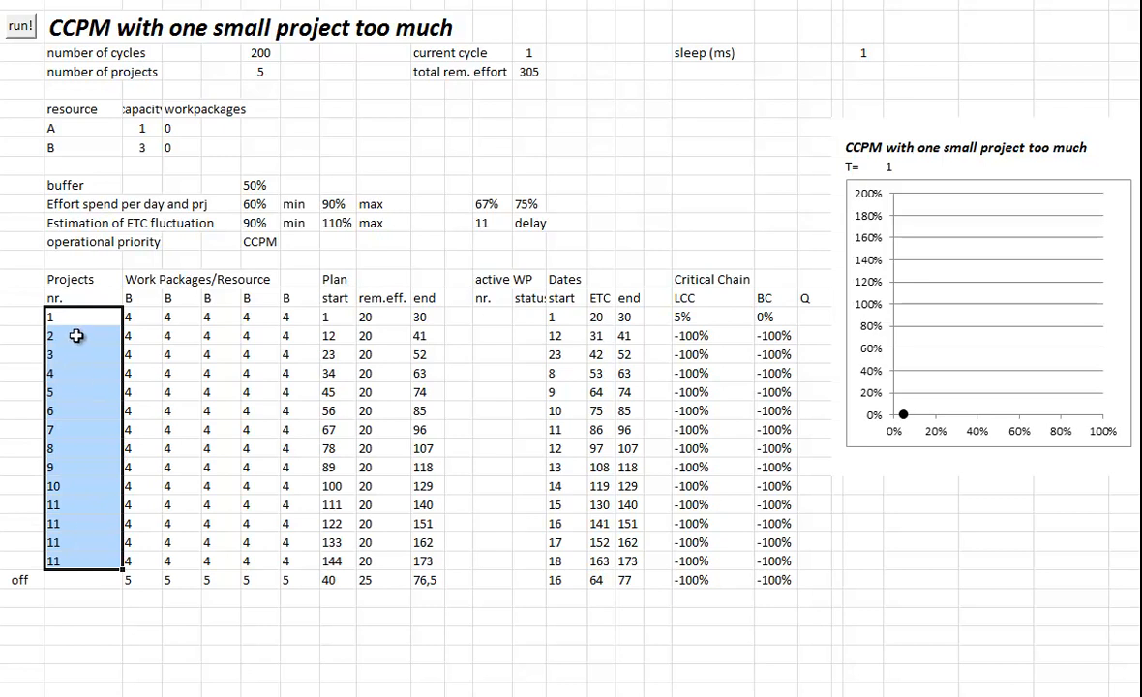
mouse_move(72, 450)
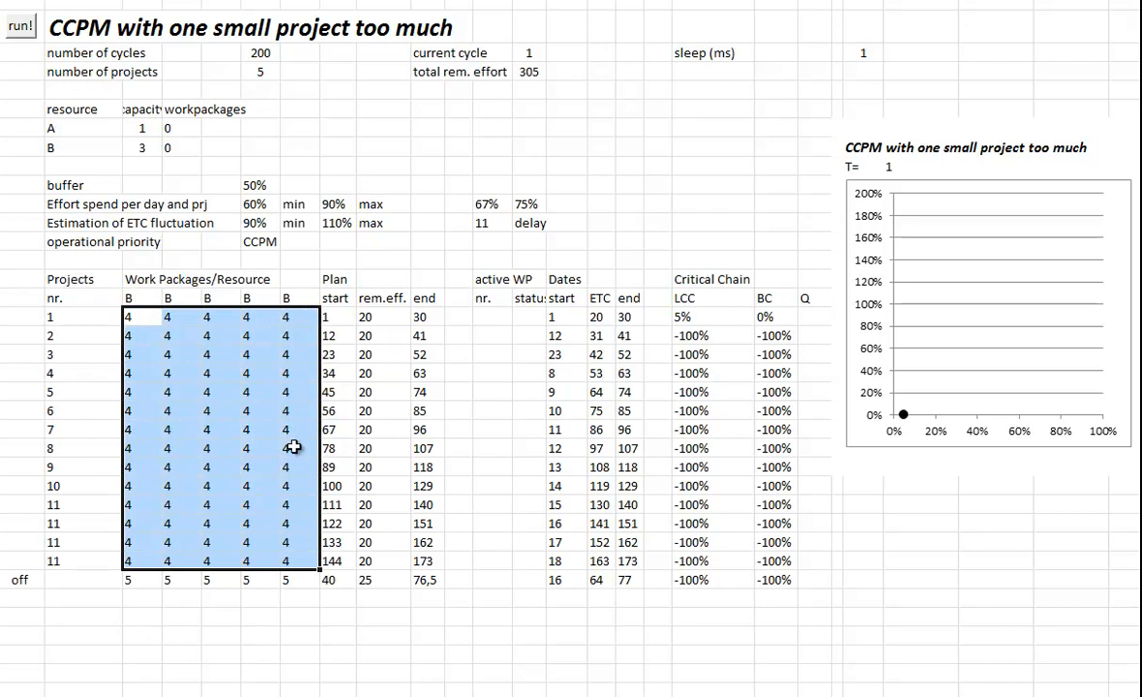
mouse_move(146, 150)
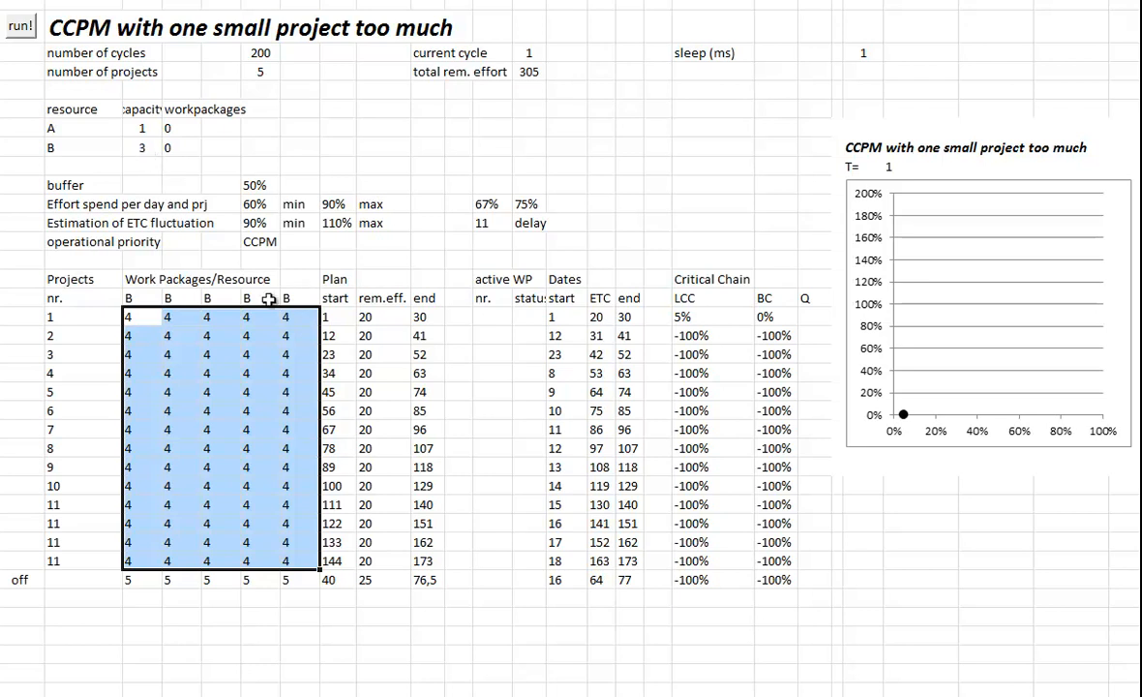
click(334, 316)
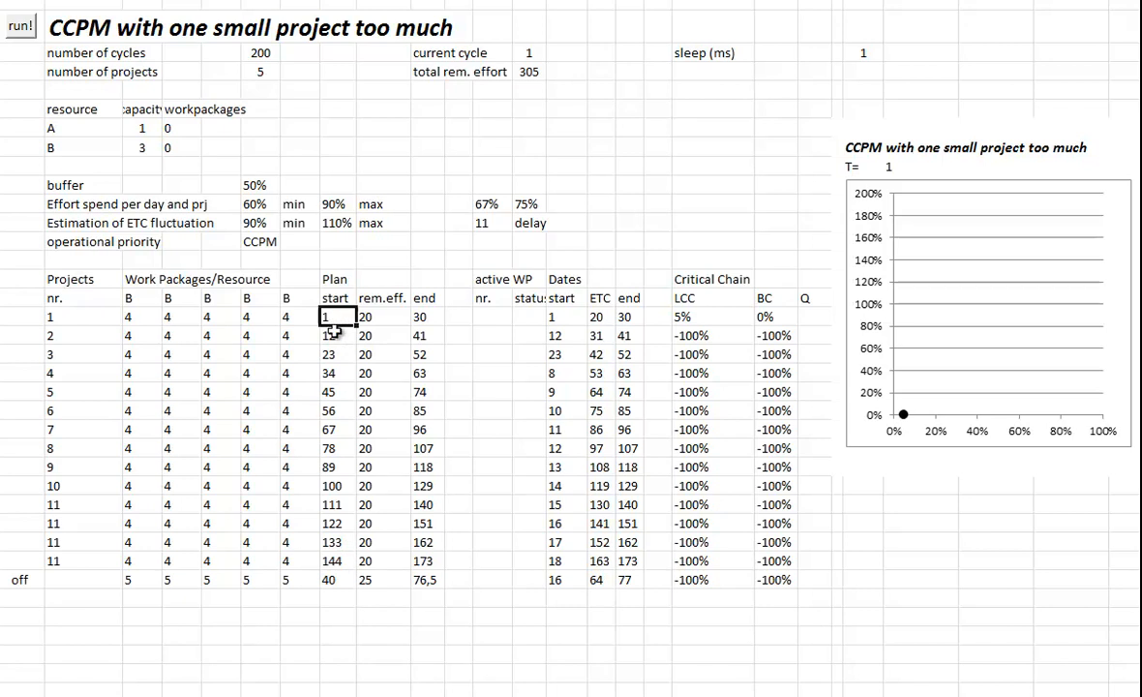
mouse_move(341, 350)
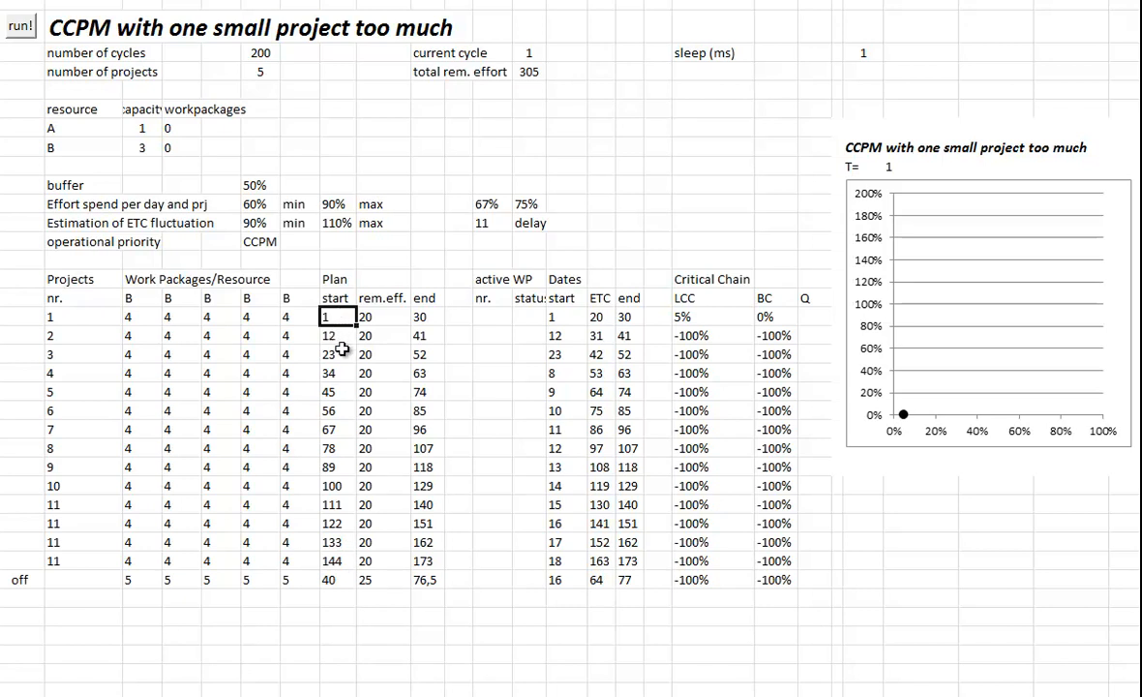
mouse_move(339, 349)
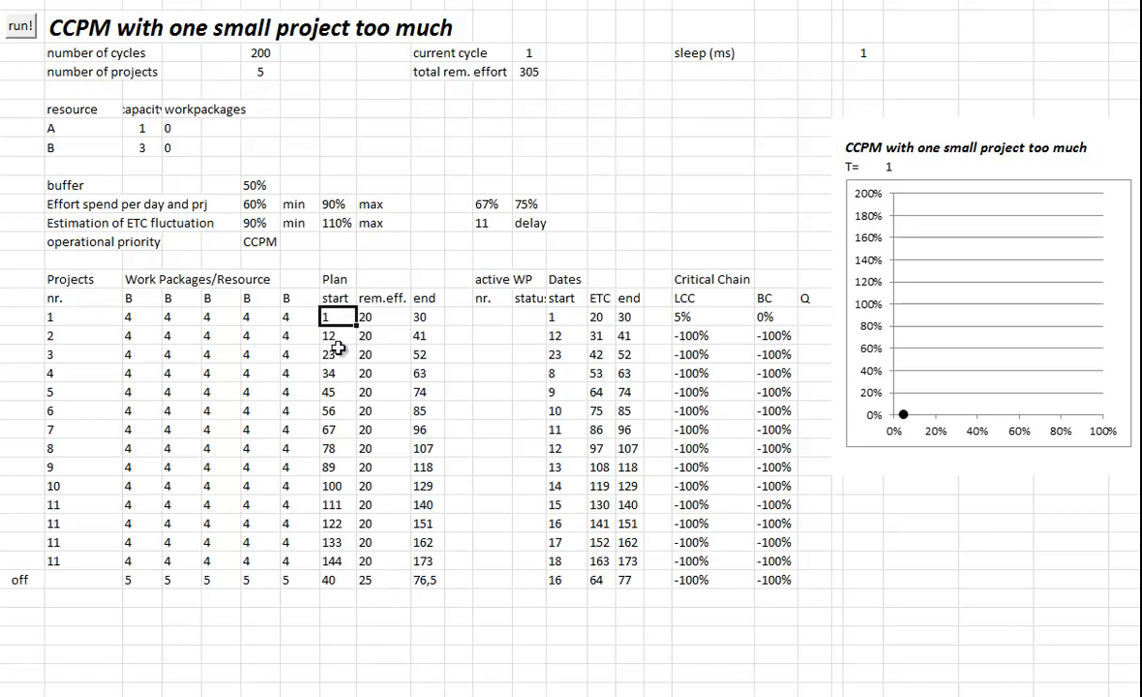
mouse_move(338, 361)
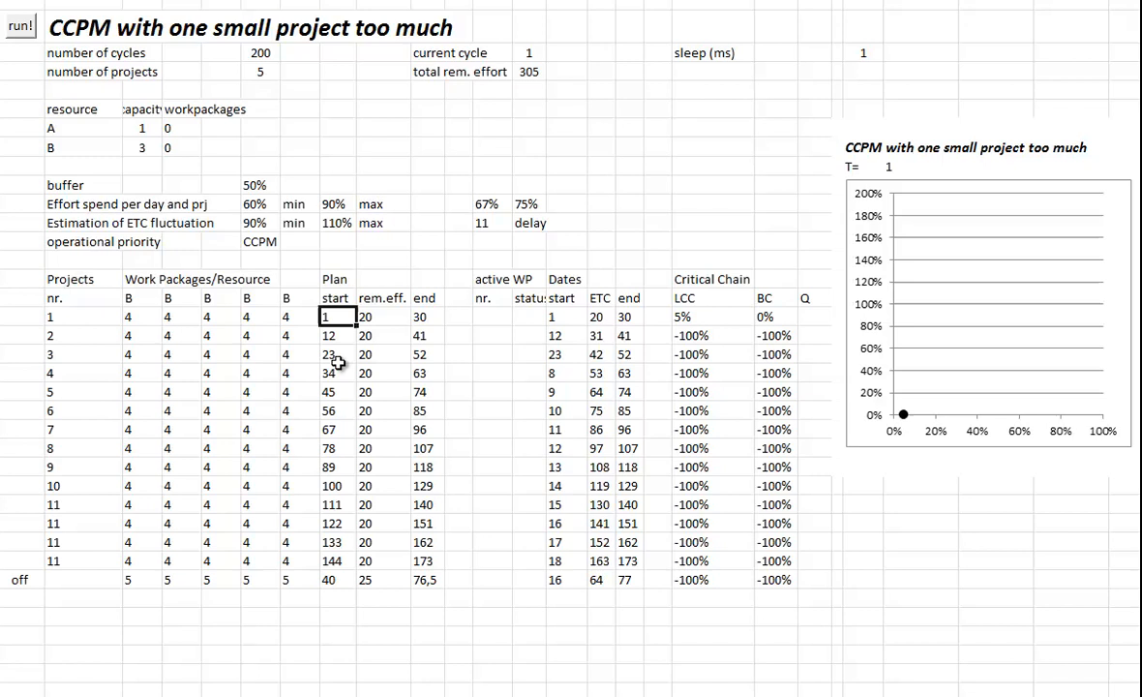
mouse_move(649, 522)
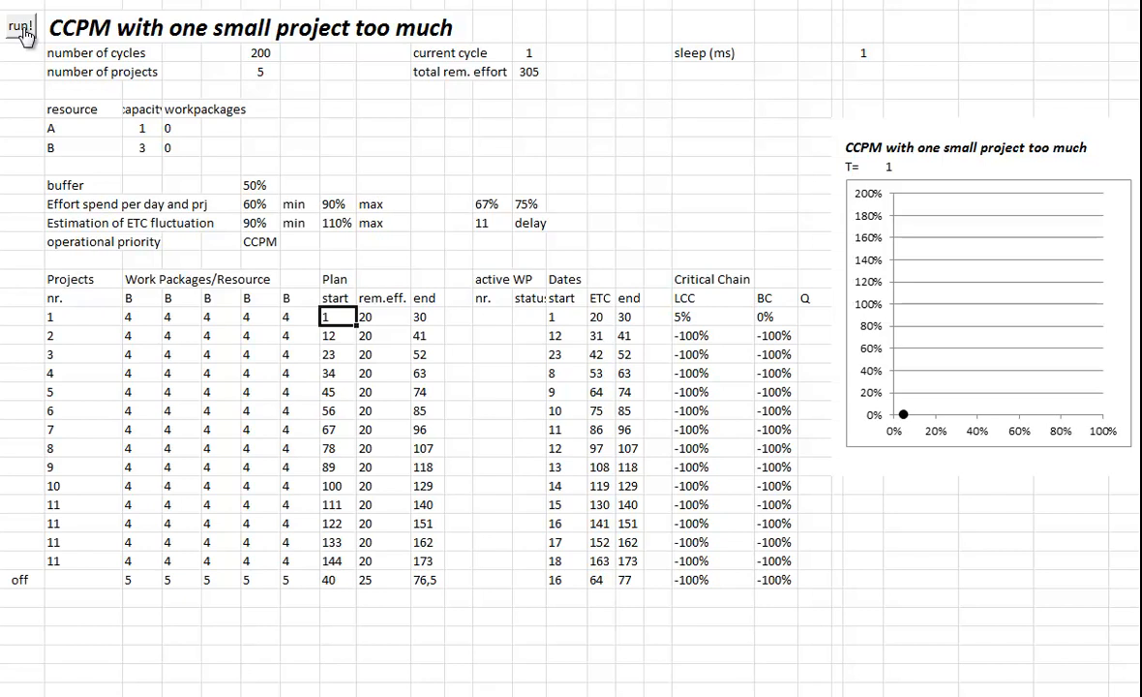
- Run the run! macro through all 200 cycles with the elephant project off
click(21, 25)
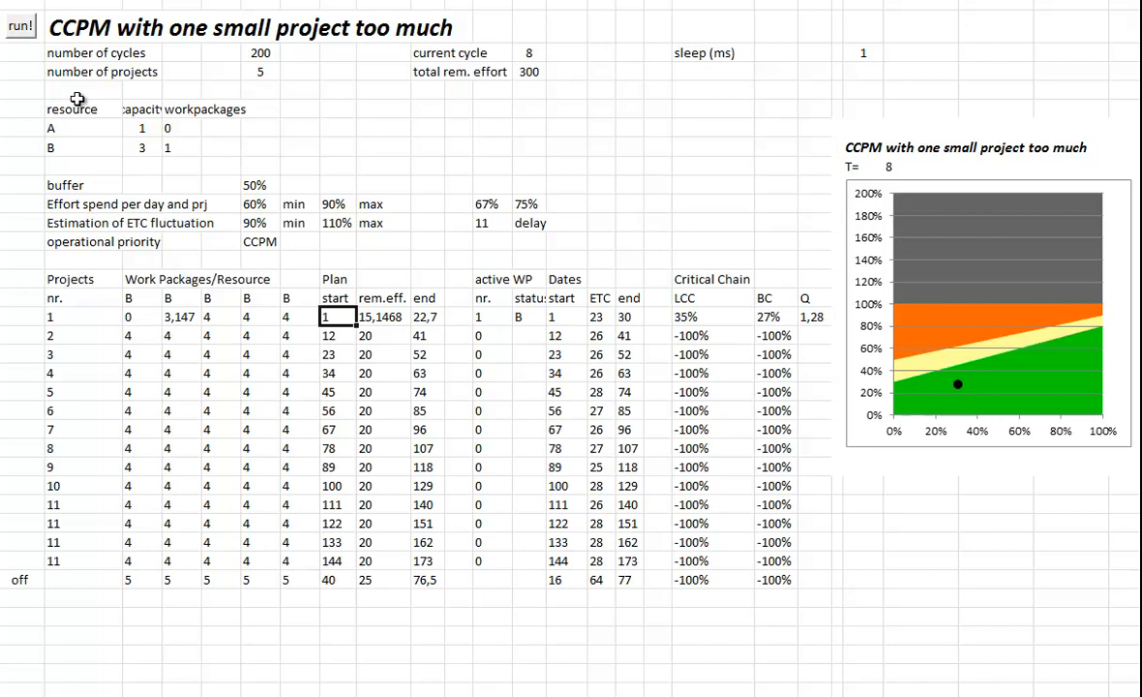
click(20, 25)
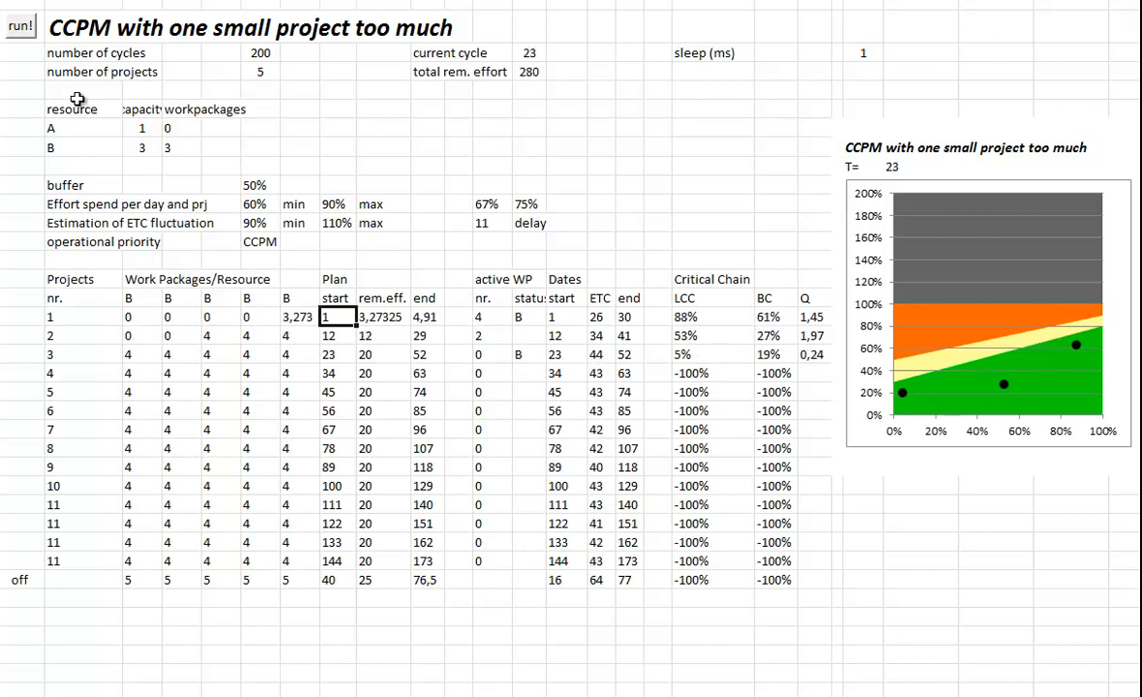
click(20, 26)
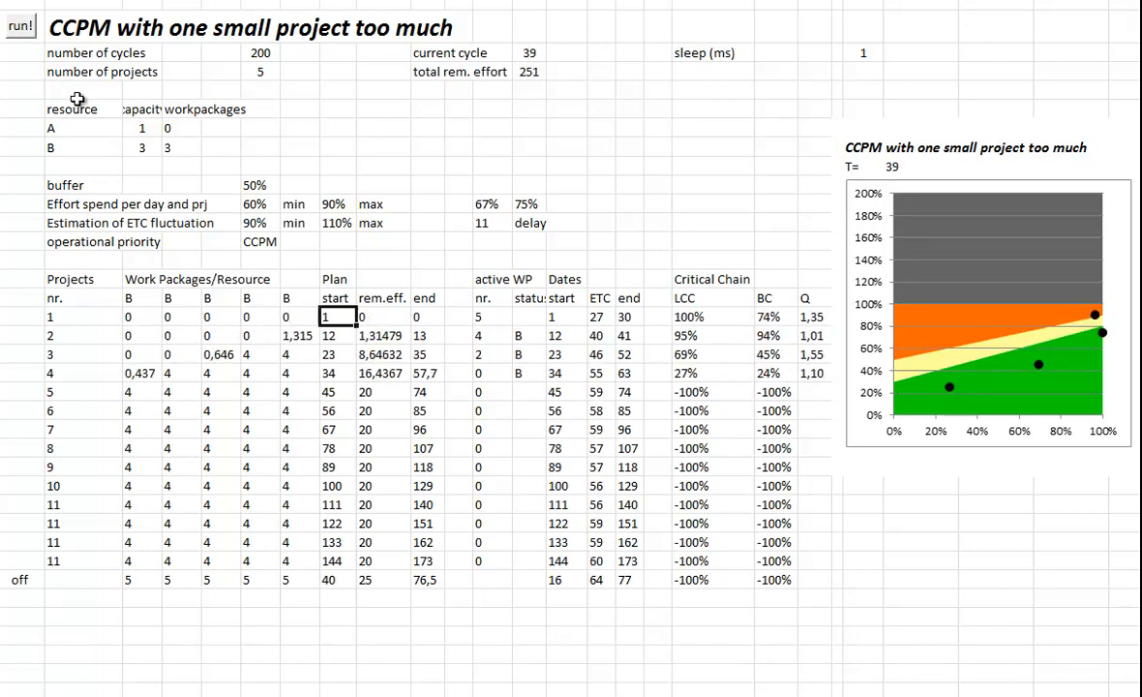
click(20, 26)
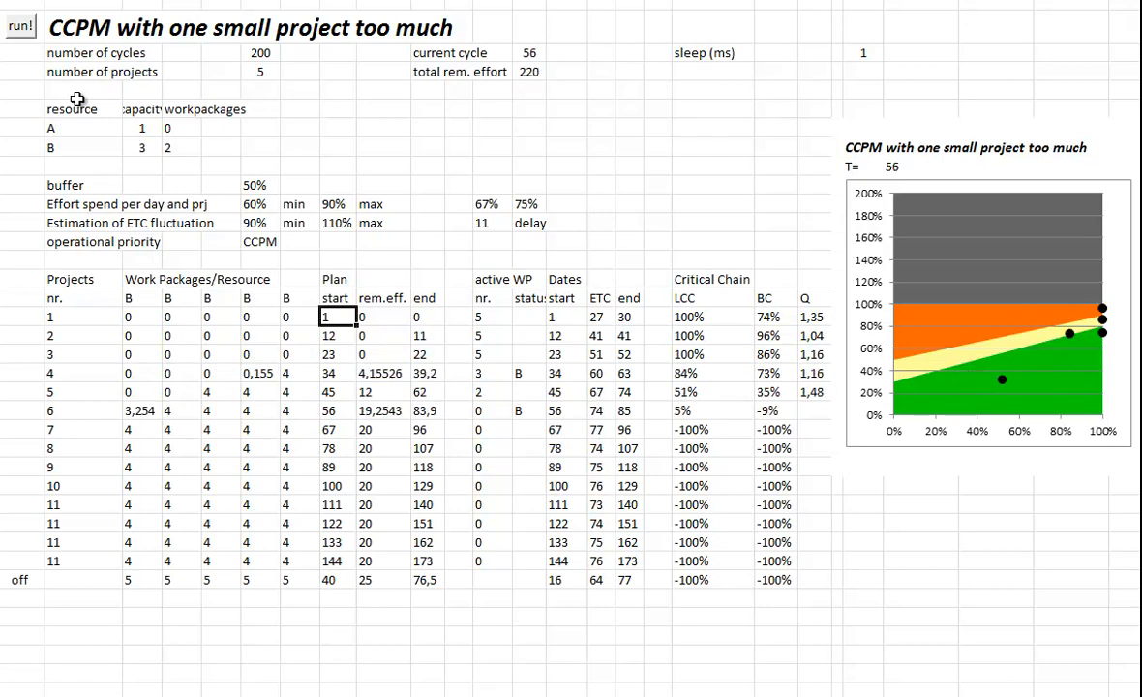
click(20, 26)
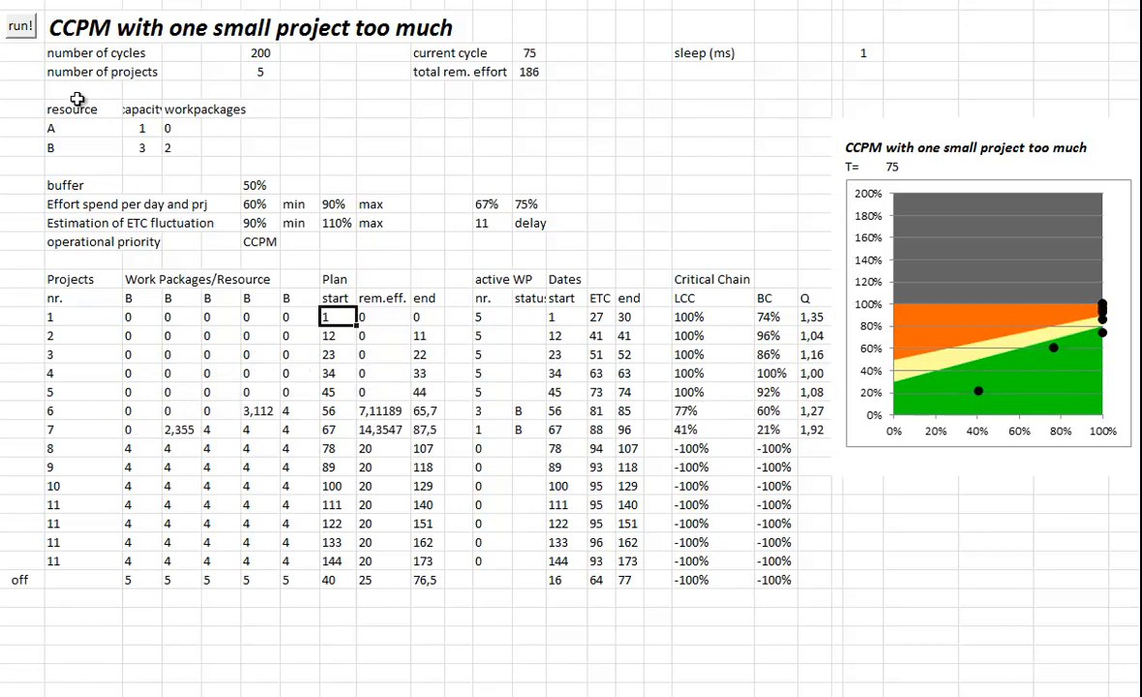
click(20, 25)
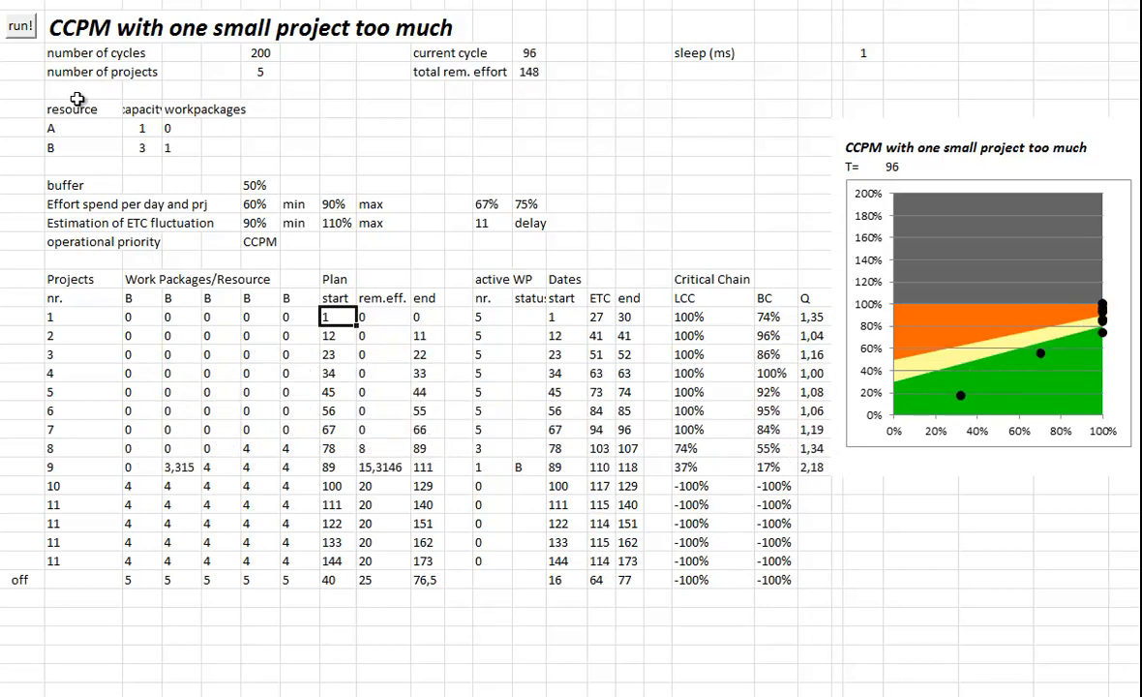
click(20, 25)
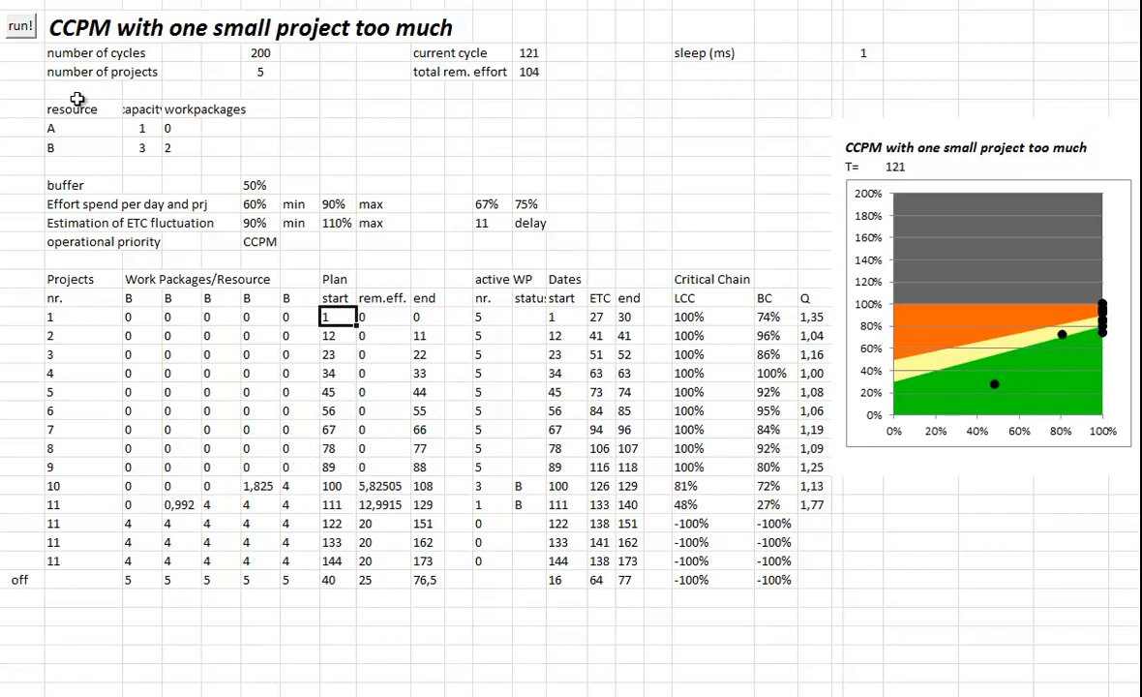
click(21, 25)
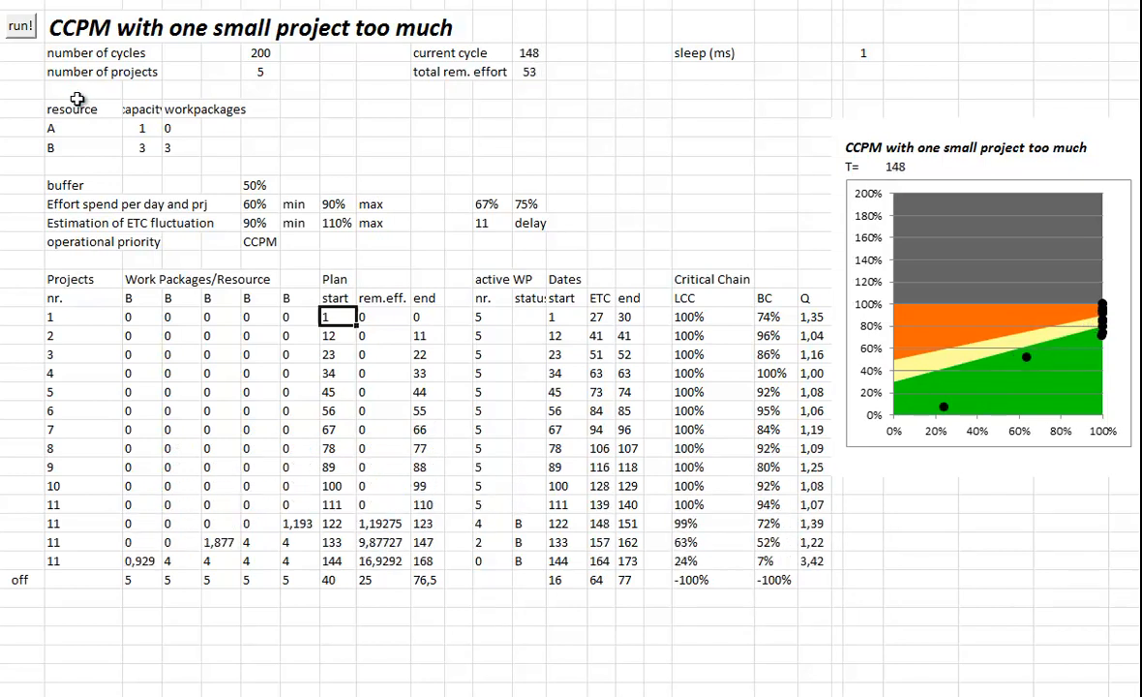
click(20, 25)
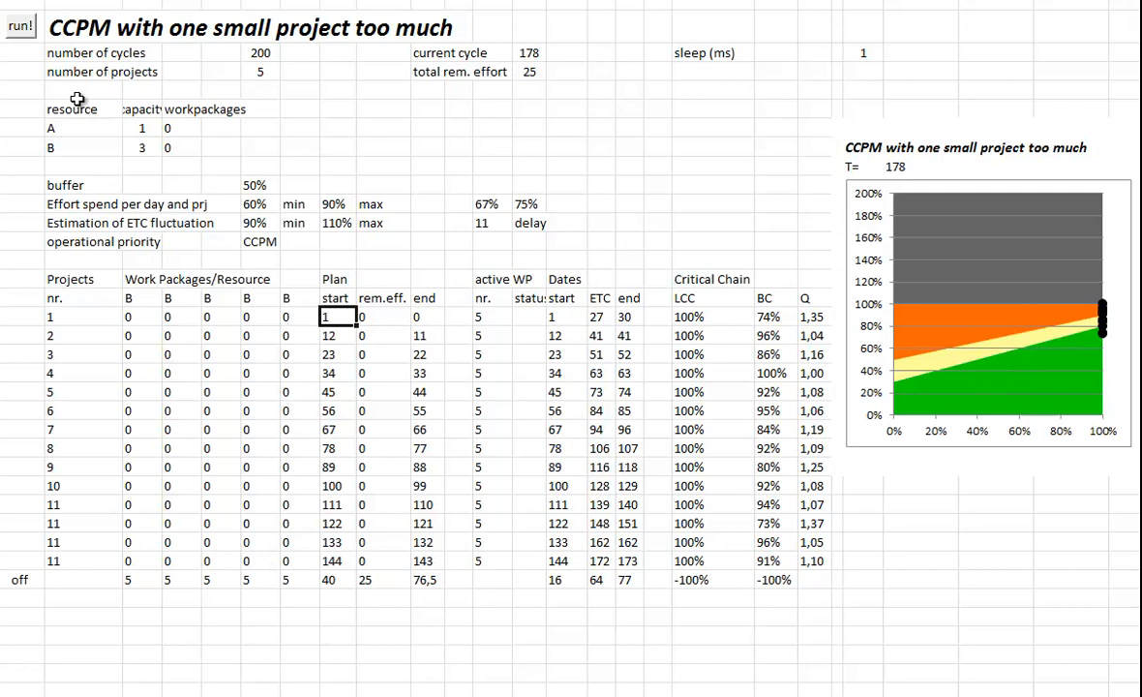
click(21, 24)
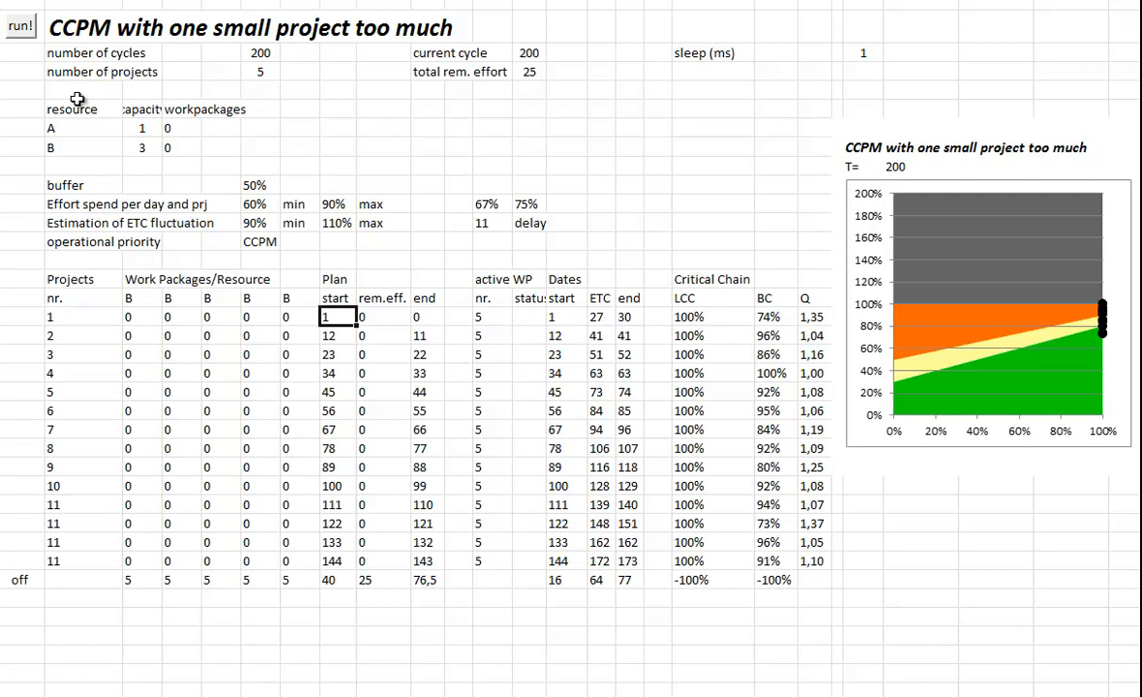
mouse_move(24, 577)
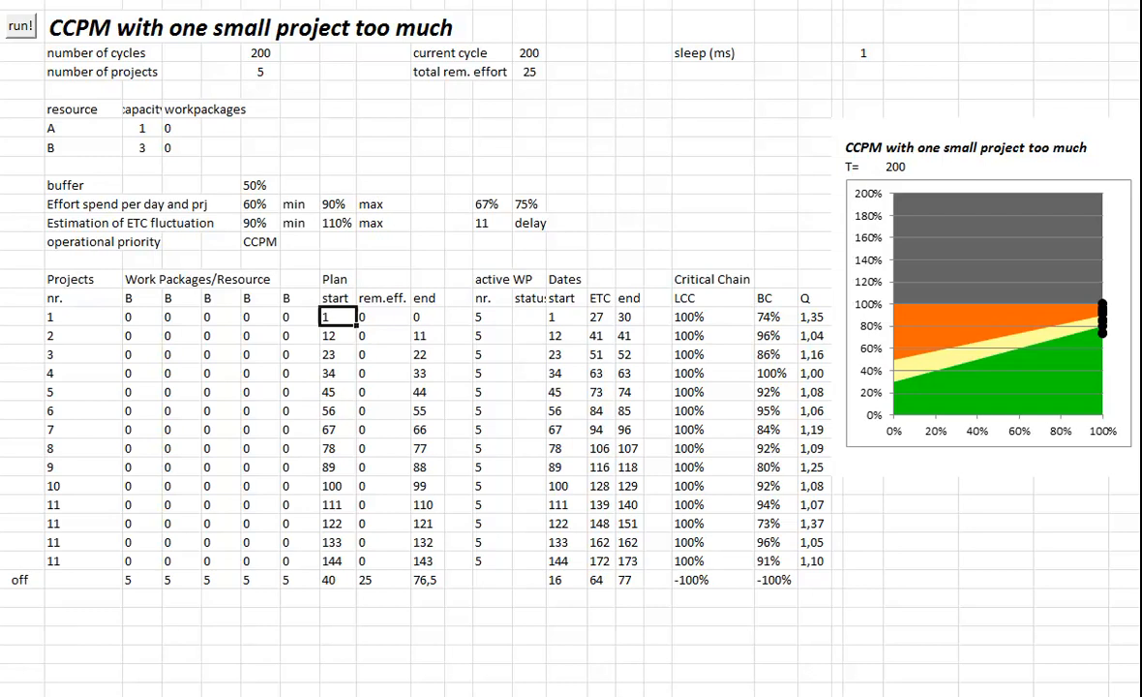
click(20, 25)
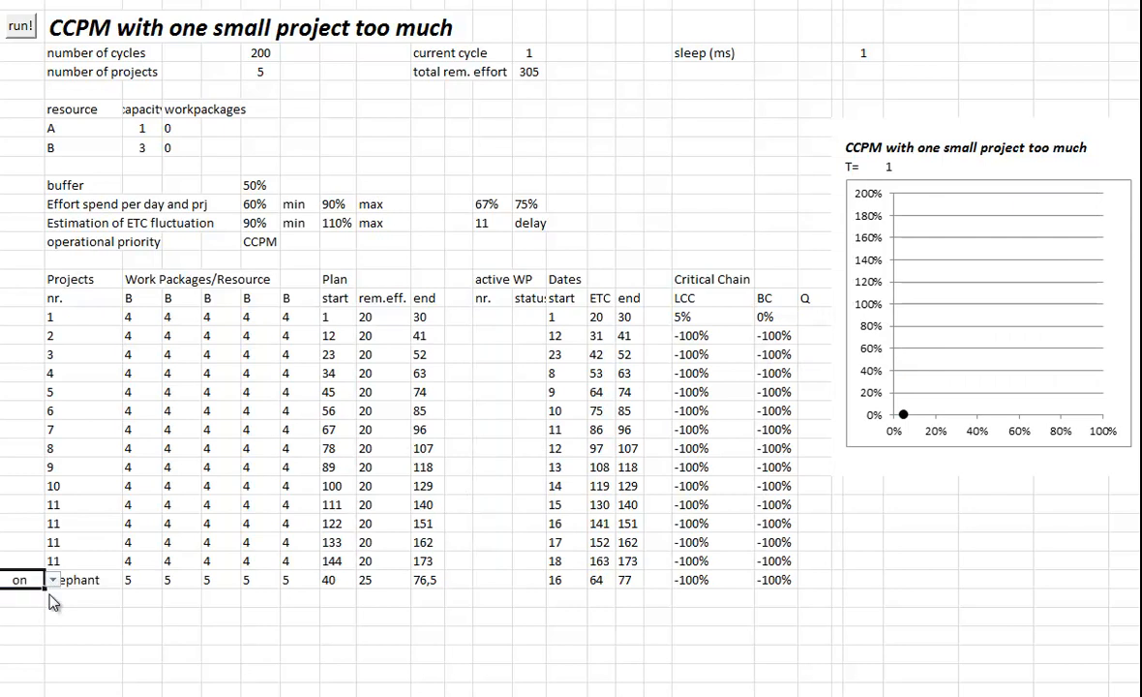
mouse_move(87, 594)
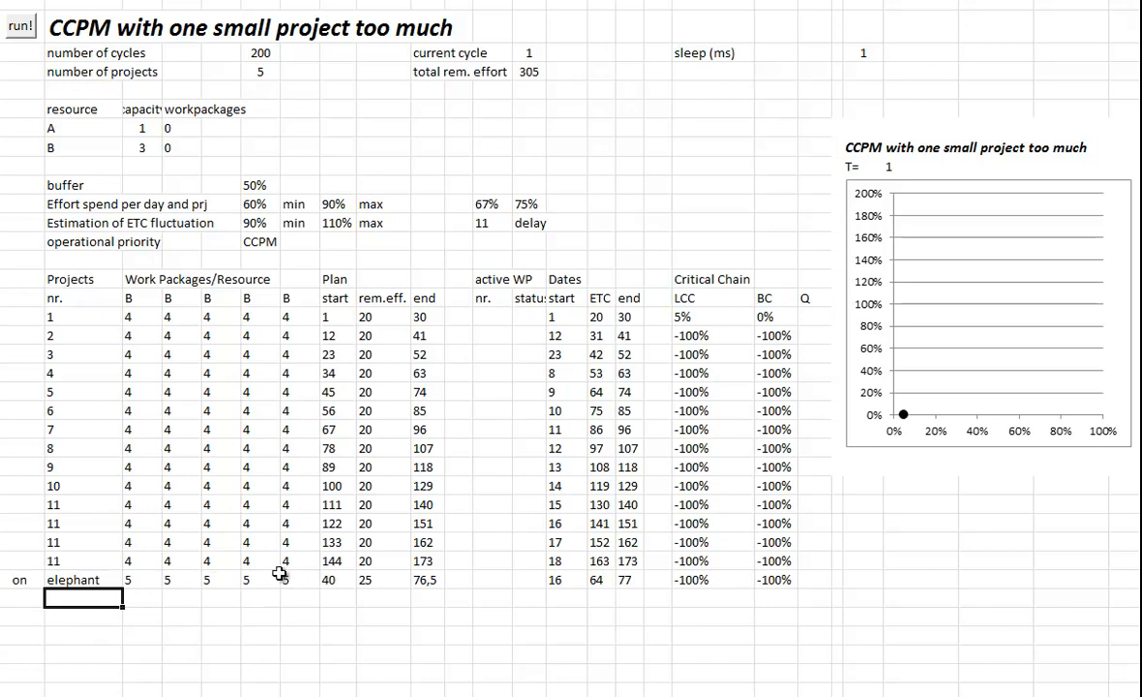
mouse_move(290, 583)
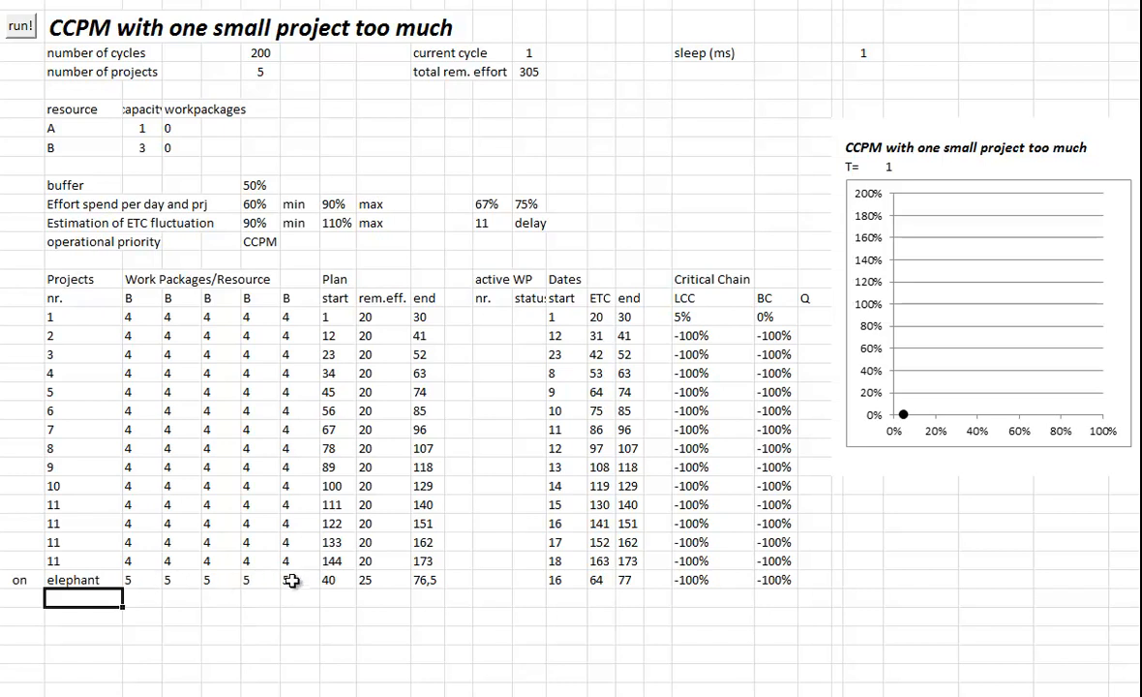
mouse_move(277, 580)
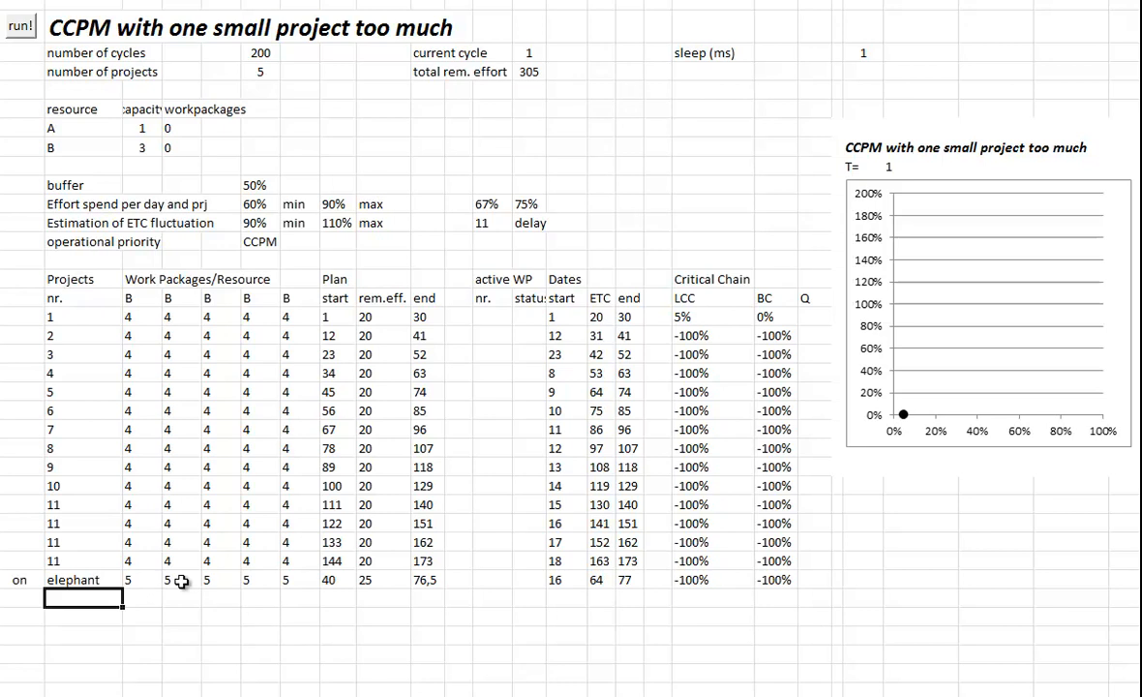
mouse_move(174, 558)
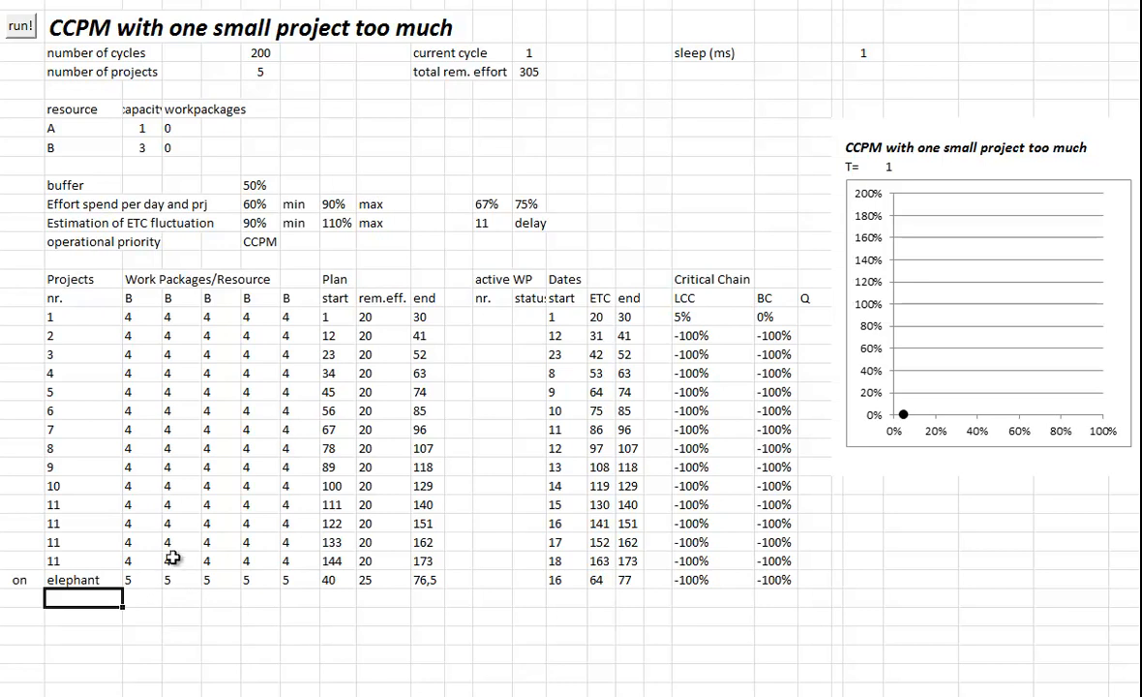
mouse_move(188, 561)
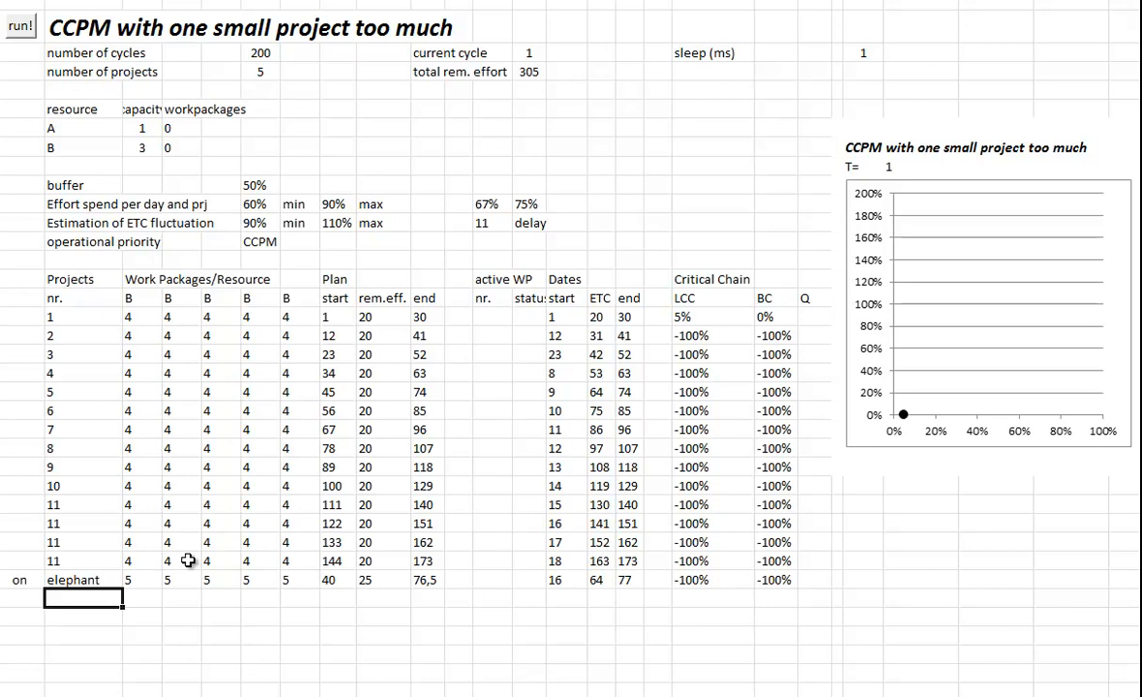
mouse_move(187, 558)
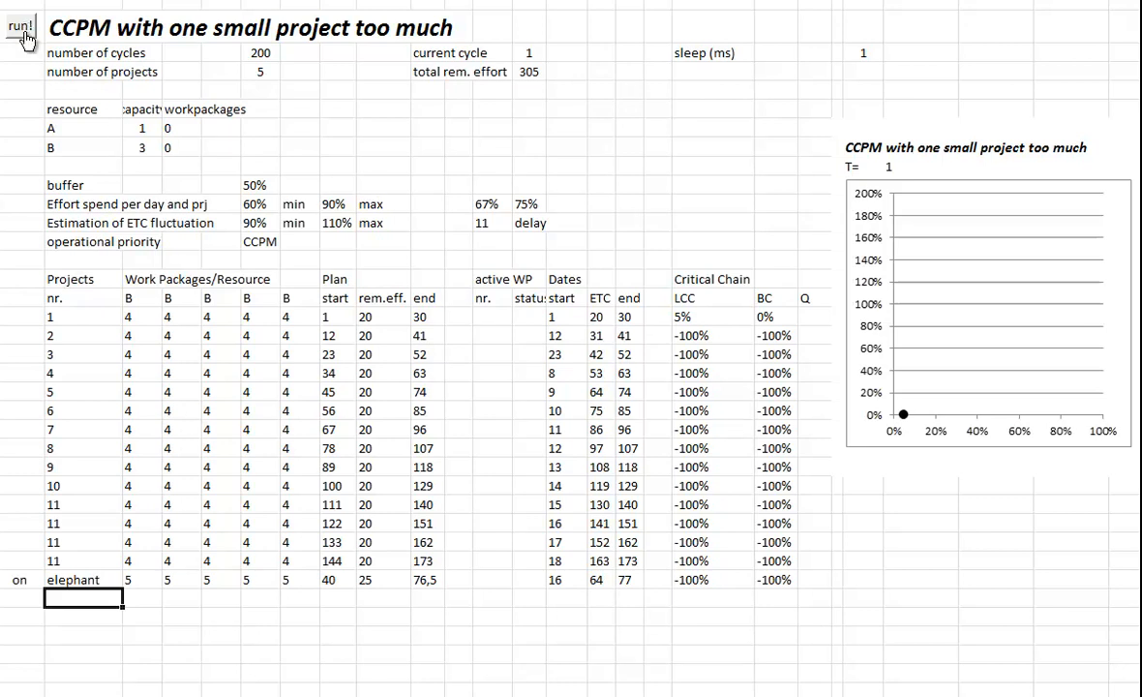
- Run the elephant-on simulation to cycle 174, when total remaining effort reaches zero
click(21, 24)
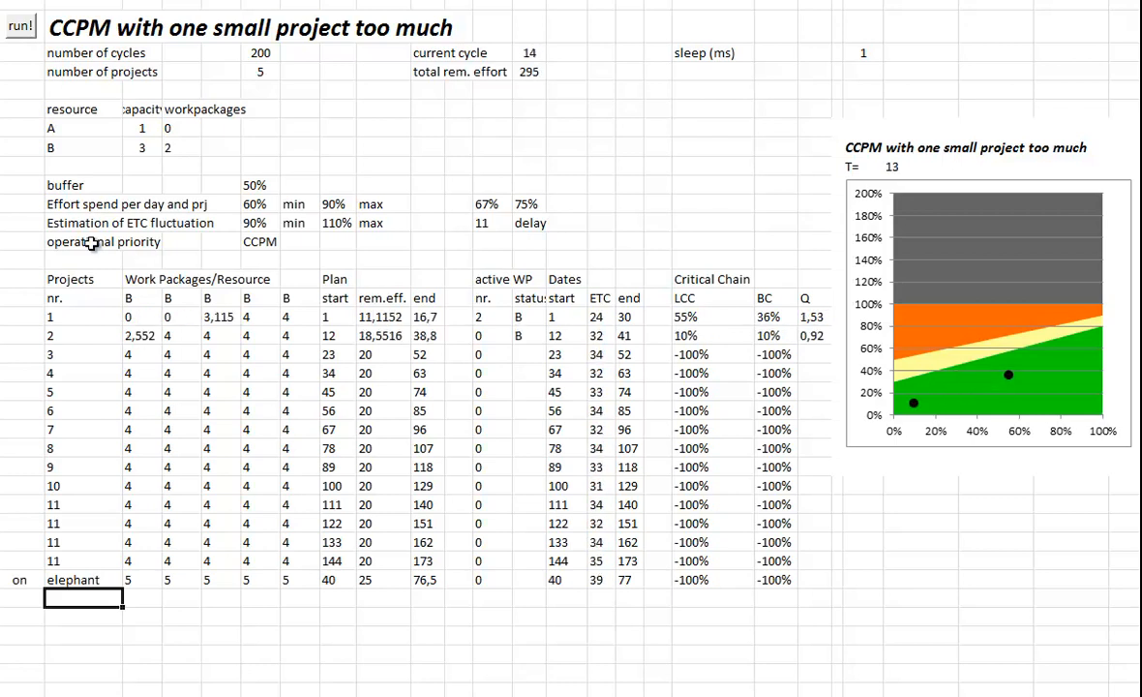
click(19, 25)
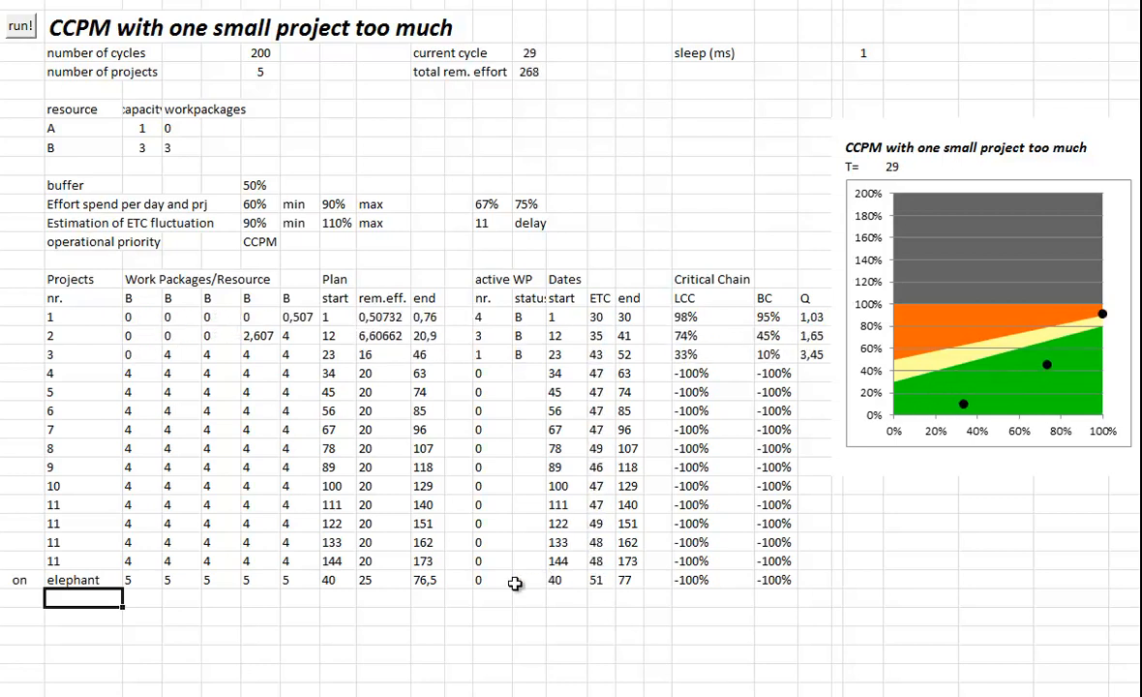
click(19, 25)
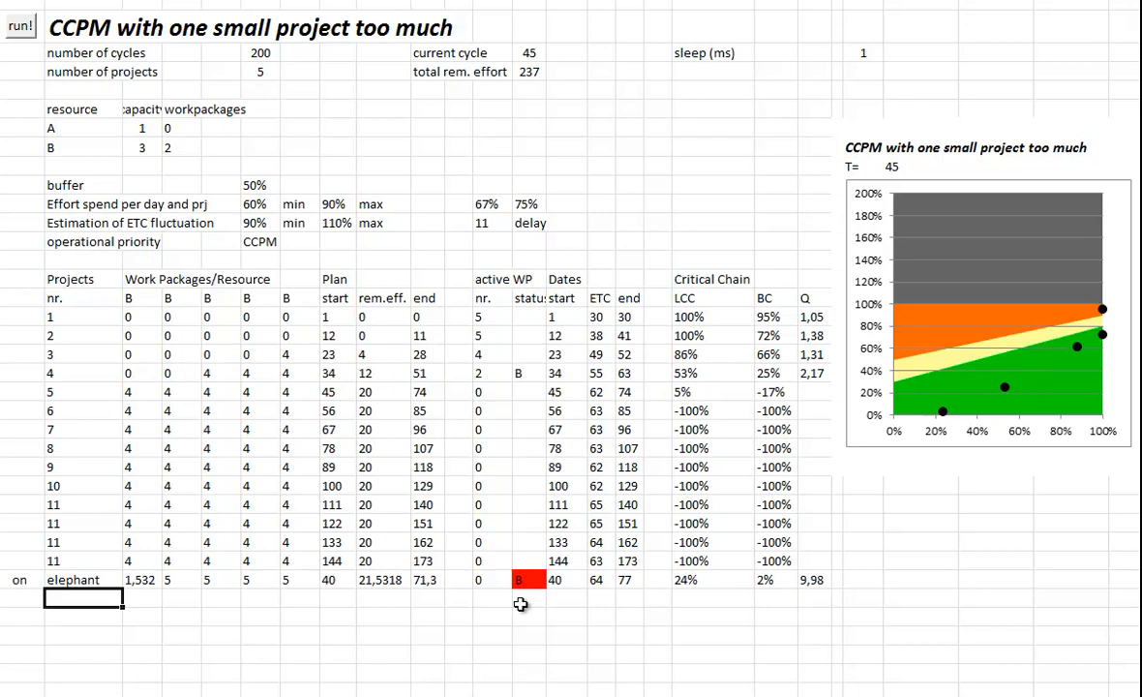
click(20, 25)
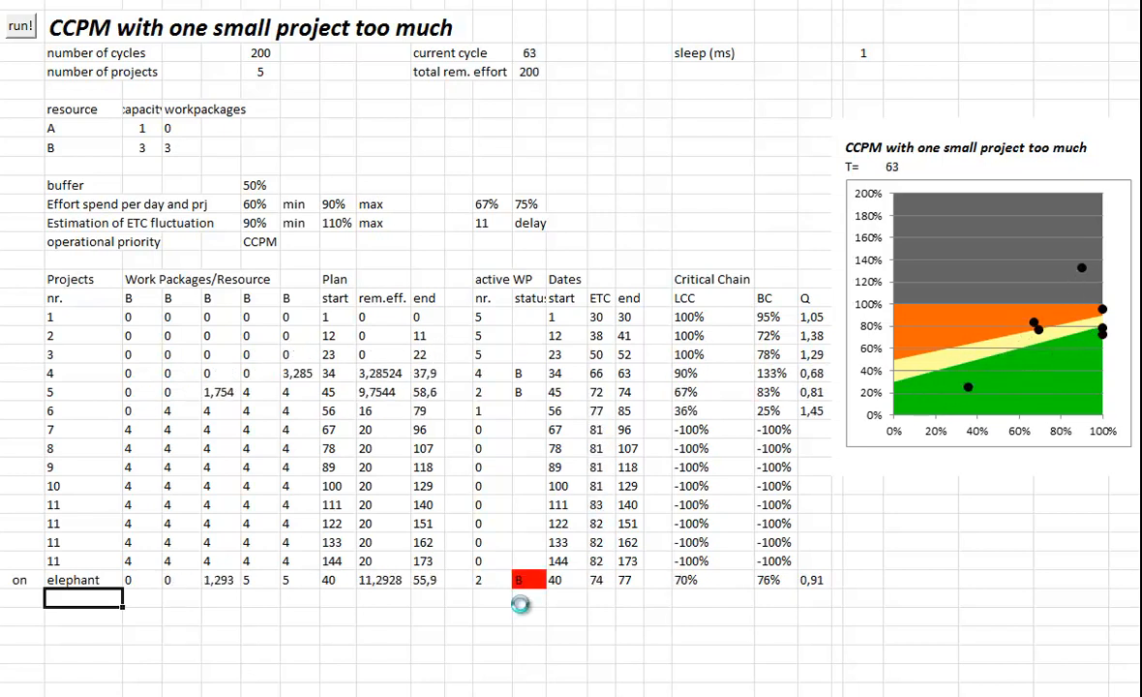
click(21, 25)
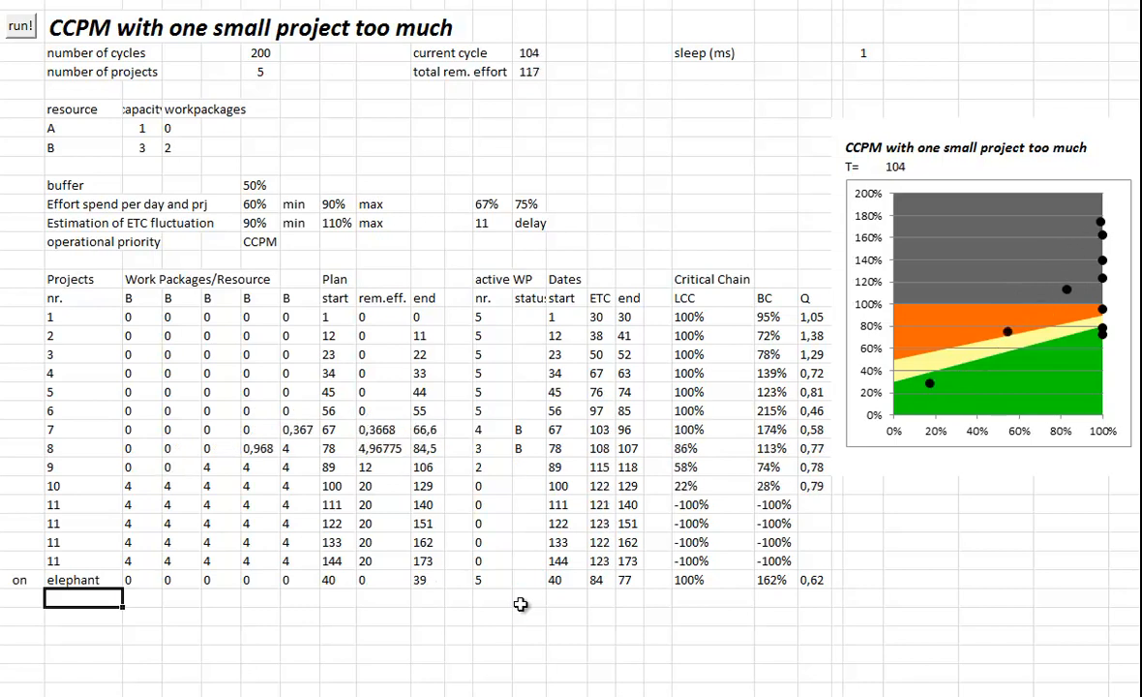
click(20, 25)
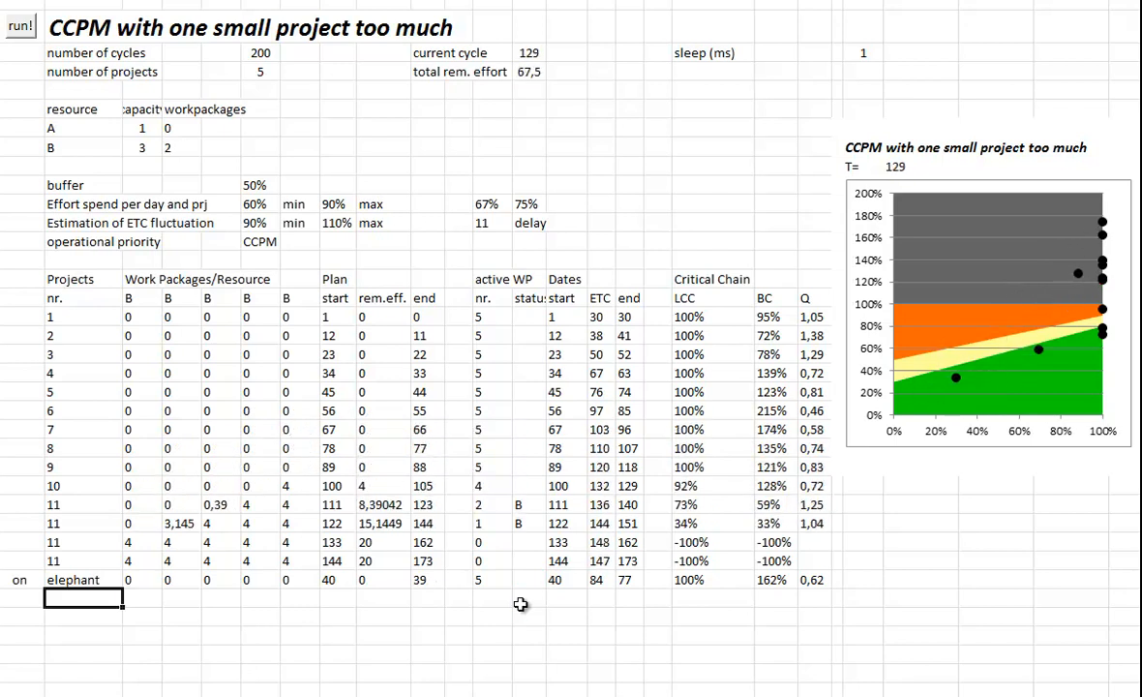
click(19, 24)
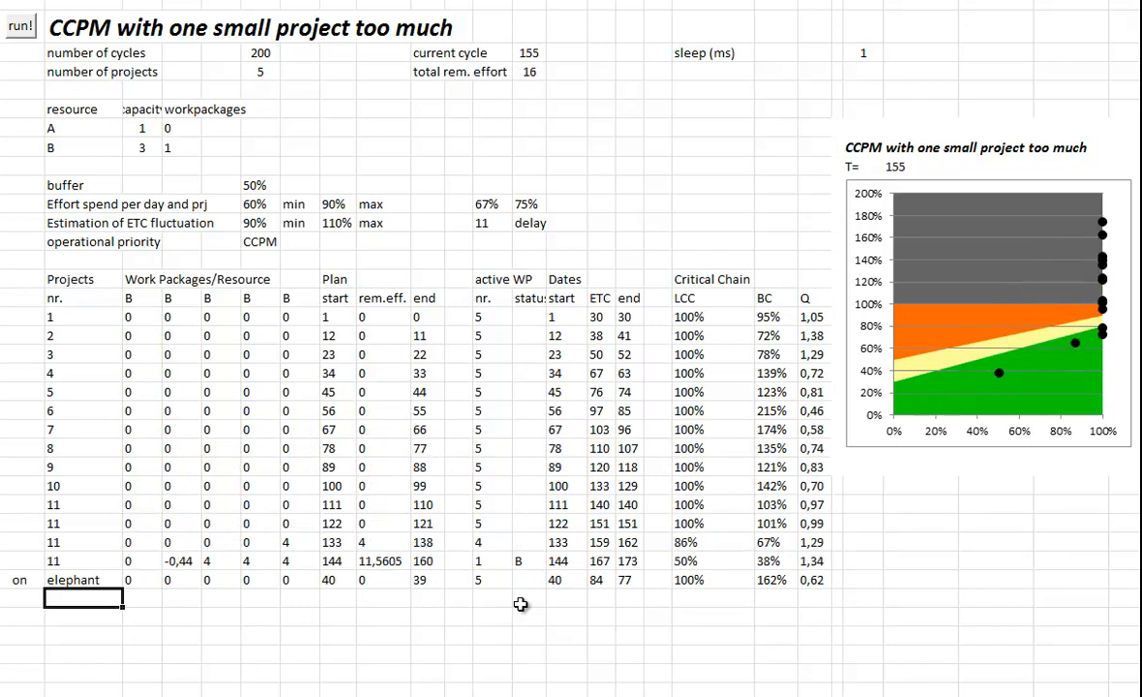
click(19, 24)
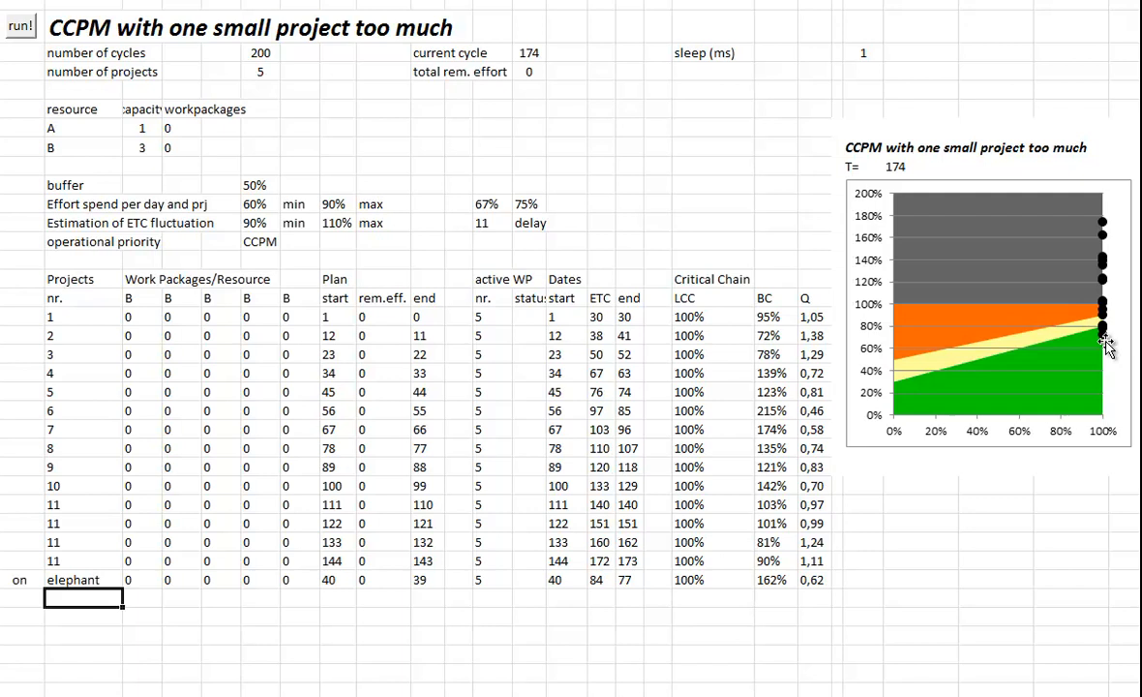
mouse_move(668, 400)
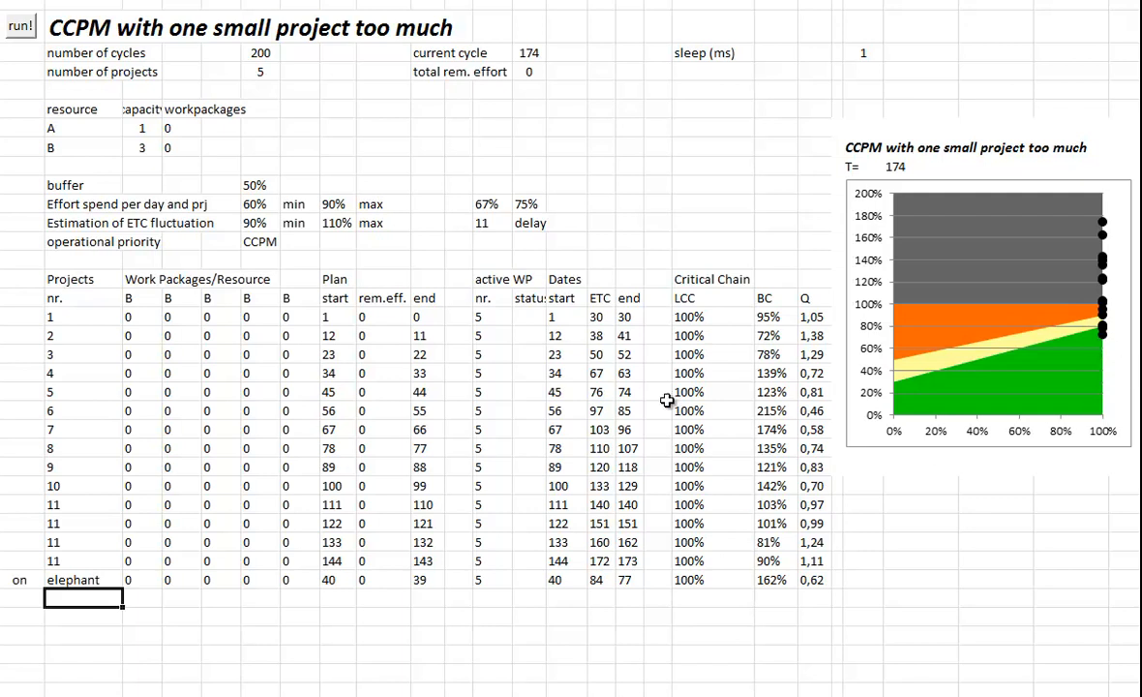
mouse_move(778, 318)
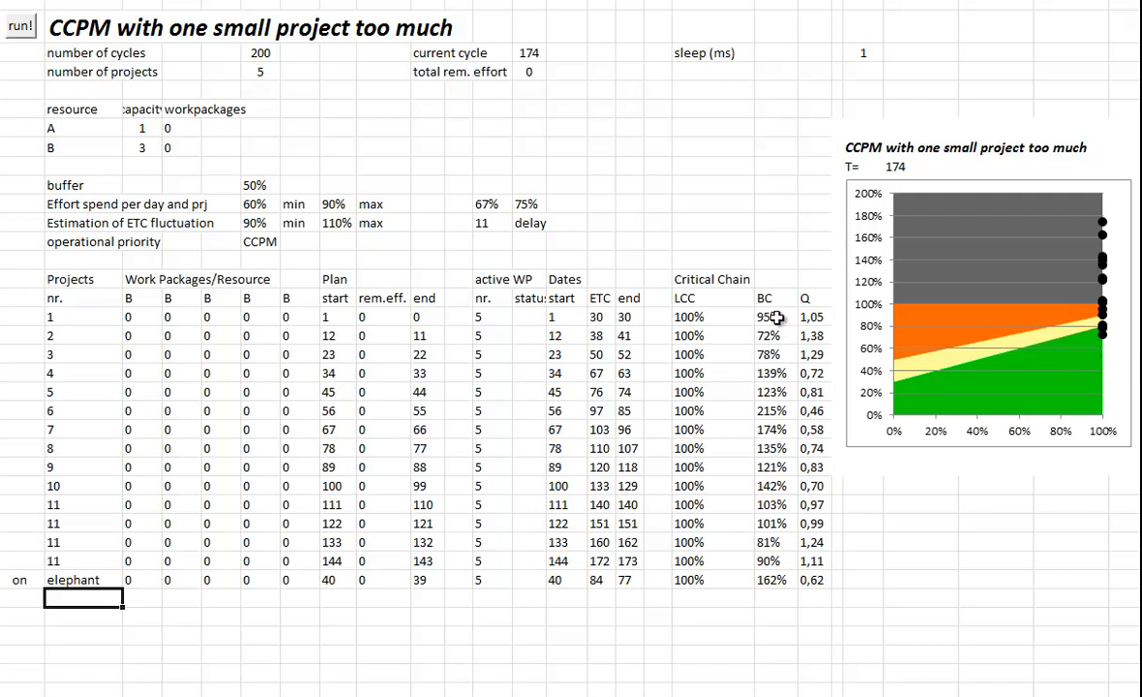
mouse_move(789, 317)
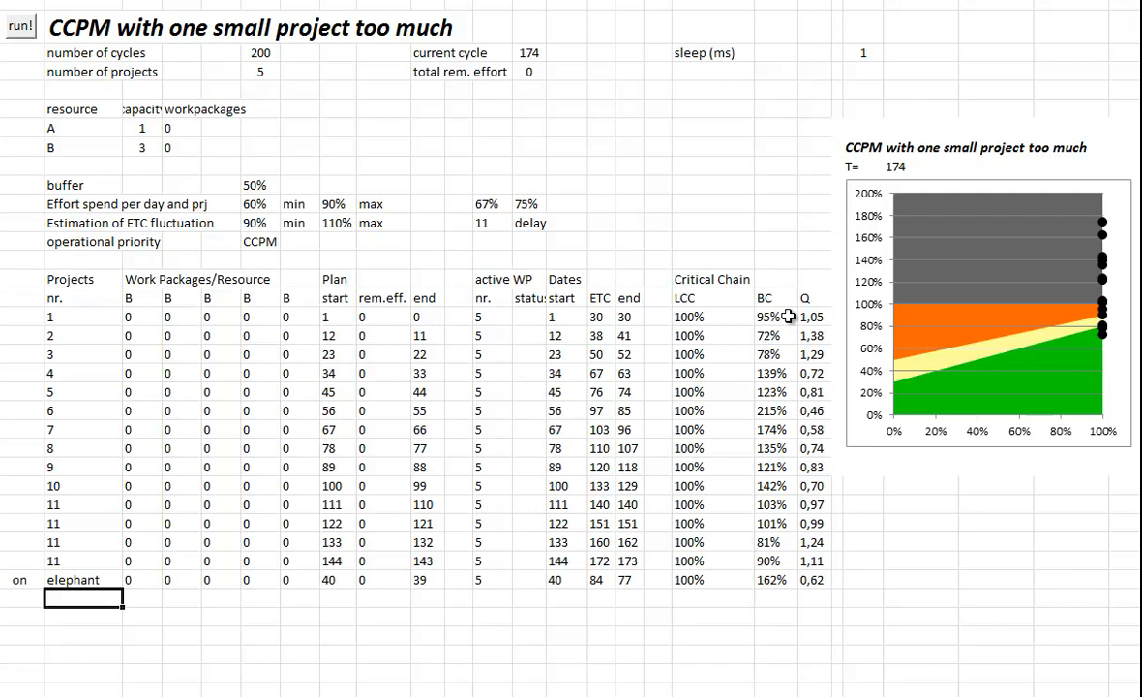
mouse_move(331, 584)
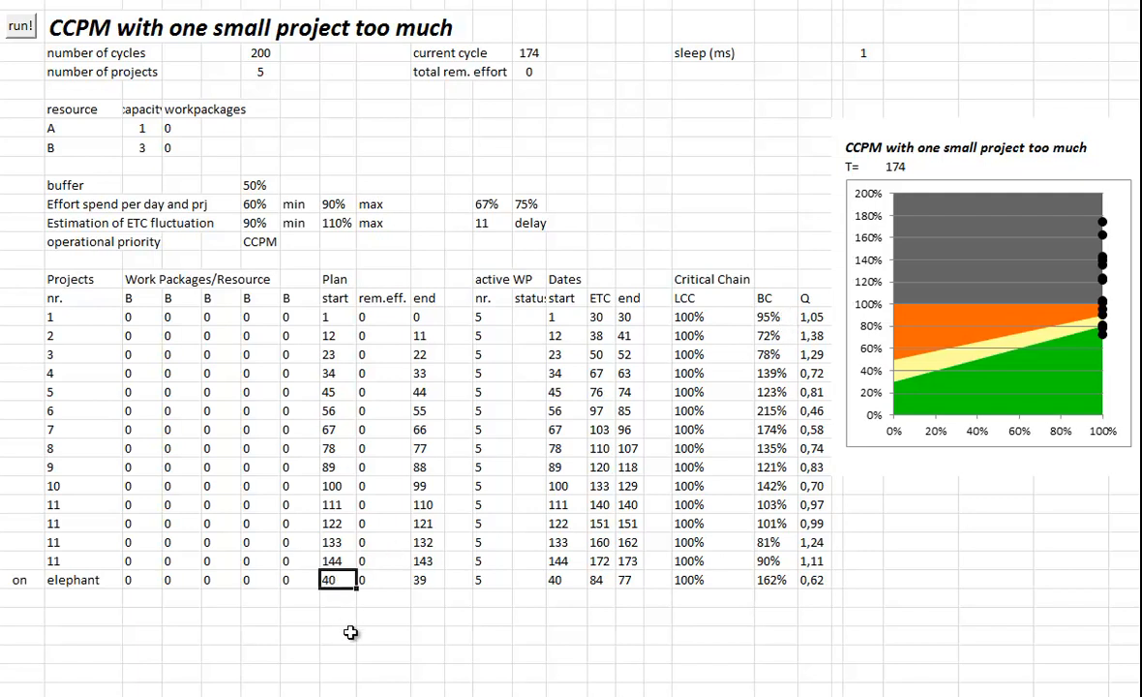
mouse_move(332, 390)
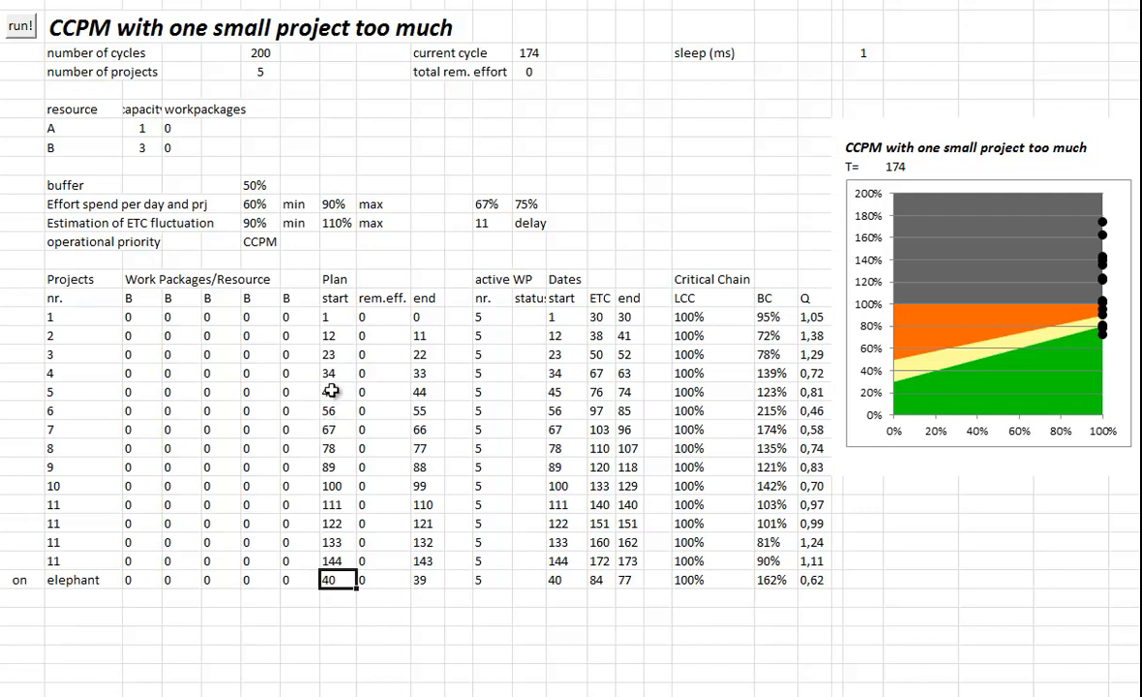
mouse_move(340, 372)
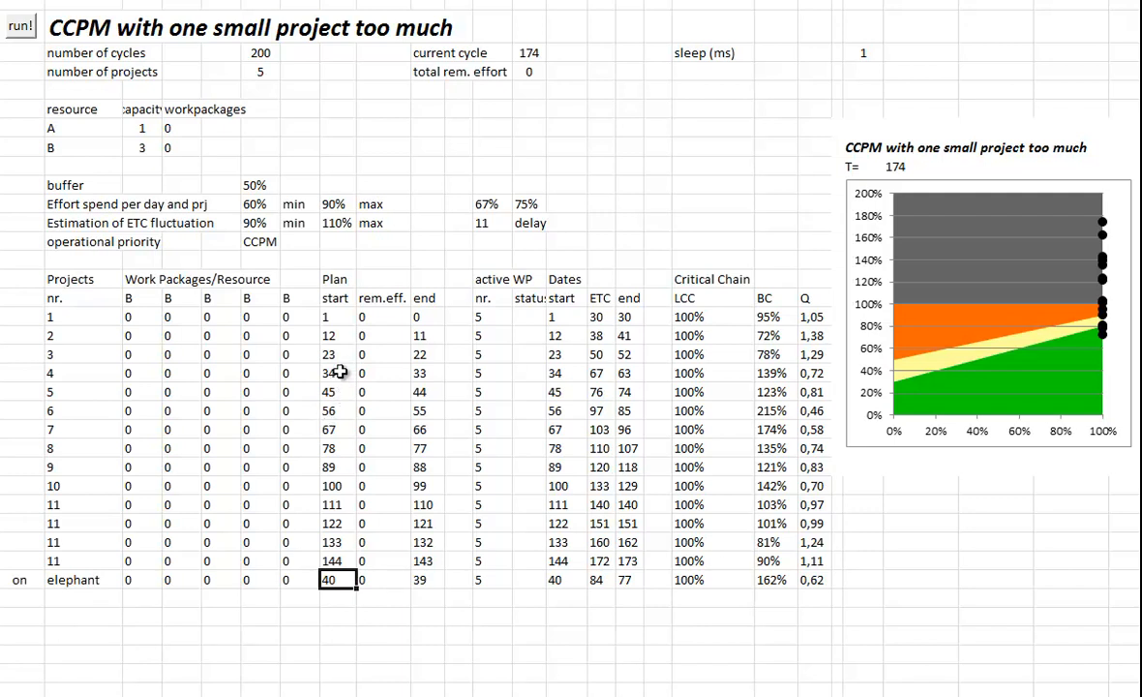
mouse_move(339, 354)
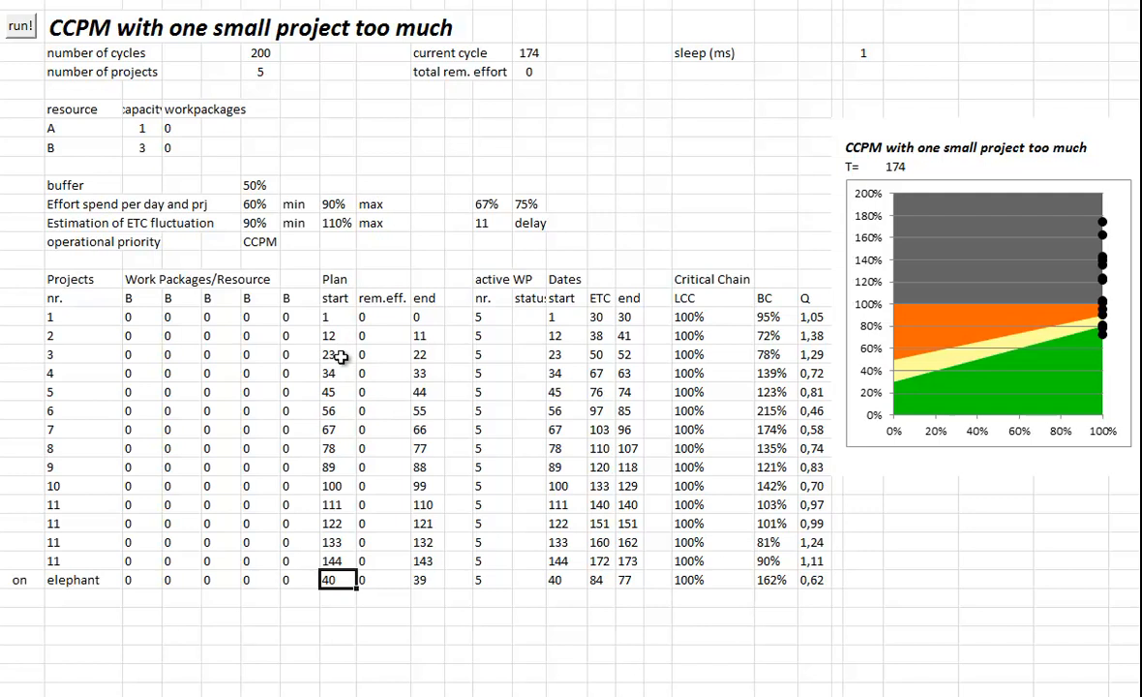
mouse_move(629, 357)
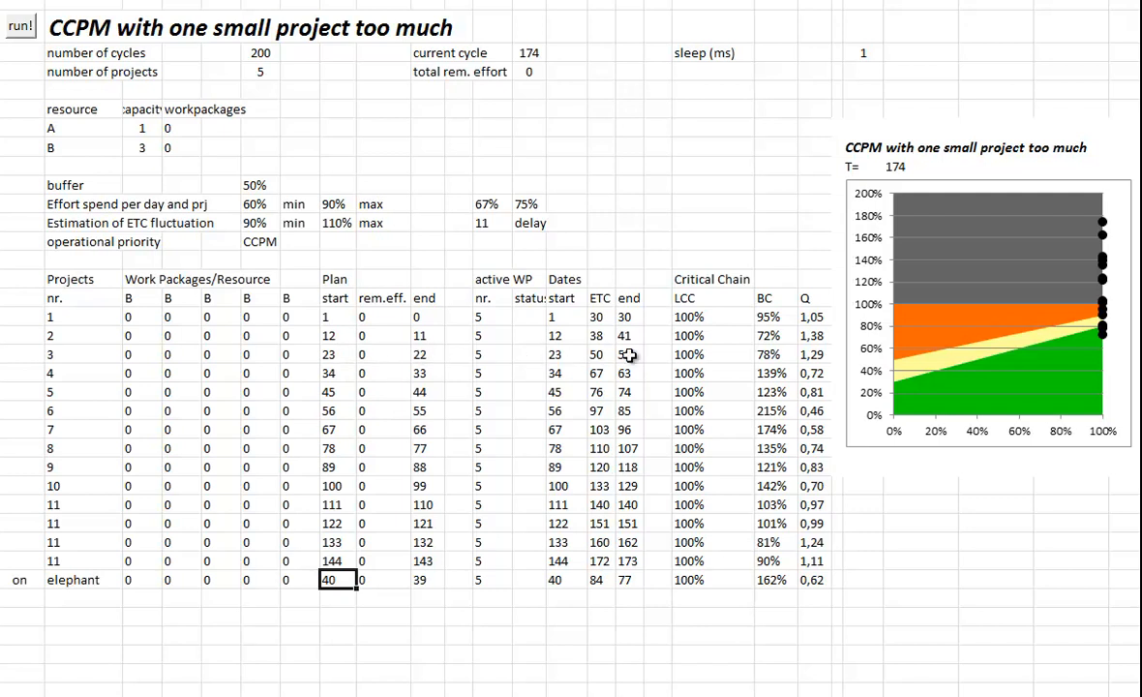
mouse_move(636, 358)
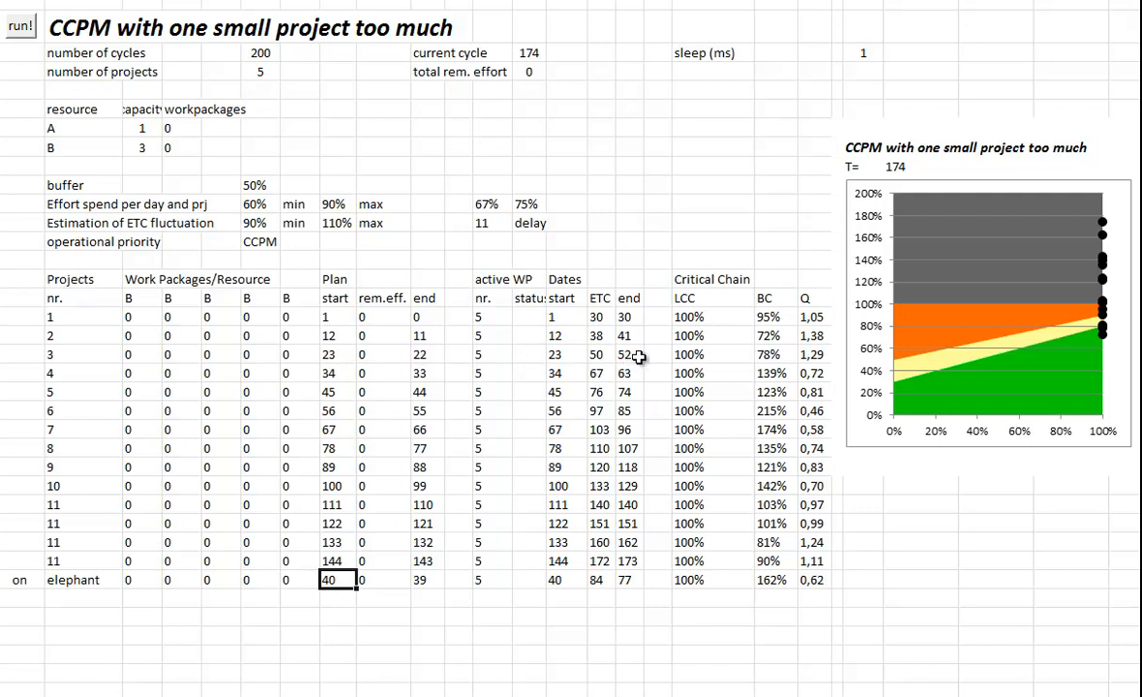
mouse_move(777, 322)
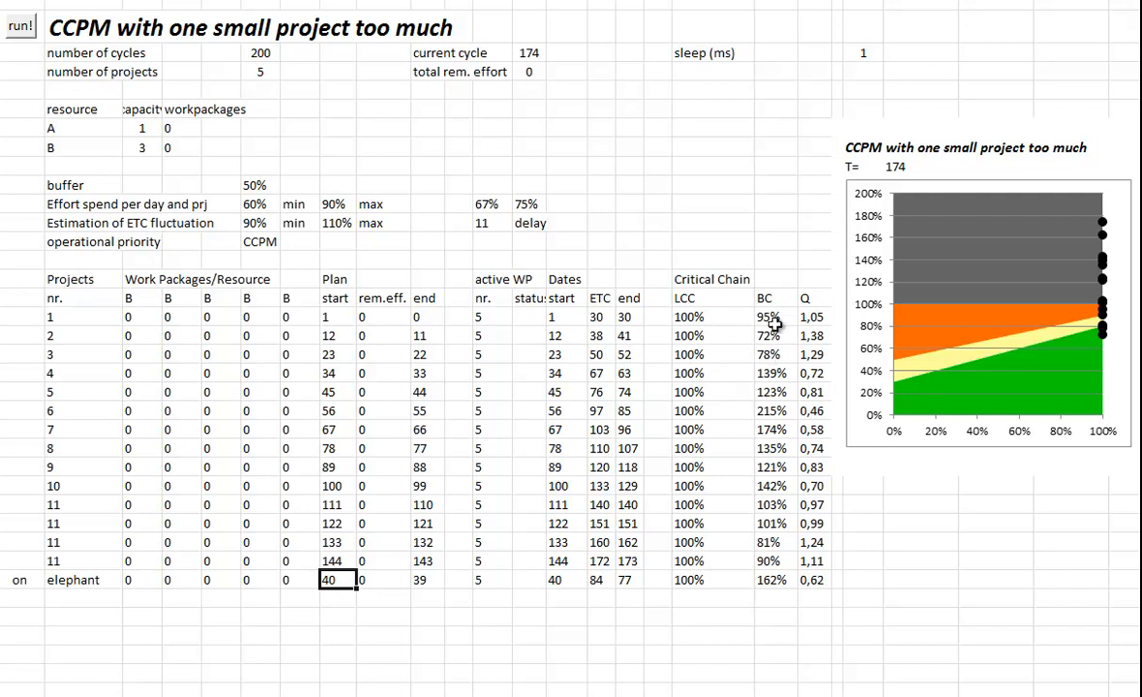
mouse_move(782, 328)
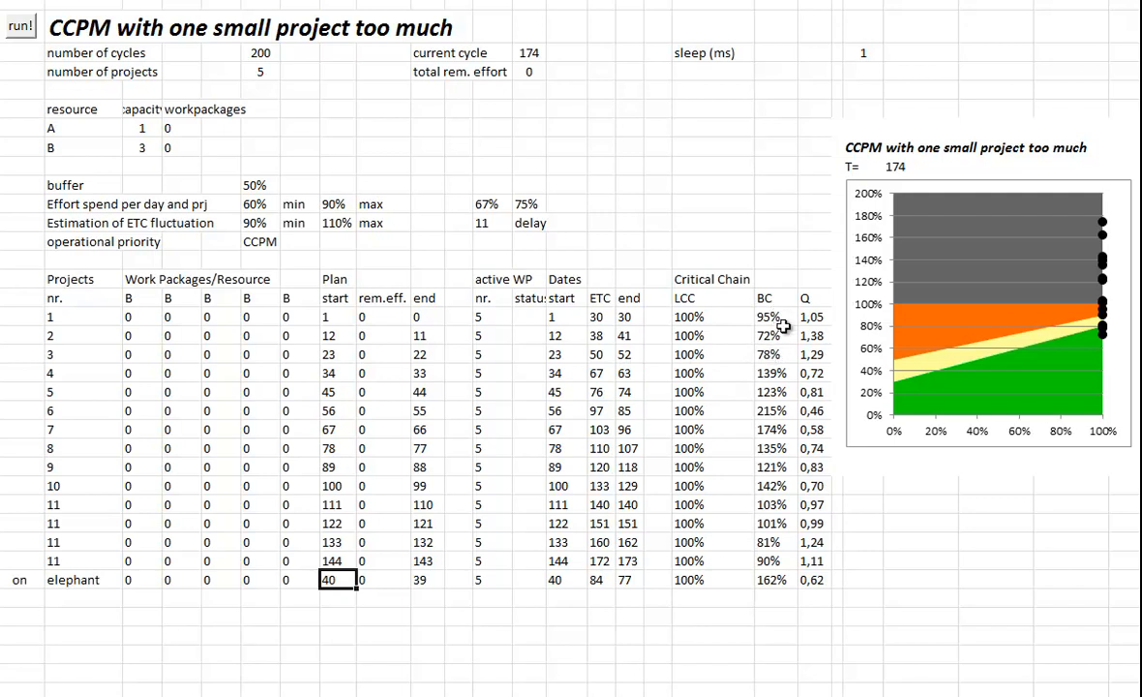
mouse_move(780, 374)
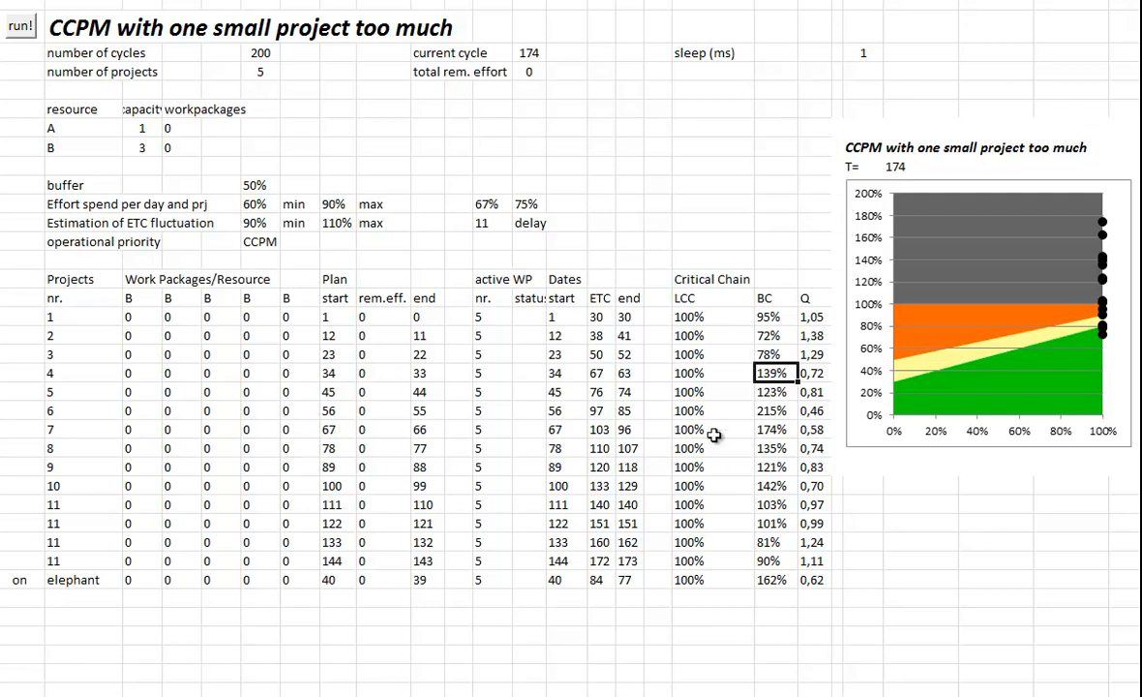
mouse_move(760, 416)
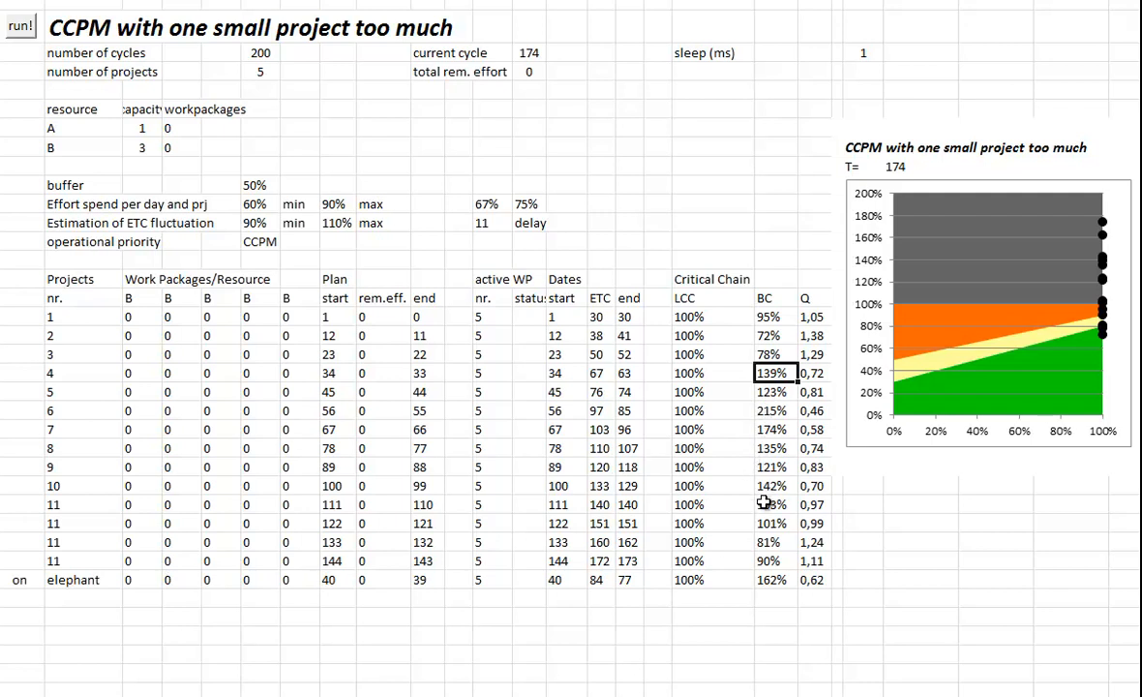
mouse_move(776, 503)
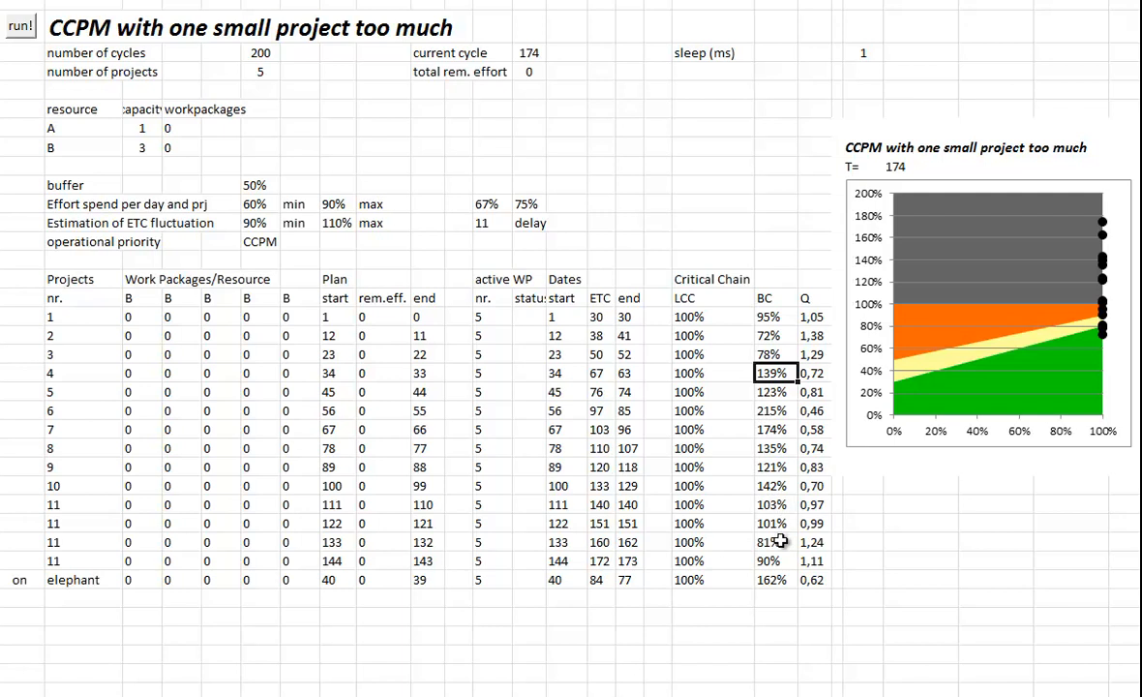
click(772, 580)
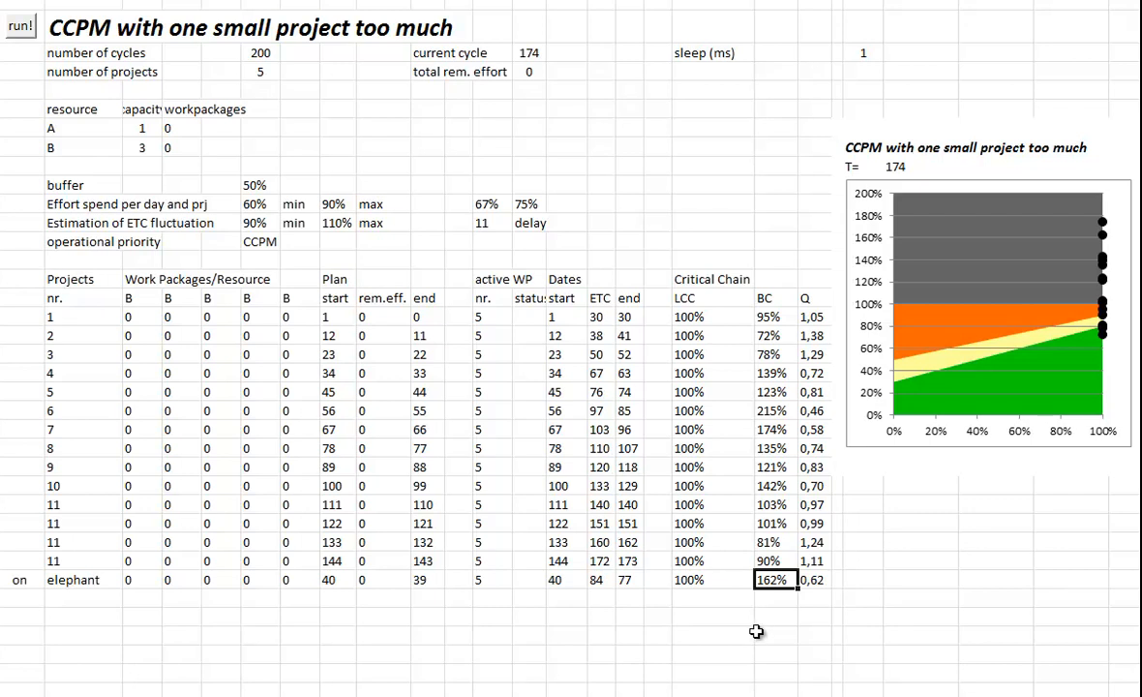
mouse_move(769, 616)
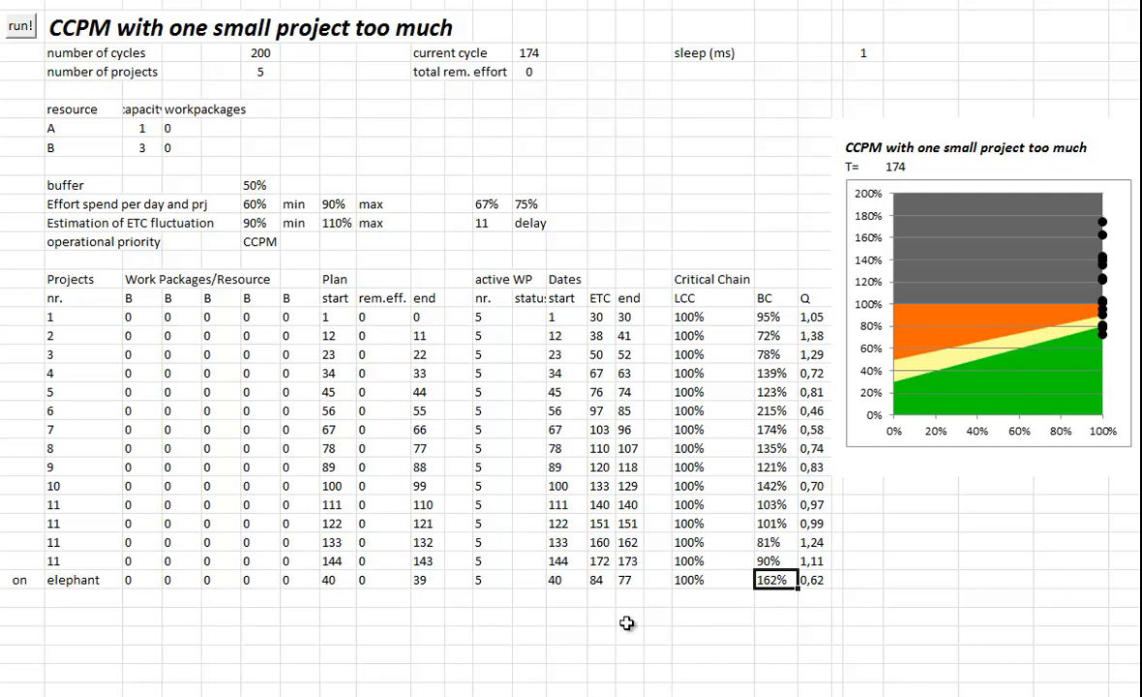
- Reset the model to cycle 1 with the elephant on, its work packages at 9
click(20, 25)
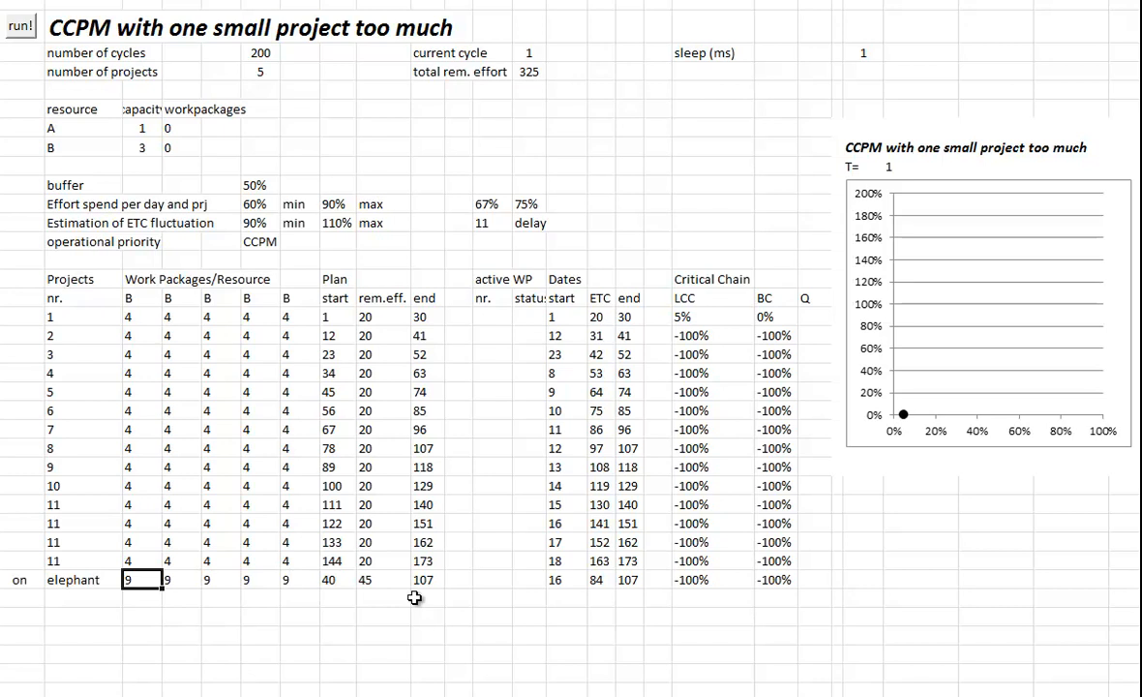
mouse_move(21, 26)
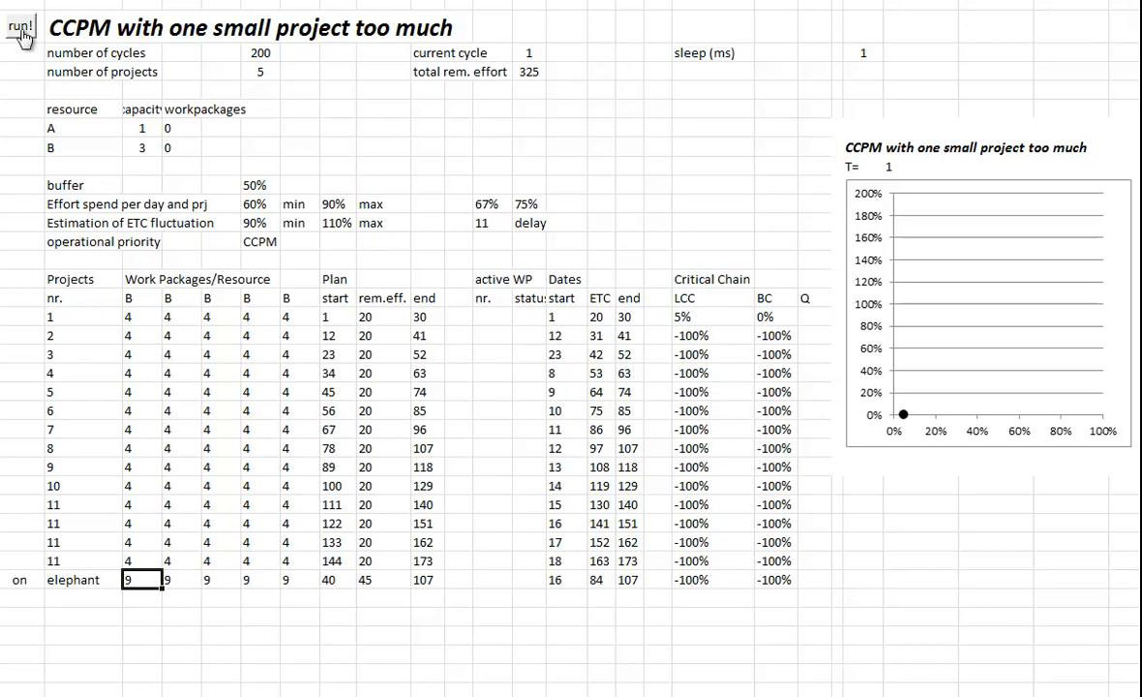
- Run the nine-package elephant simulation to cycle 177, then reset to cycle 1
click(20, 23)
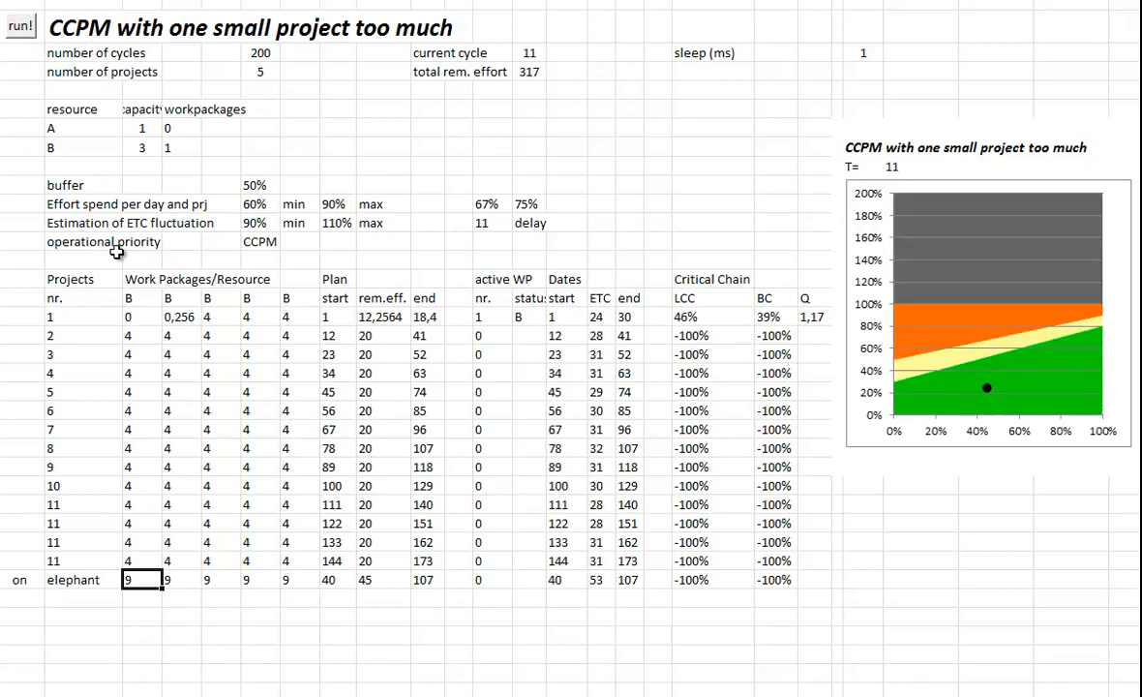
click(19, 26)
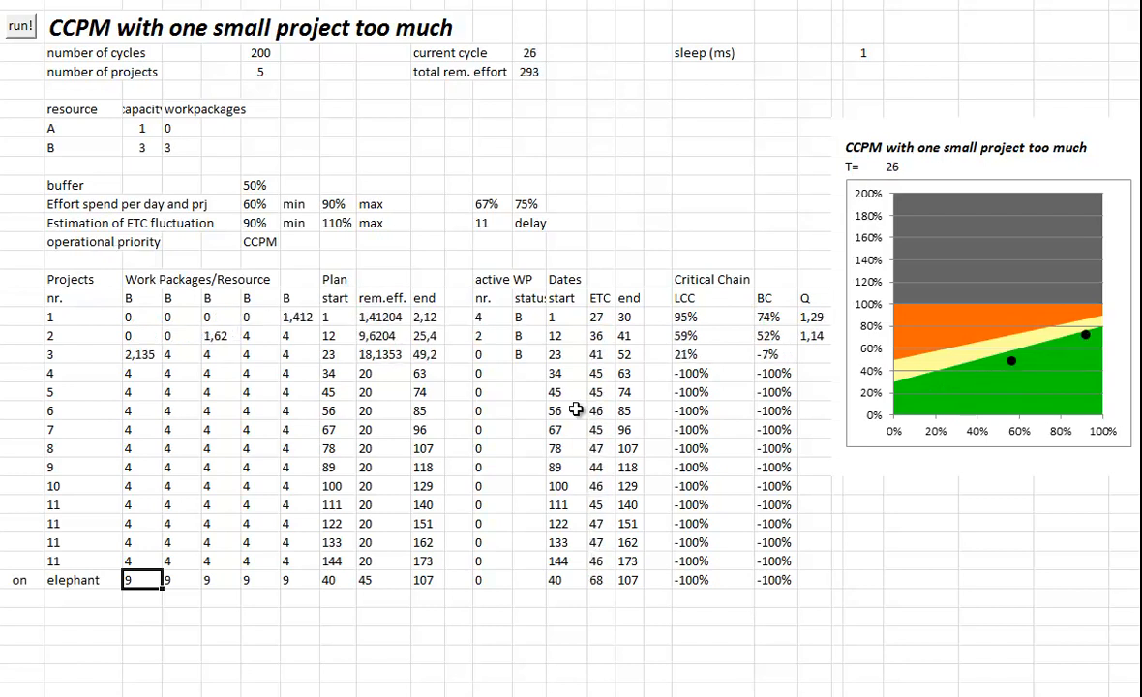
click(19, 25)
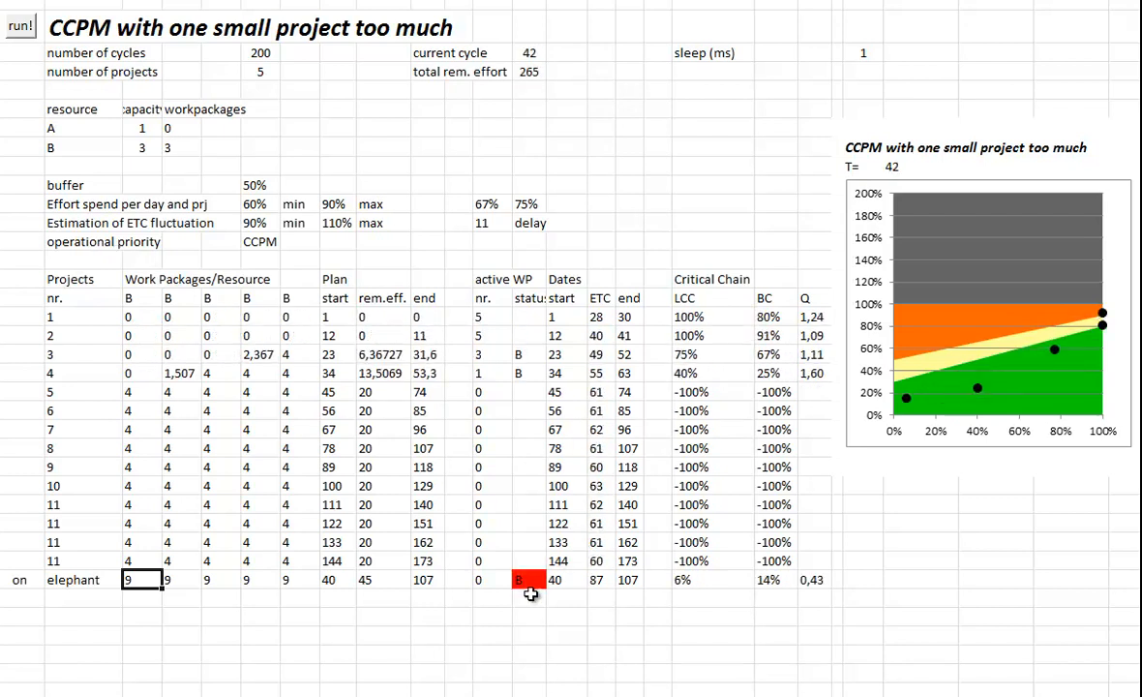
click(20, 23)
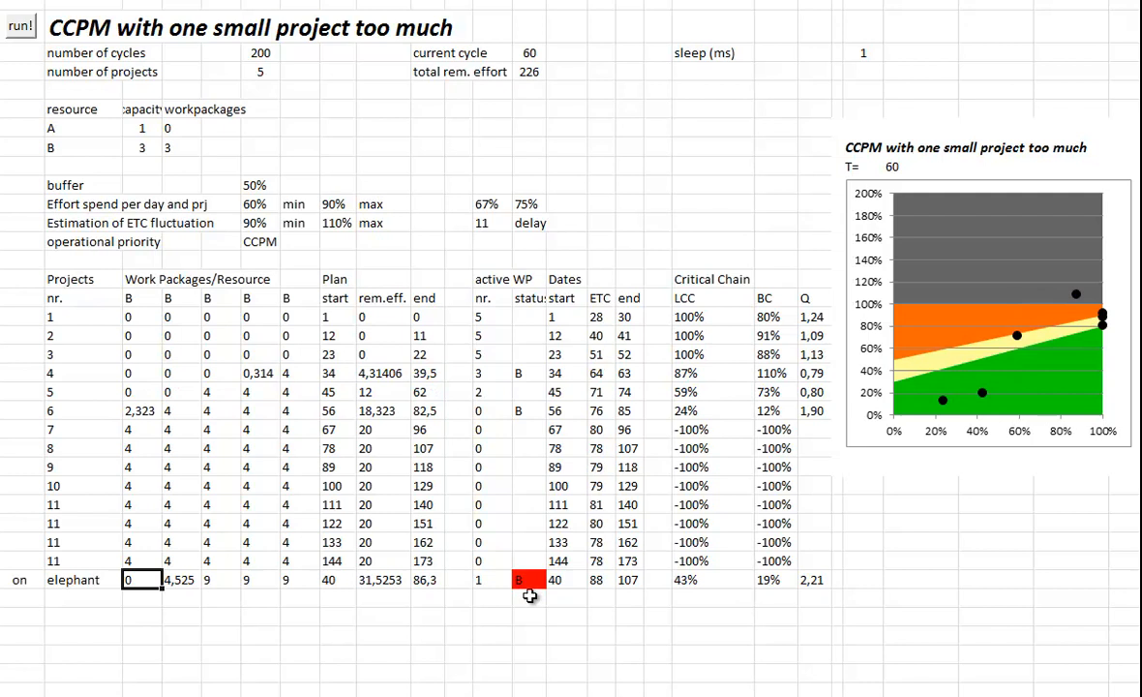
click(20, 26)
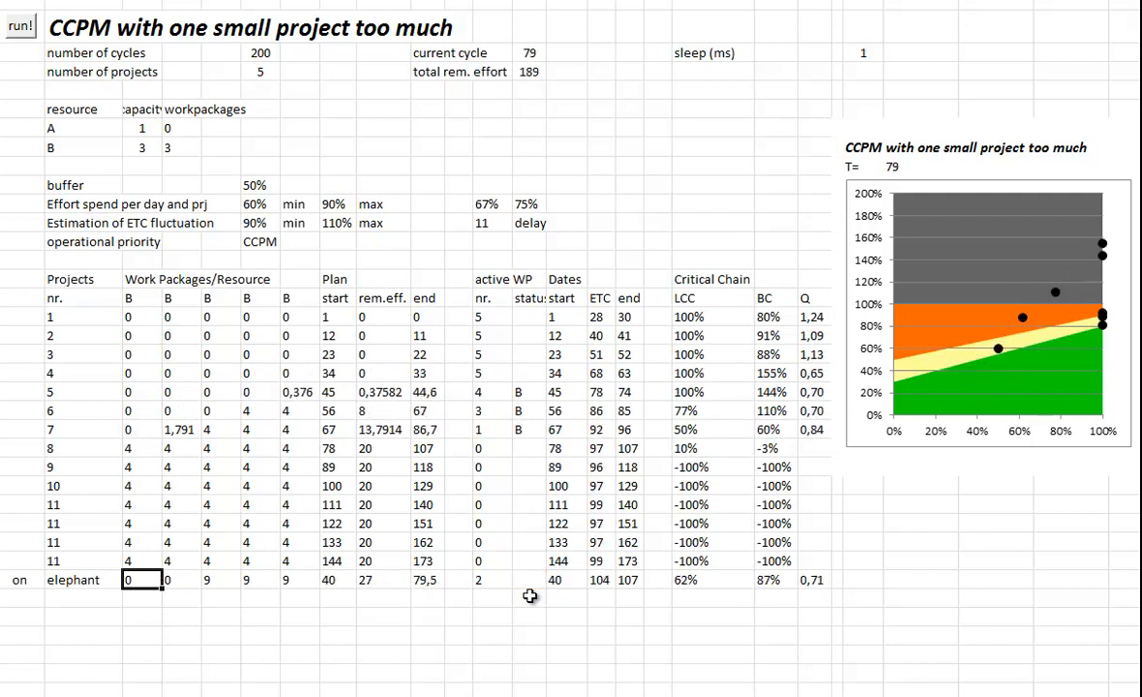
click(21, 25)
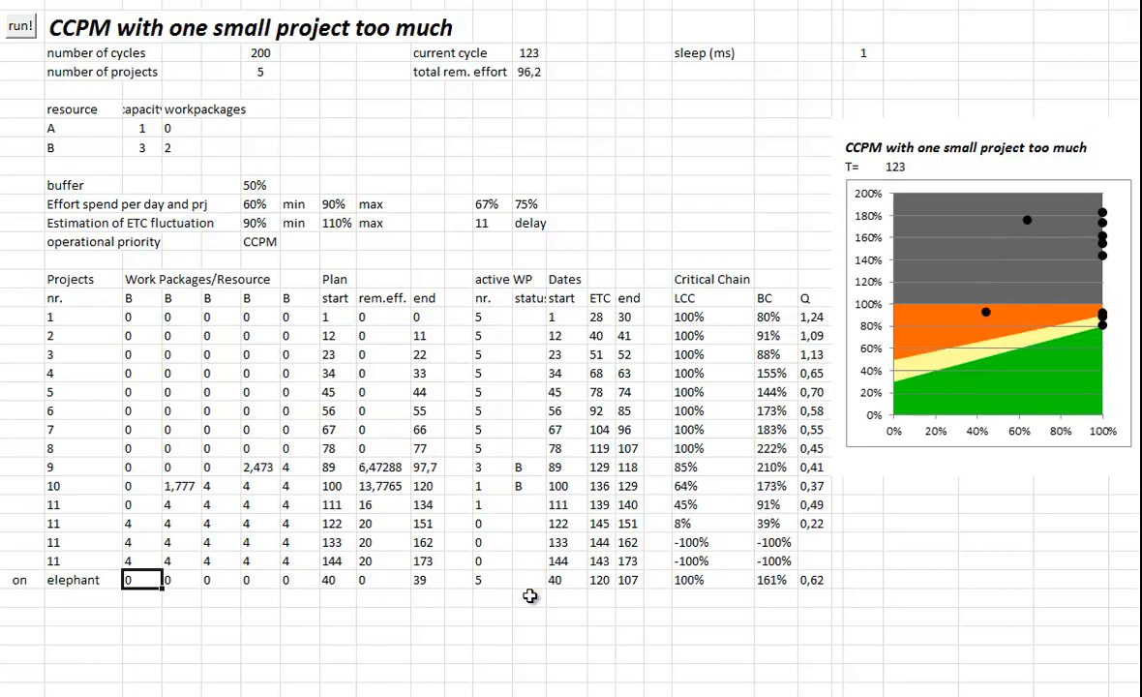
click(20, 24)
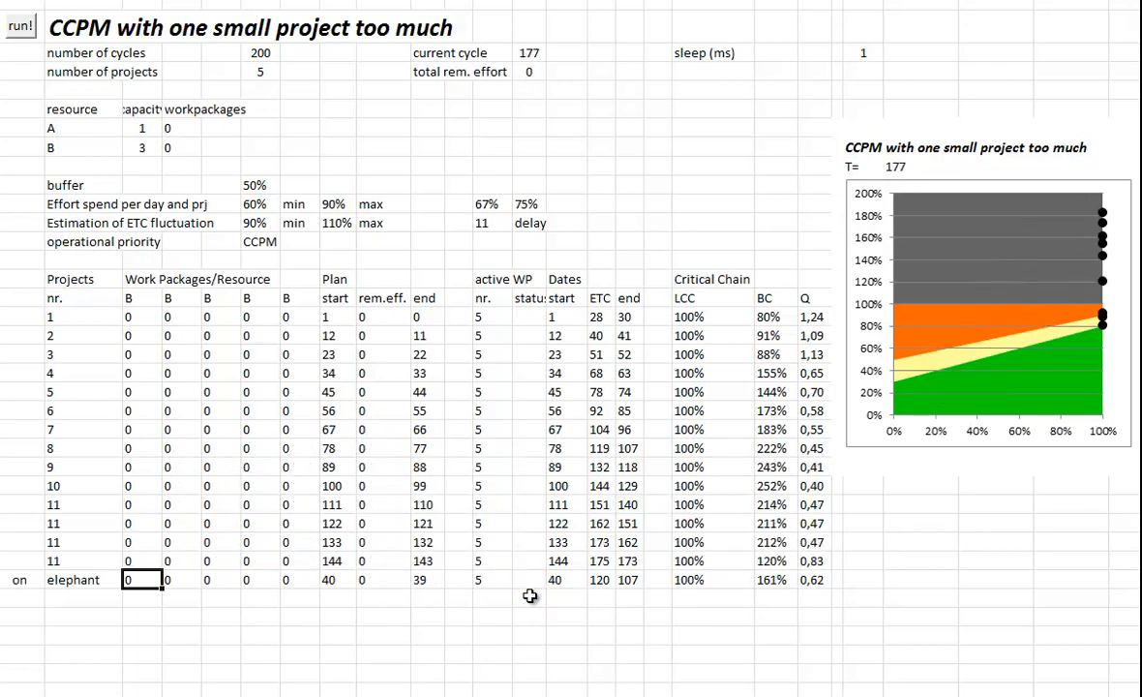
mouse_move(787, 386)
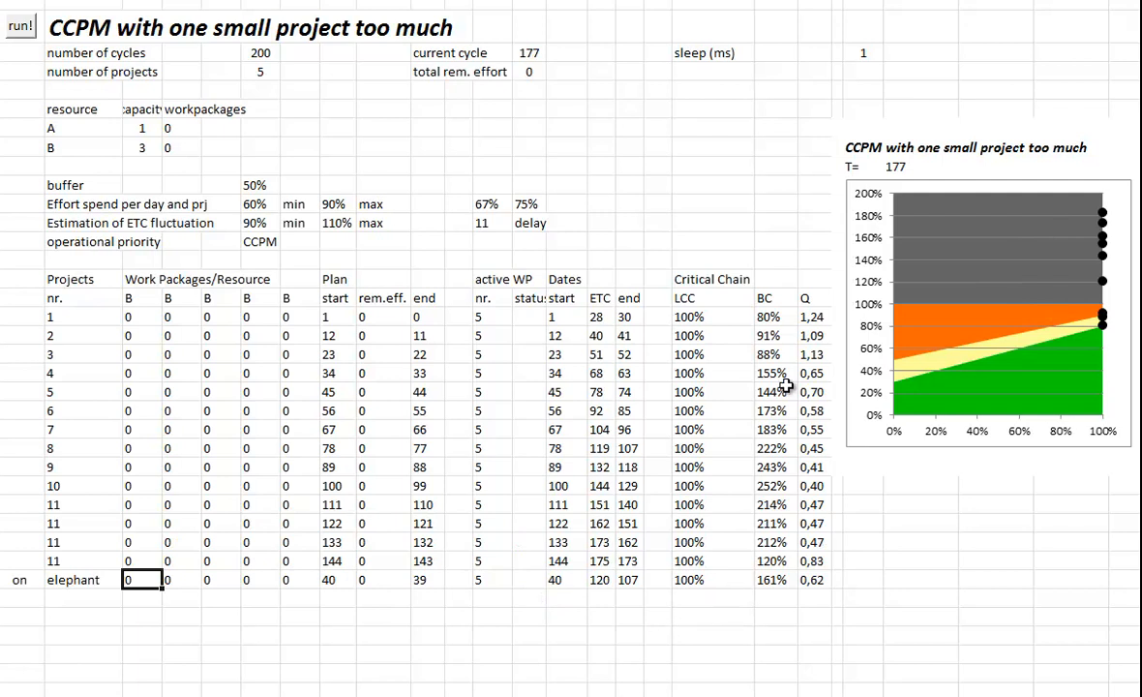
mouse_move(774, 570)
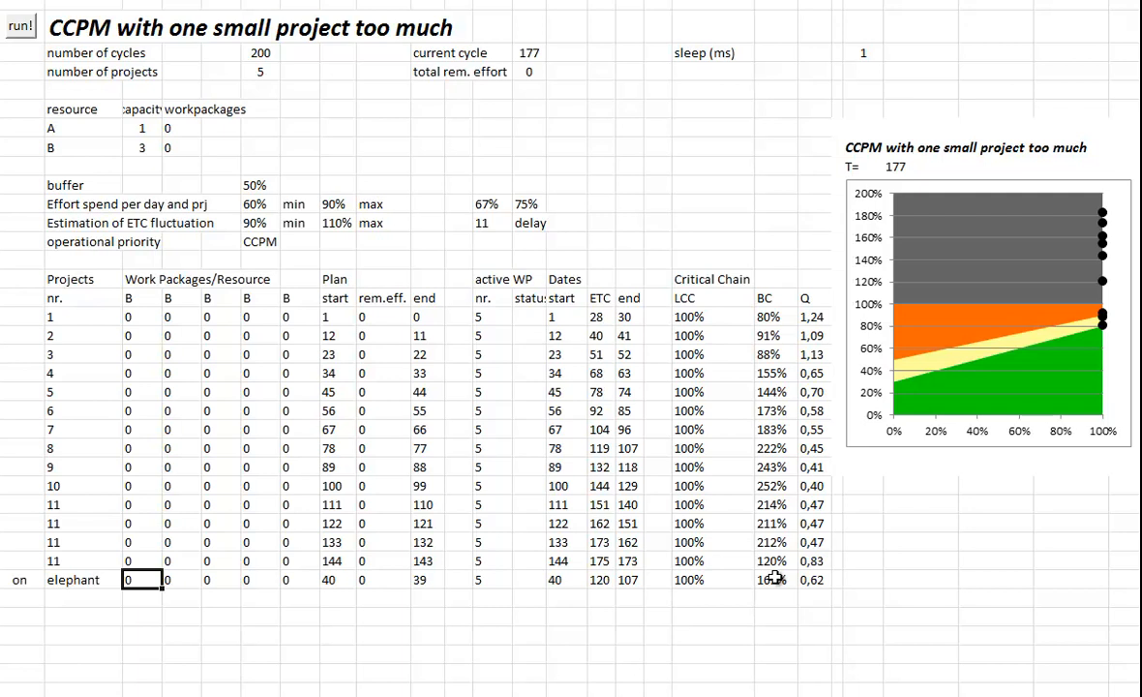
click(20, 25)
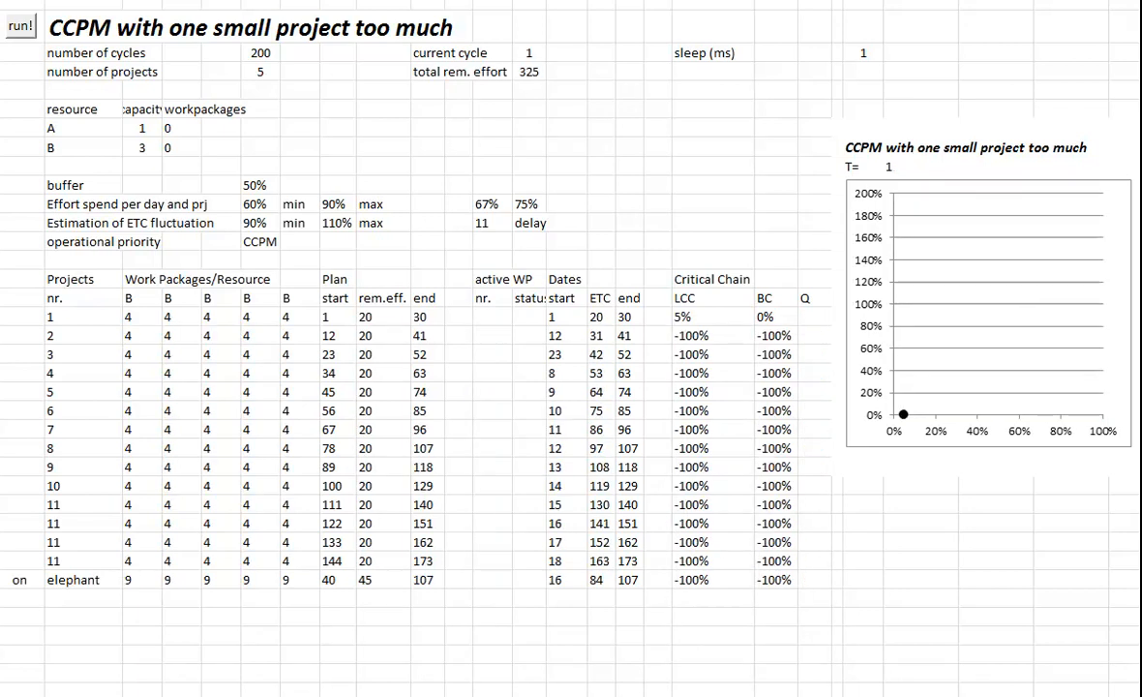
- Change the elephant's five work packages from 9 to 5, leaving total effort at 305
click(141, 580)
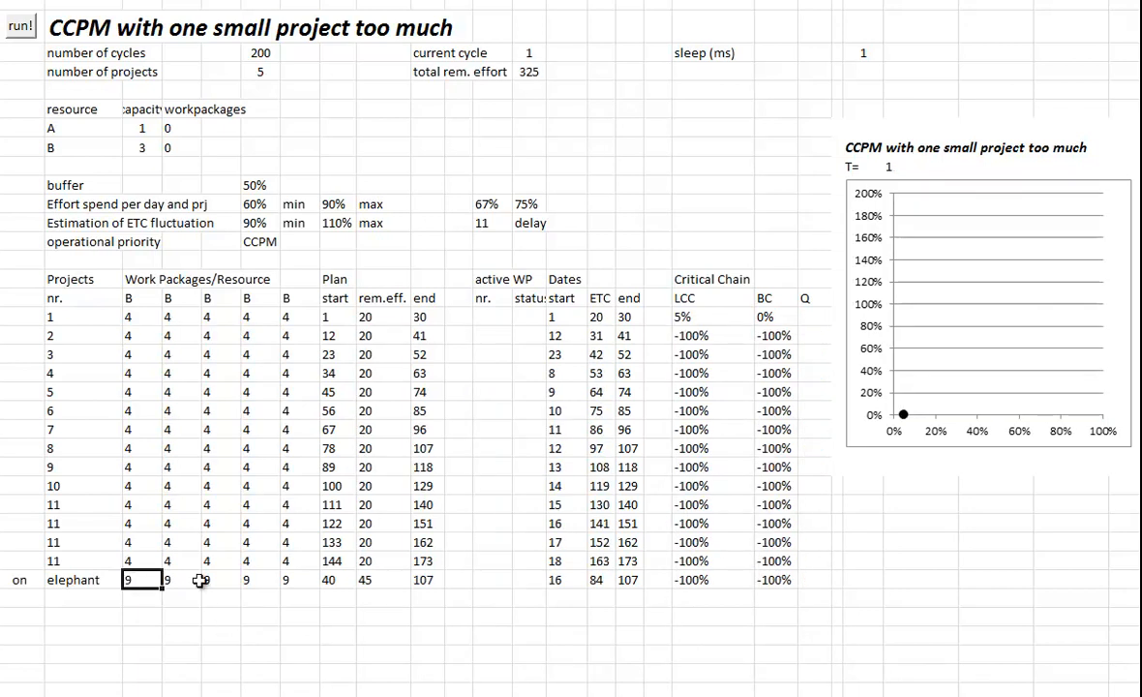
mouse_move(462, 618)
text(5)
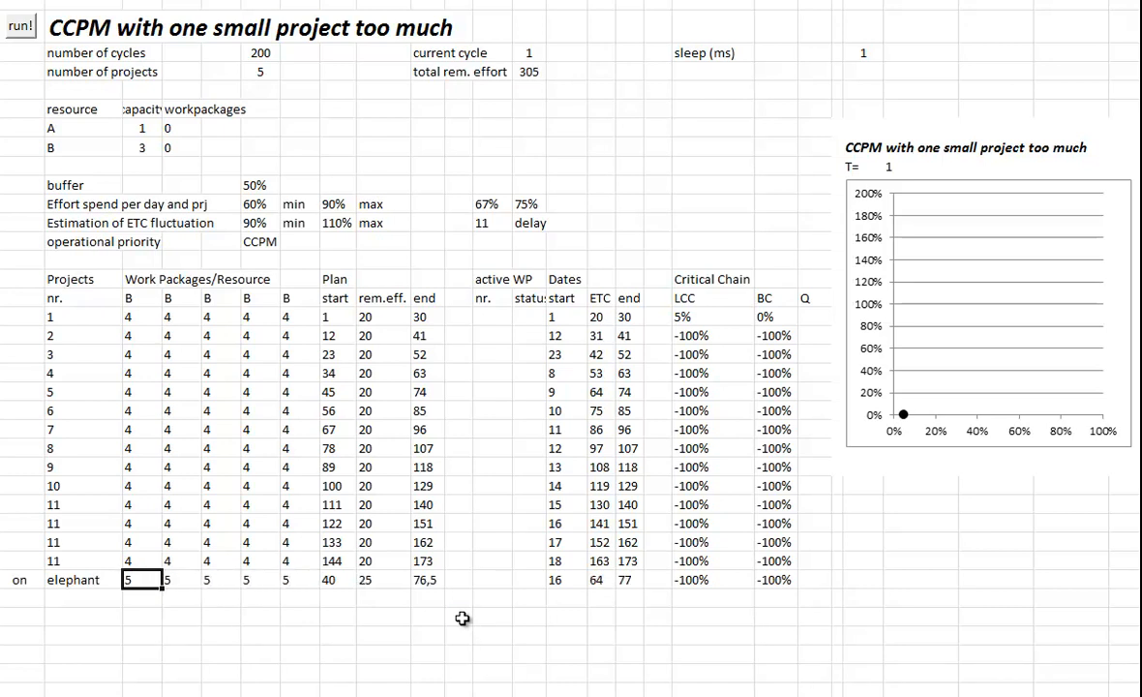
click(260, 241)
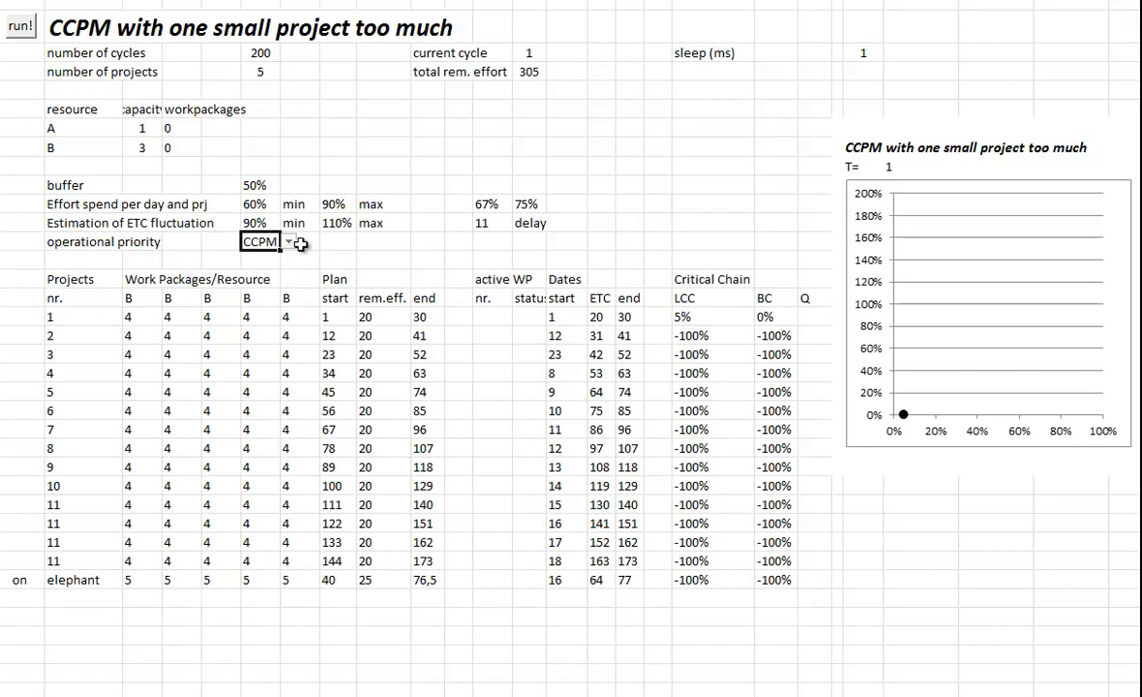
- Switch the operational priority dropdown from CCPM to FCFS
click(292, 241)
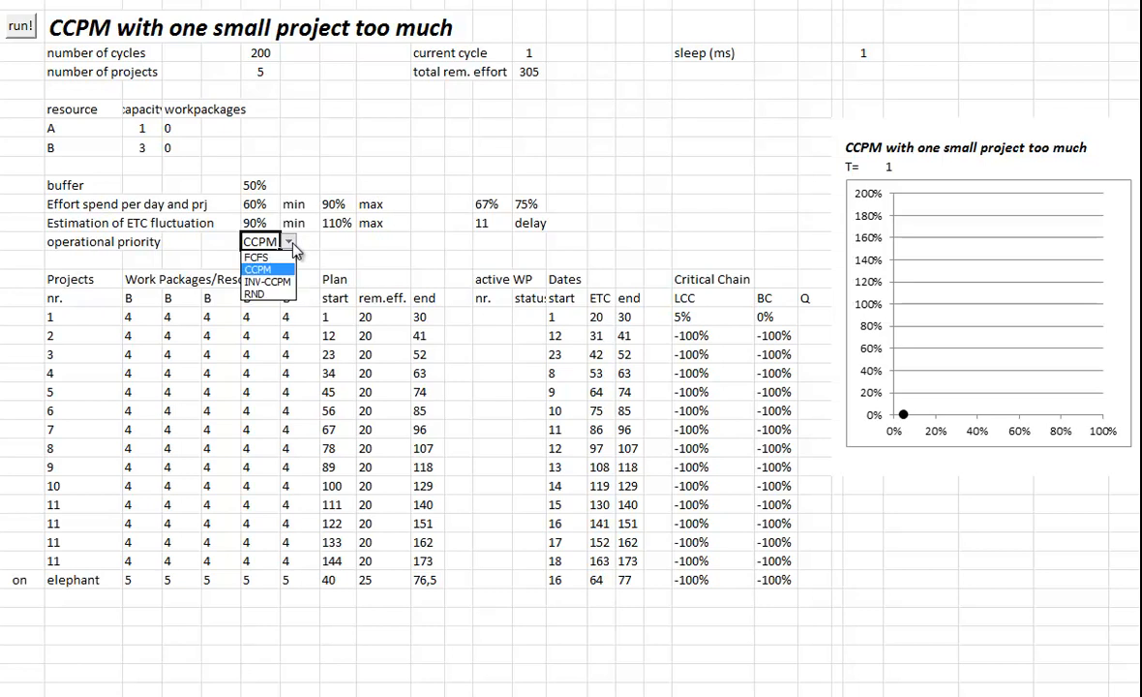
click(256, 256)
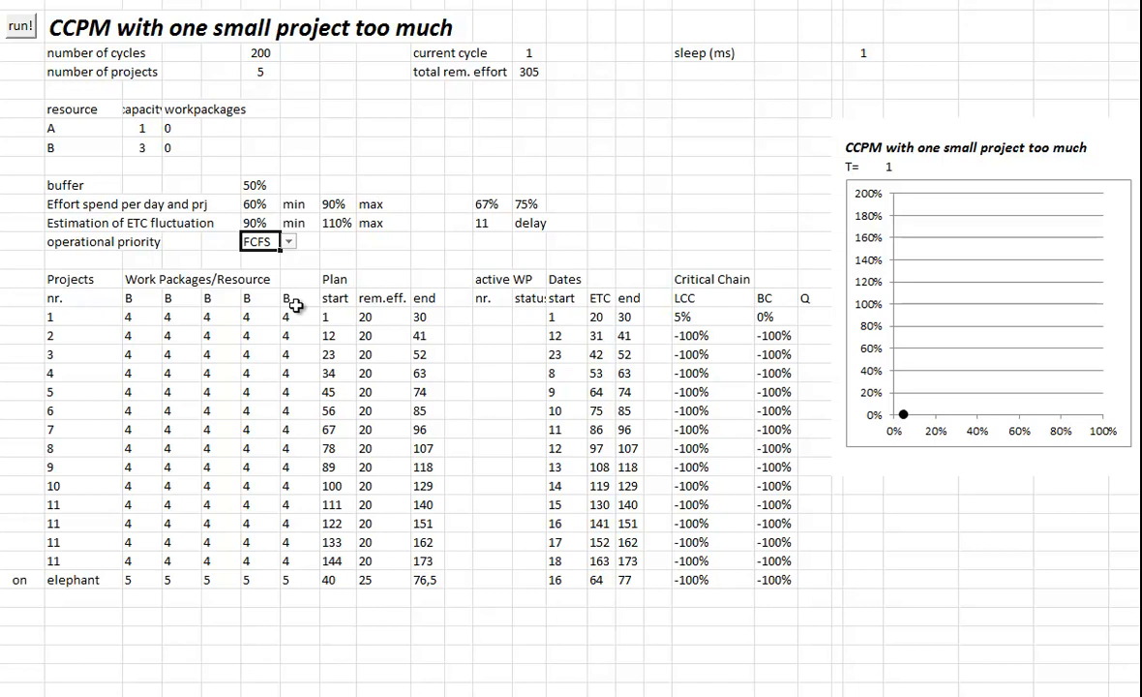
mouse_move(114, 587)
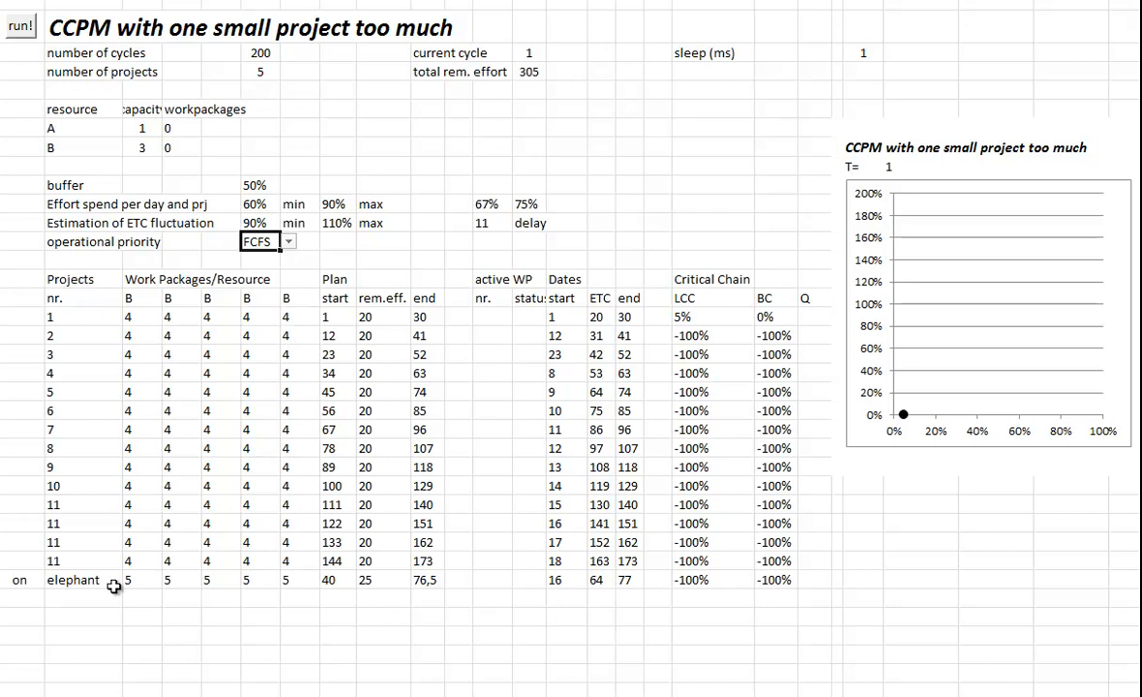
mouse_move(426, 579)
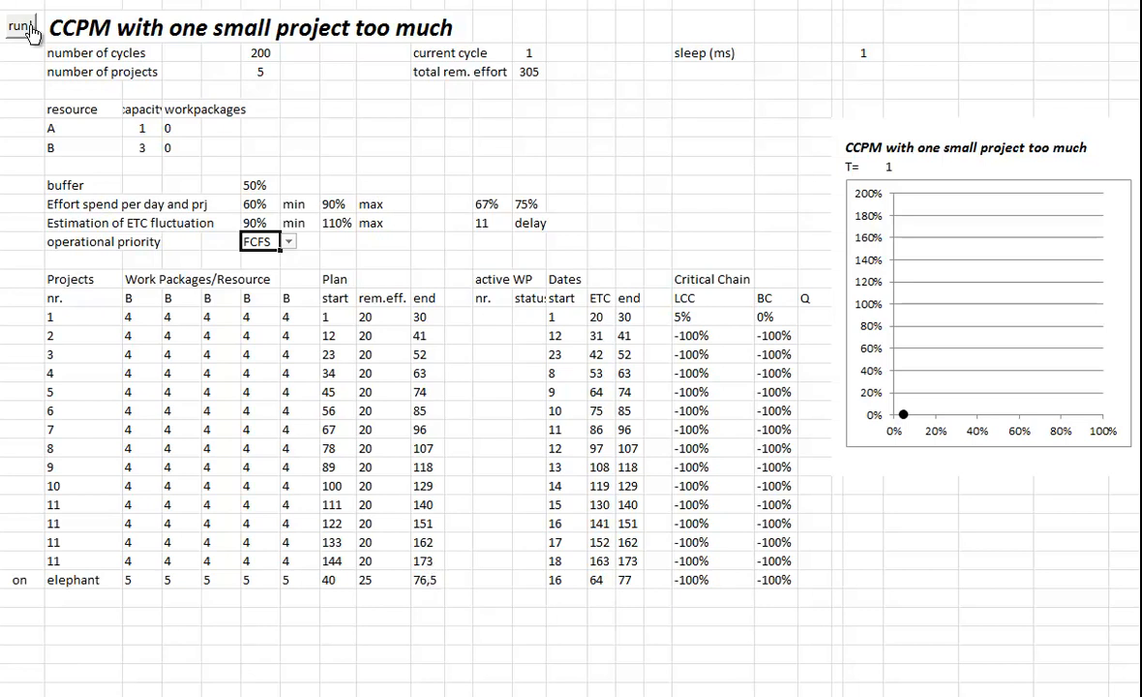
- Run the FCFS simulation to cycle 175 and check the elephant's 397% buffer consumption
click(20, 25)
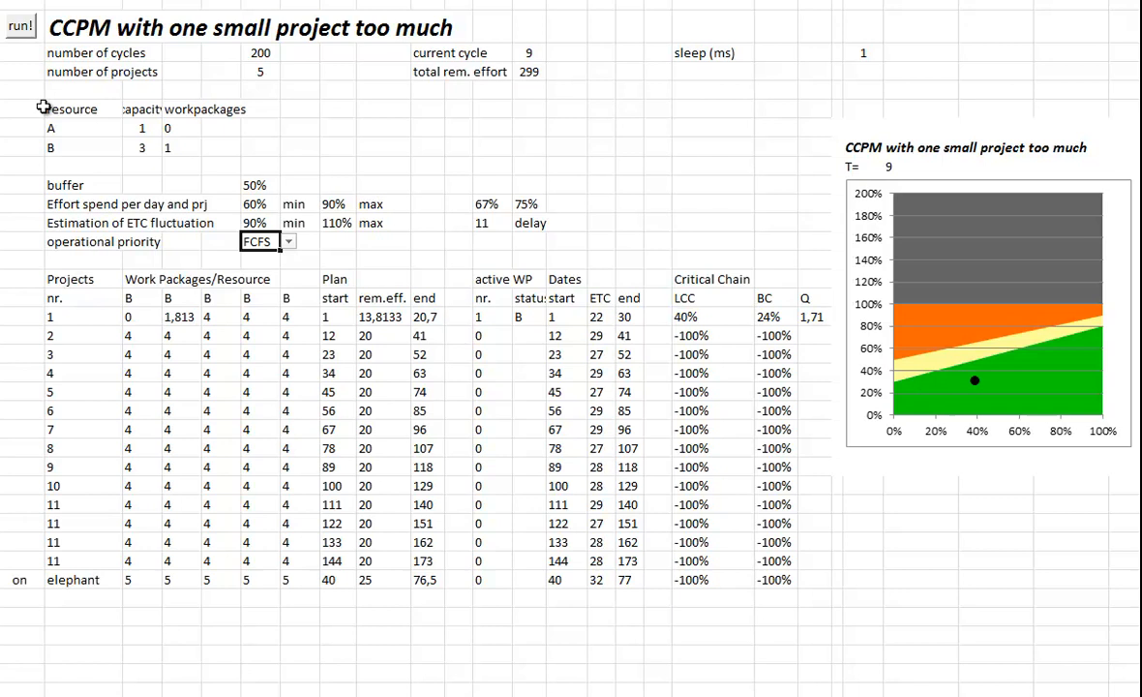
click(20, 25)
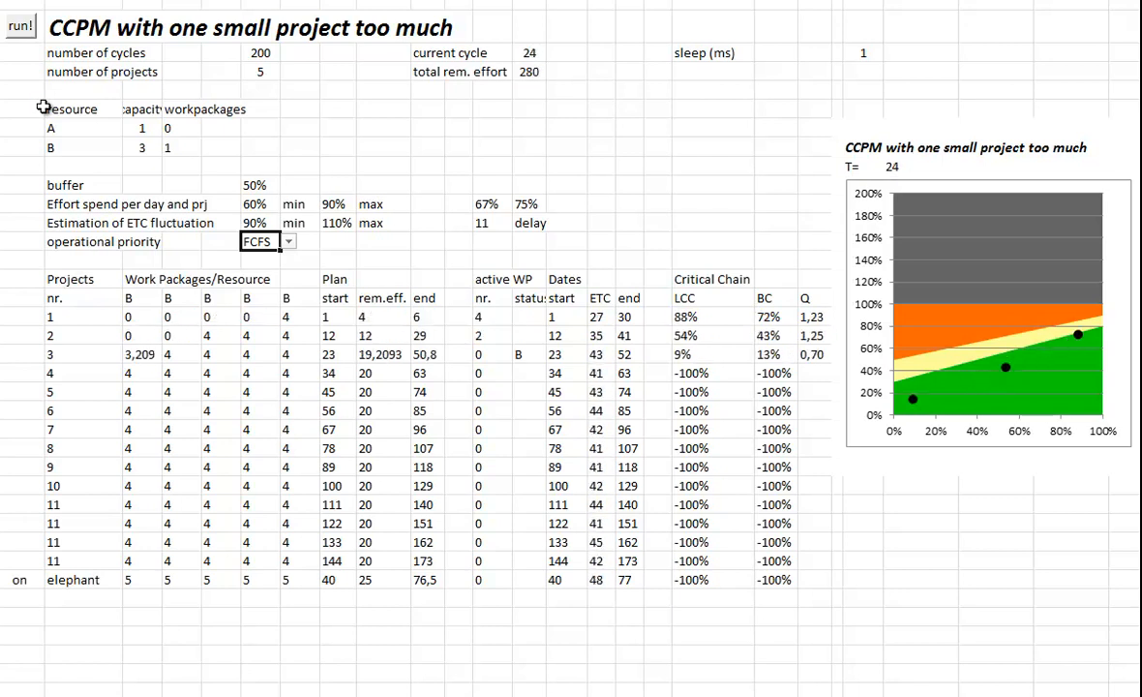
click(19, 26)
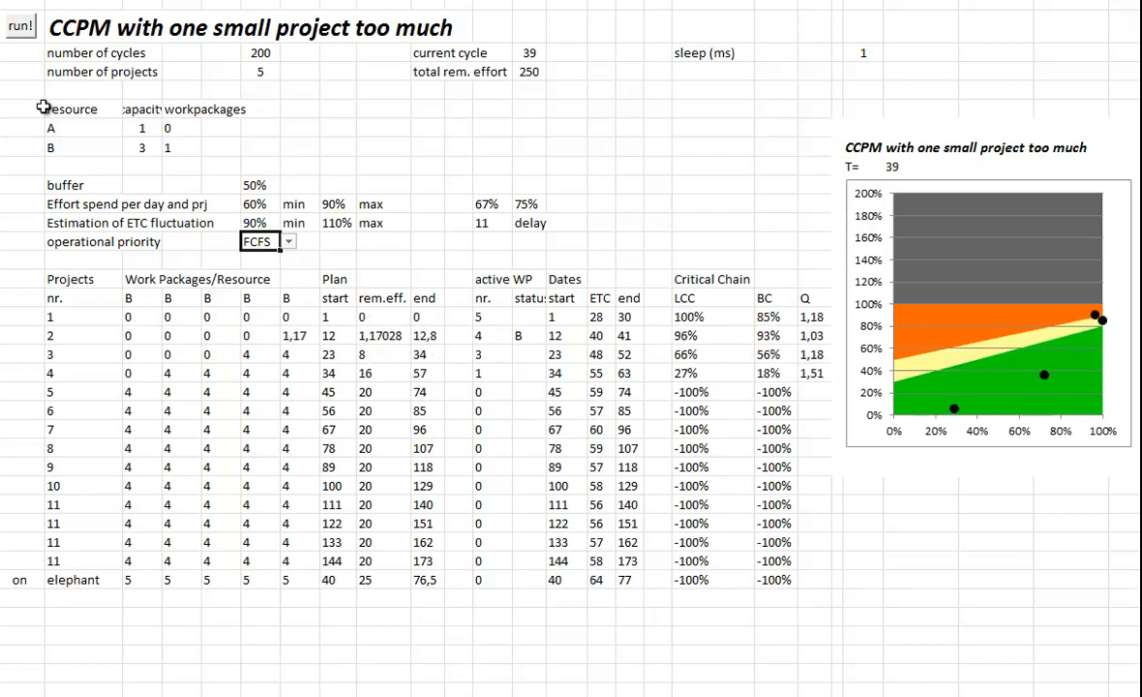
click(21, 25)
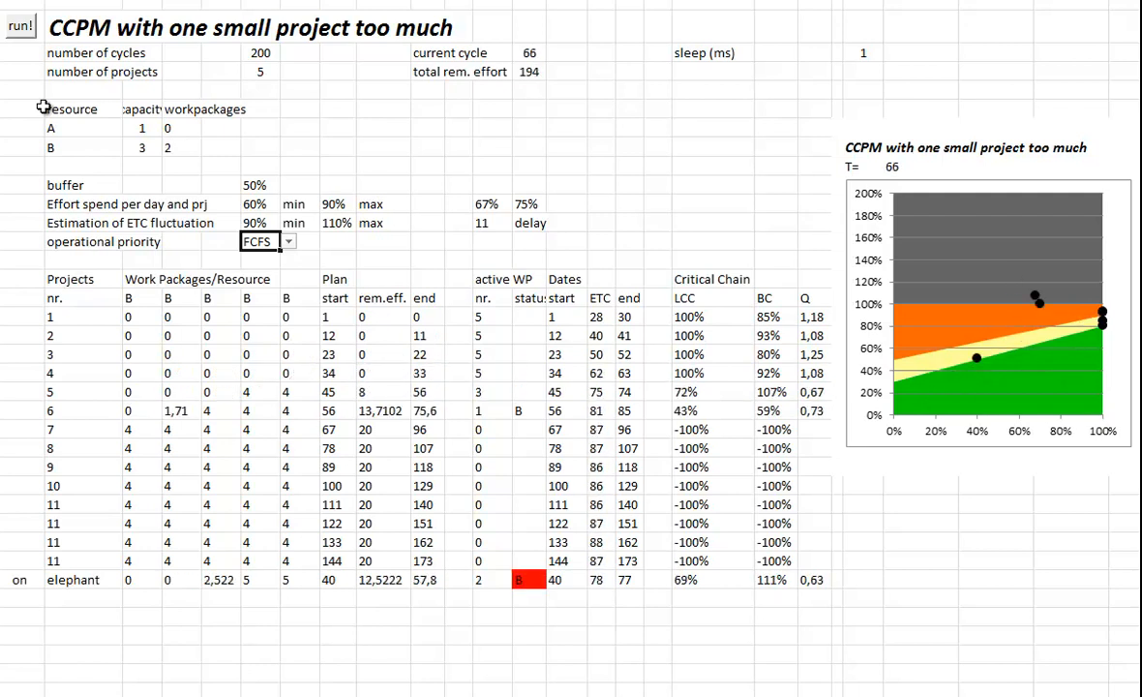
click(20, 25)
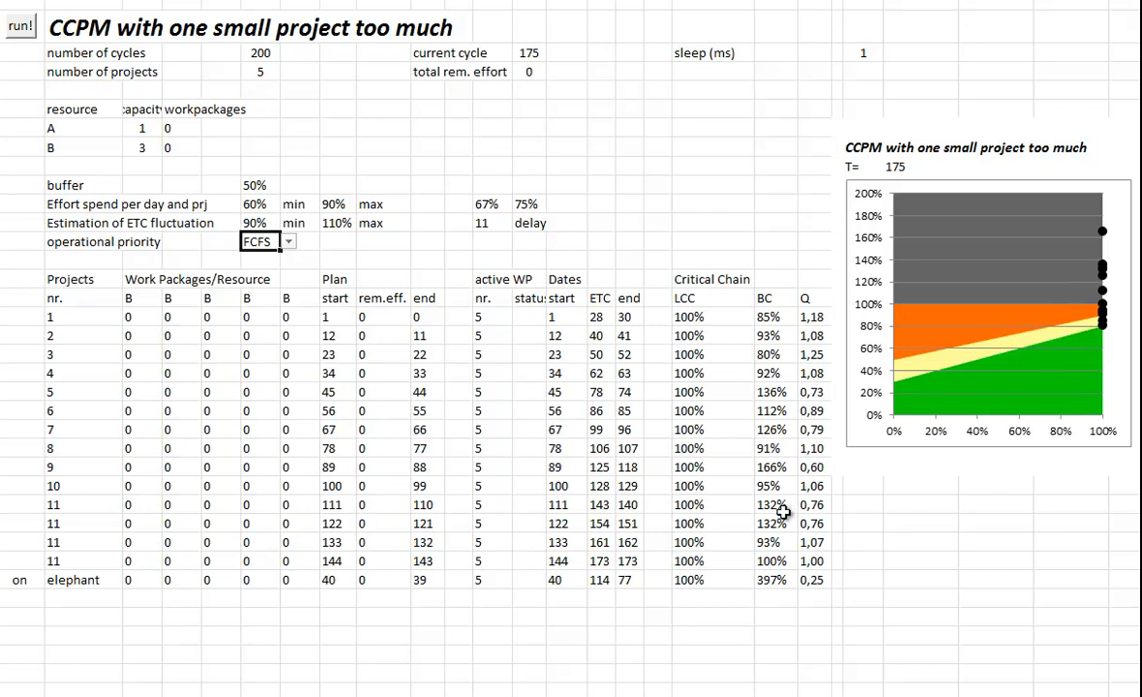
mouse_move(783, 513)
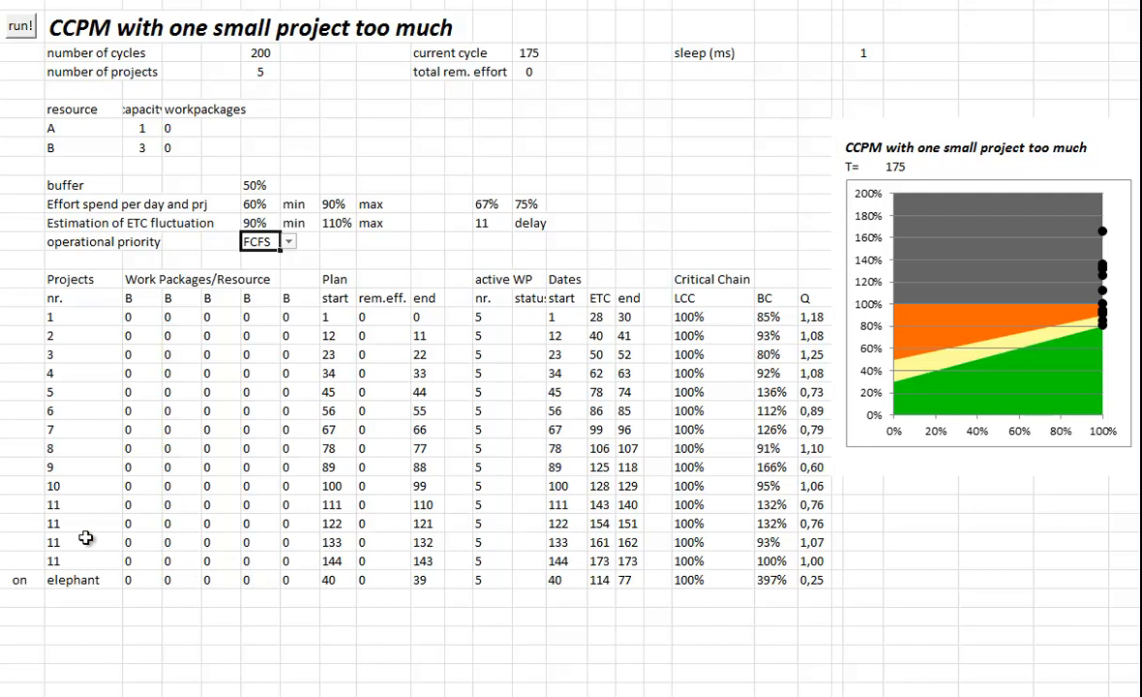
mouse_move(721, 606)
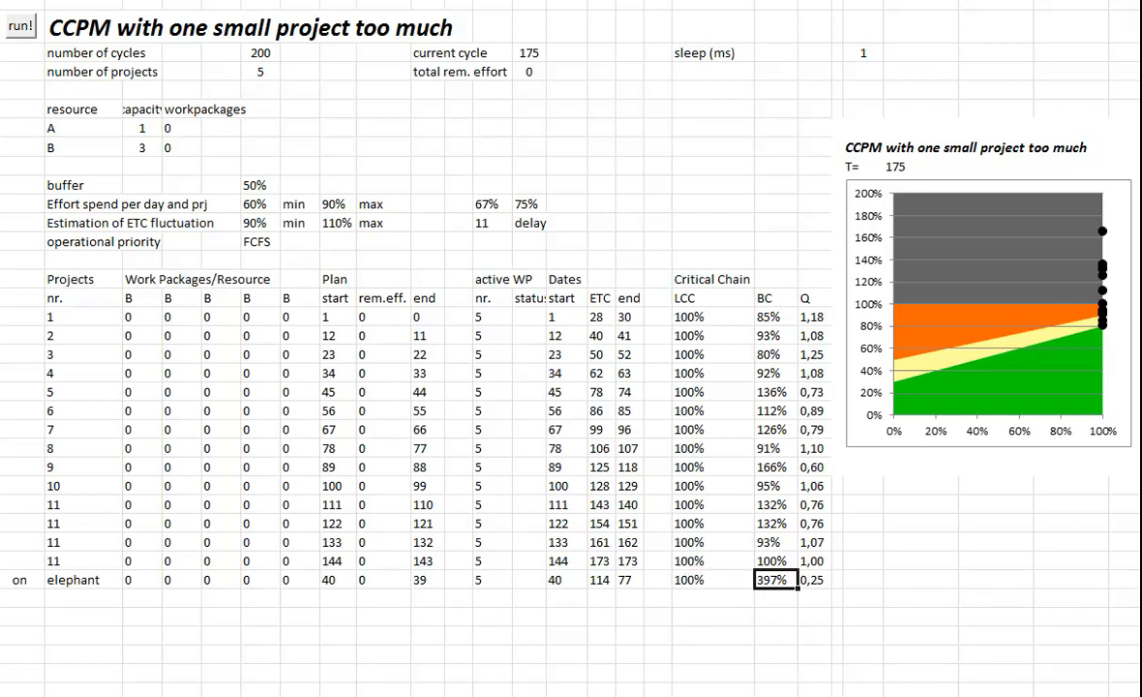
click(288, 241)
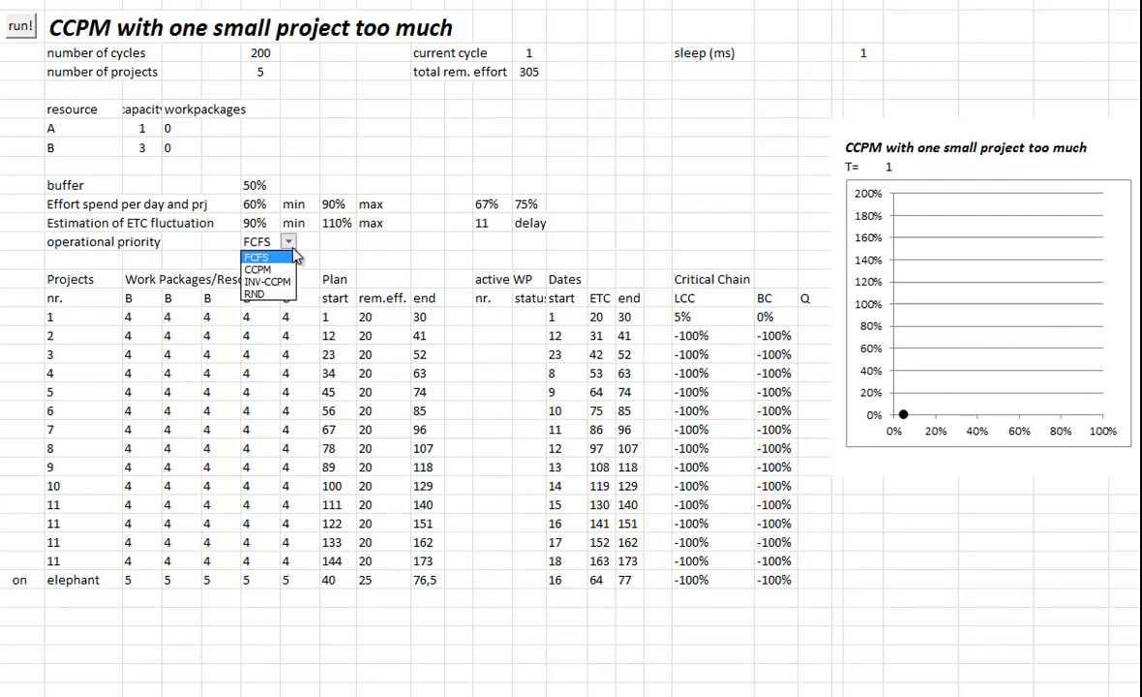
click(255, 294)
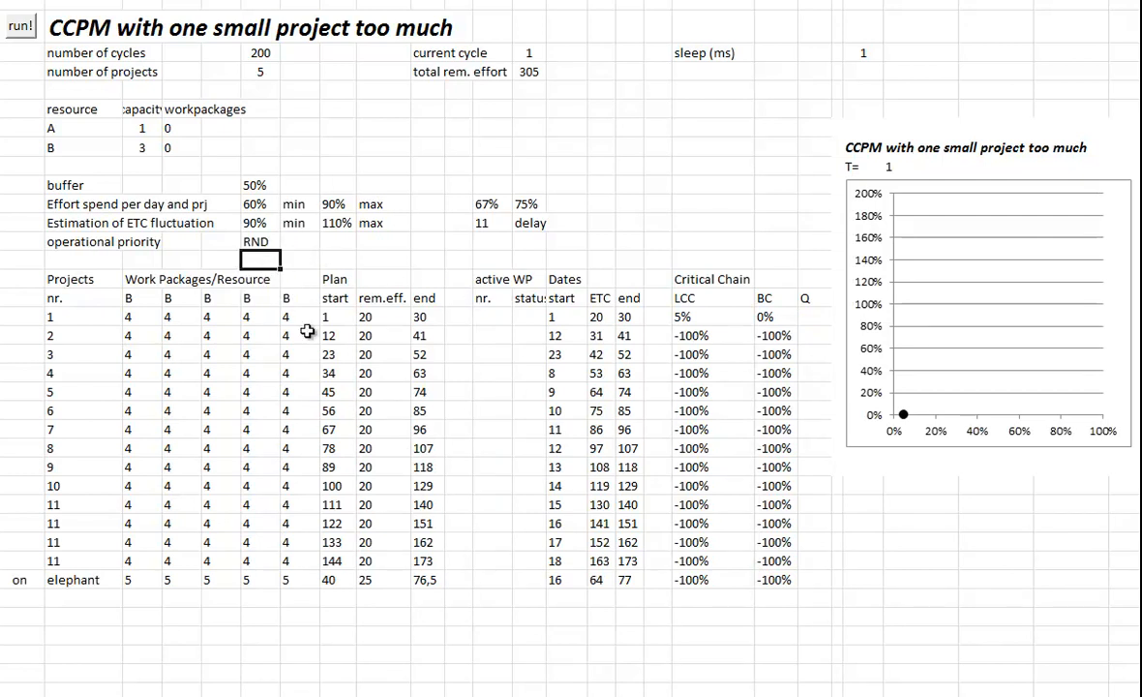
mouse_move(323, 336)
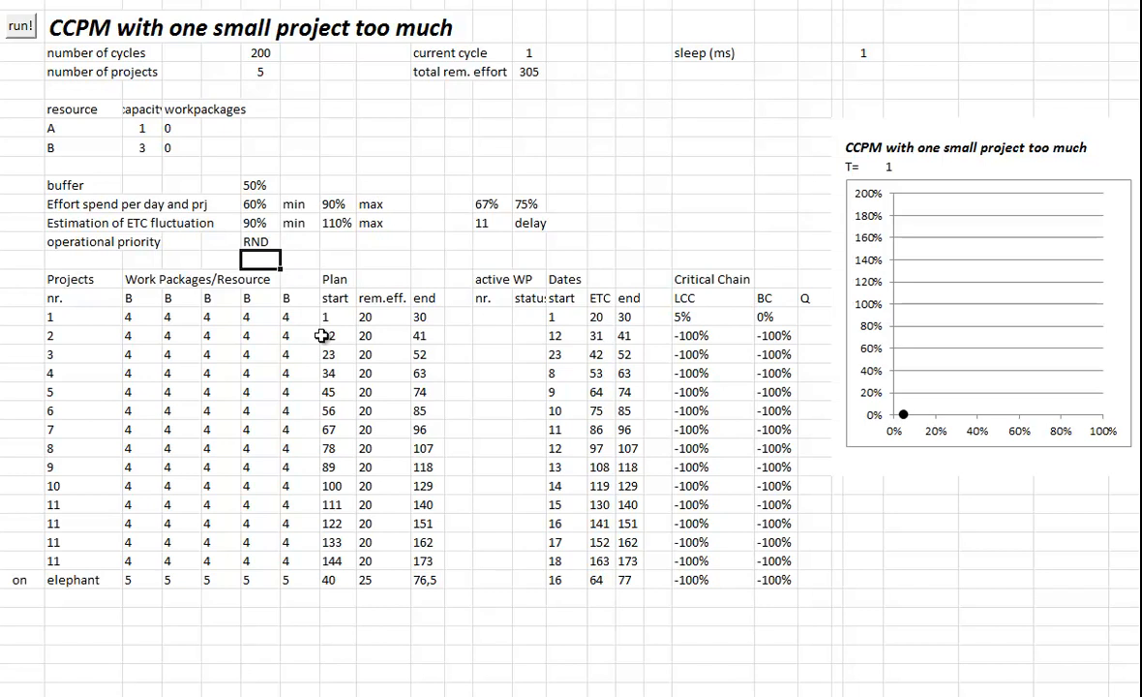
mouse_move(341, 355)
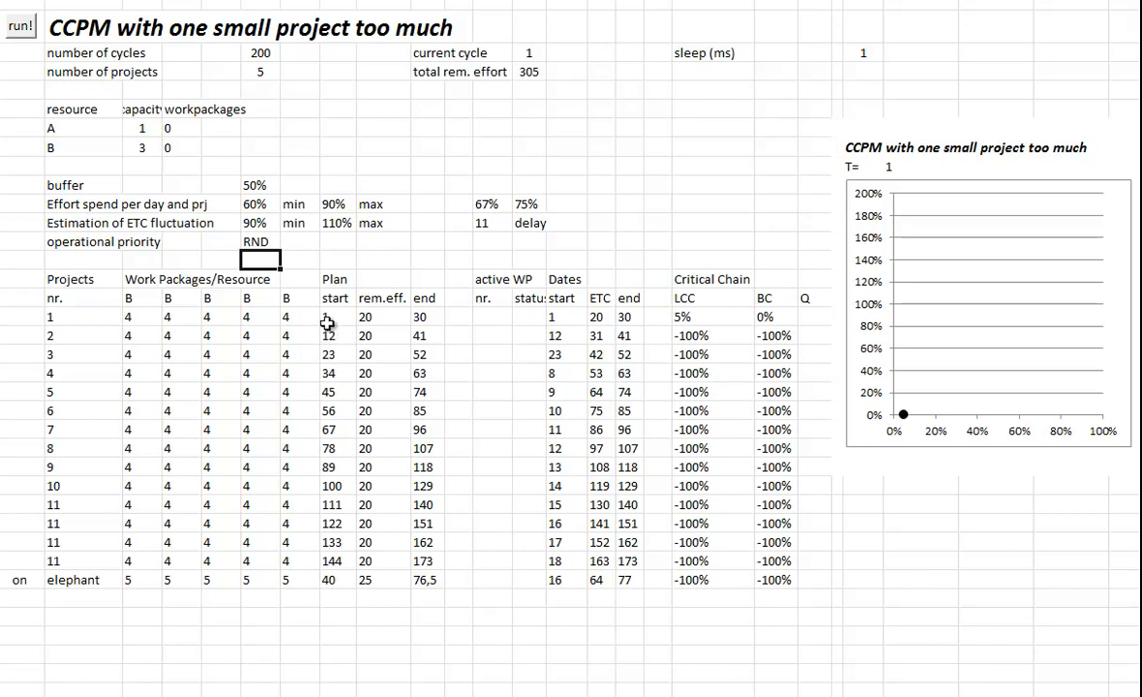
mouse_move(415, 405)
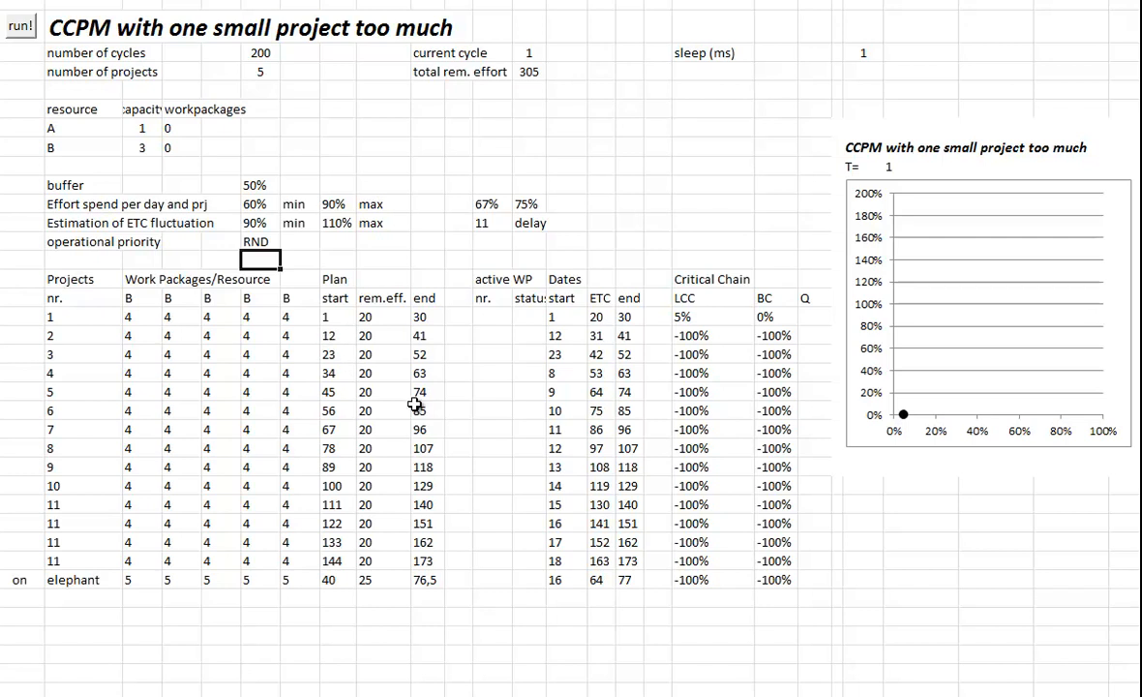
mouse_move(414, 403)
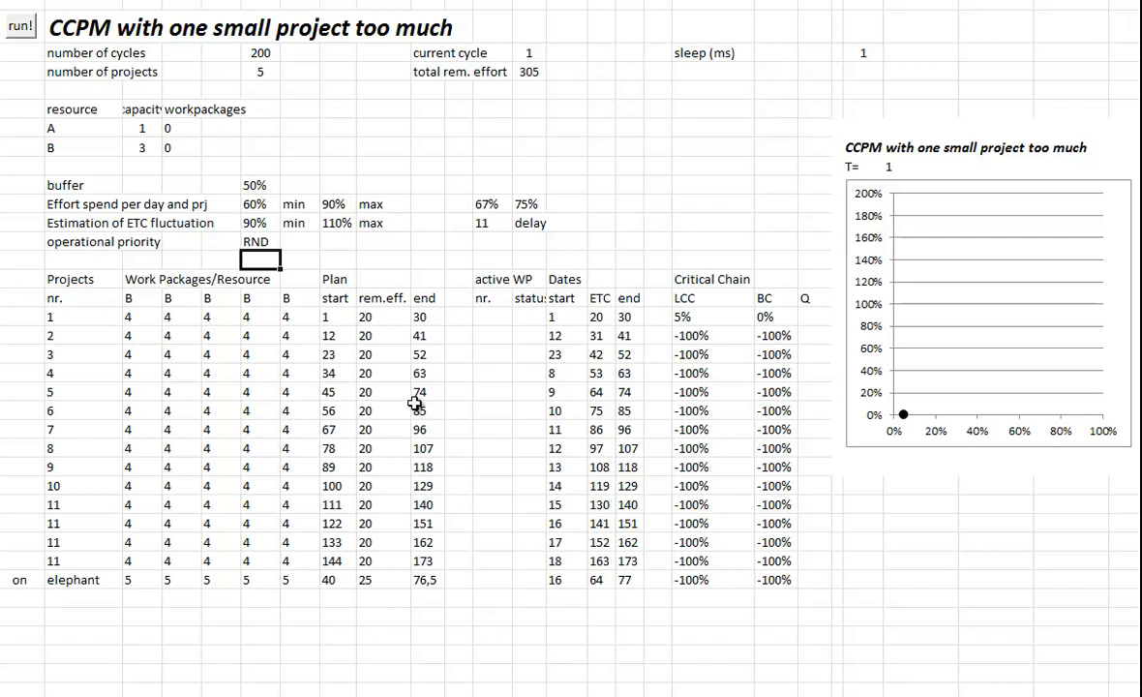
mouse_move(441, 455)
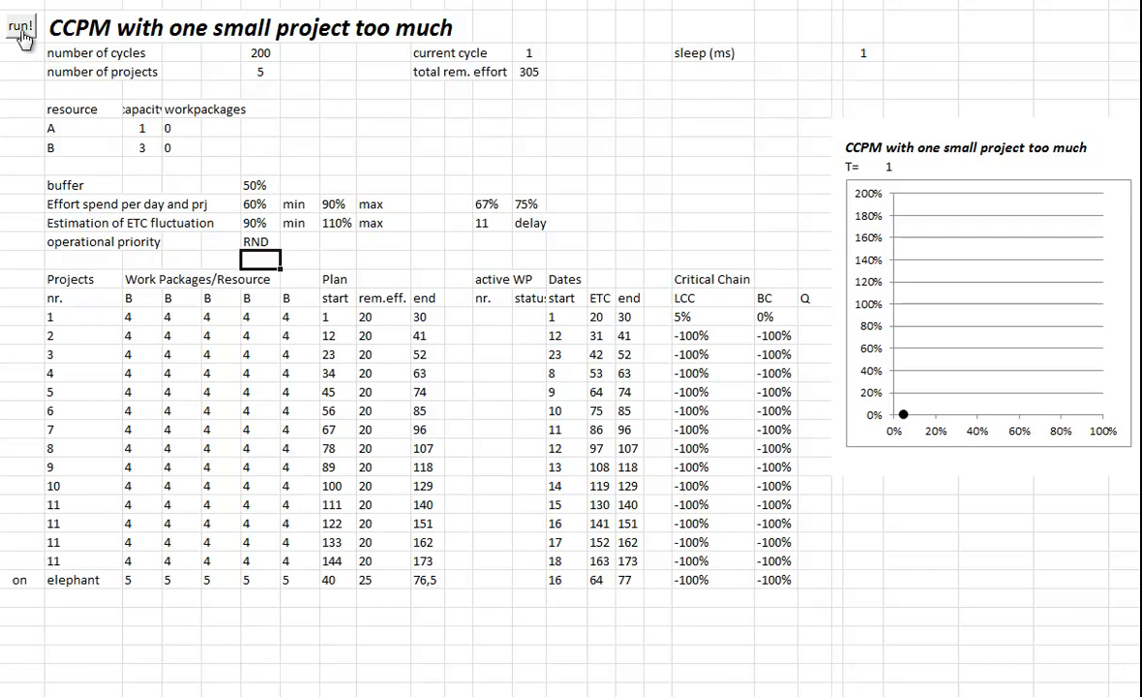
- Run the RND-priority simulation to cycle 176 with zero remaining effort
click(21, 24)
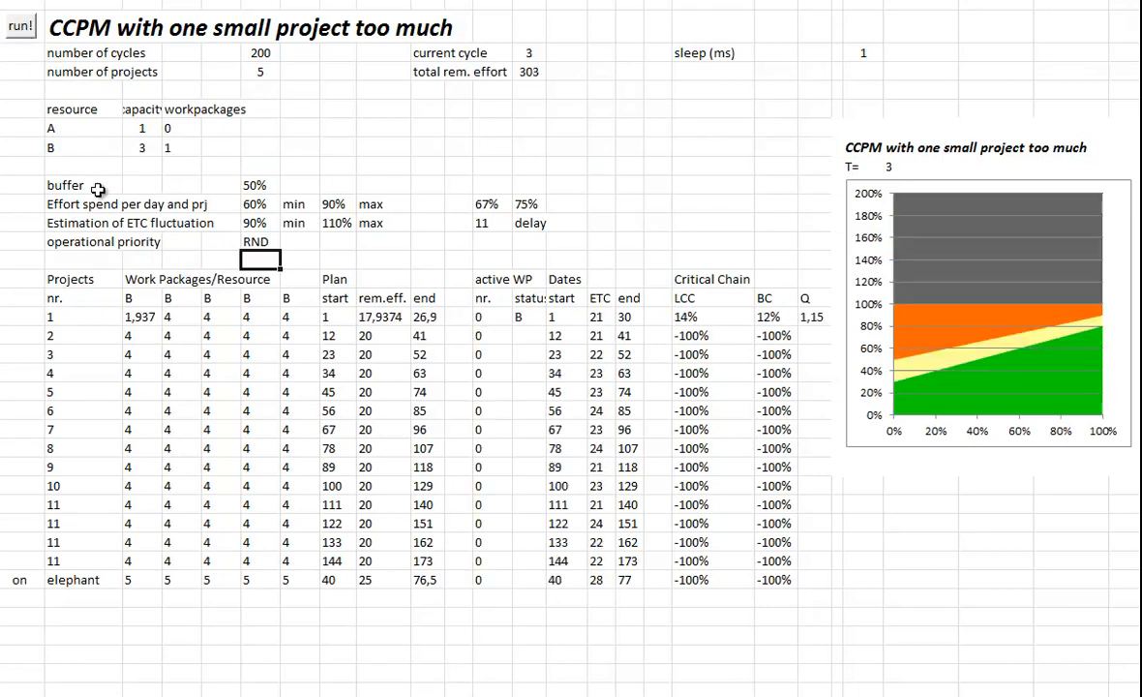
click(21, 24)
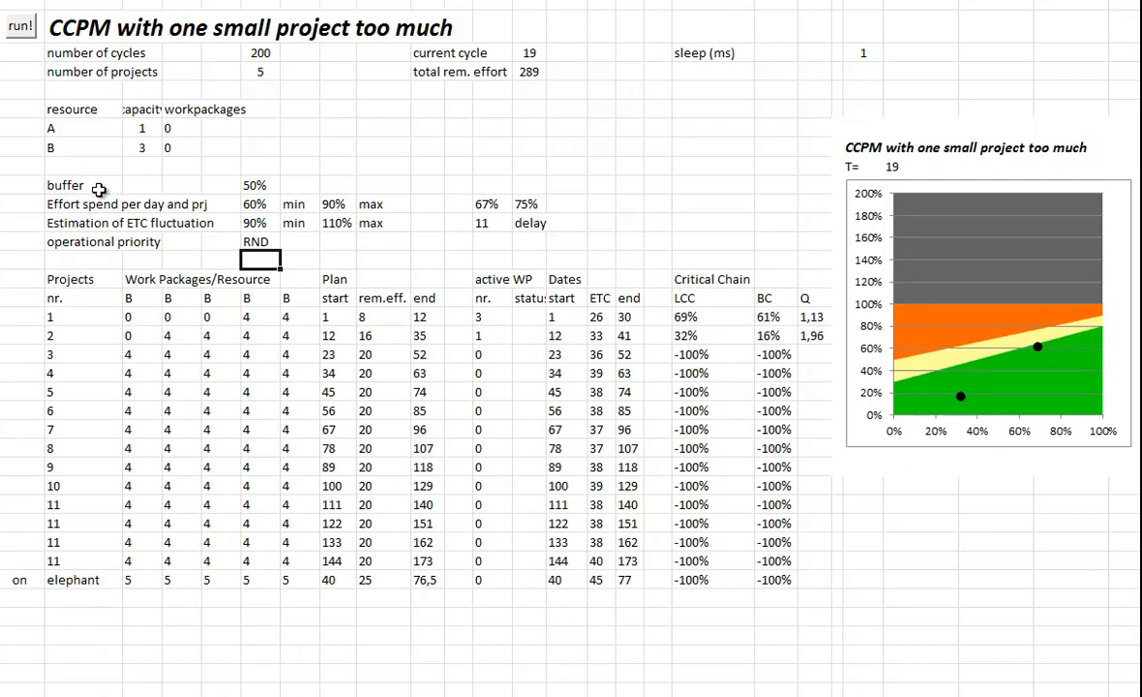
click(20, 25)
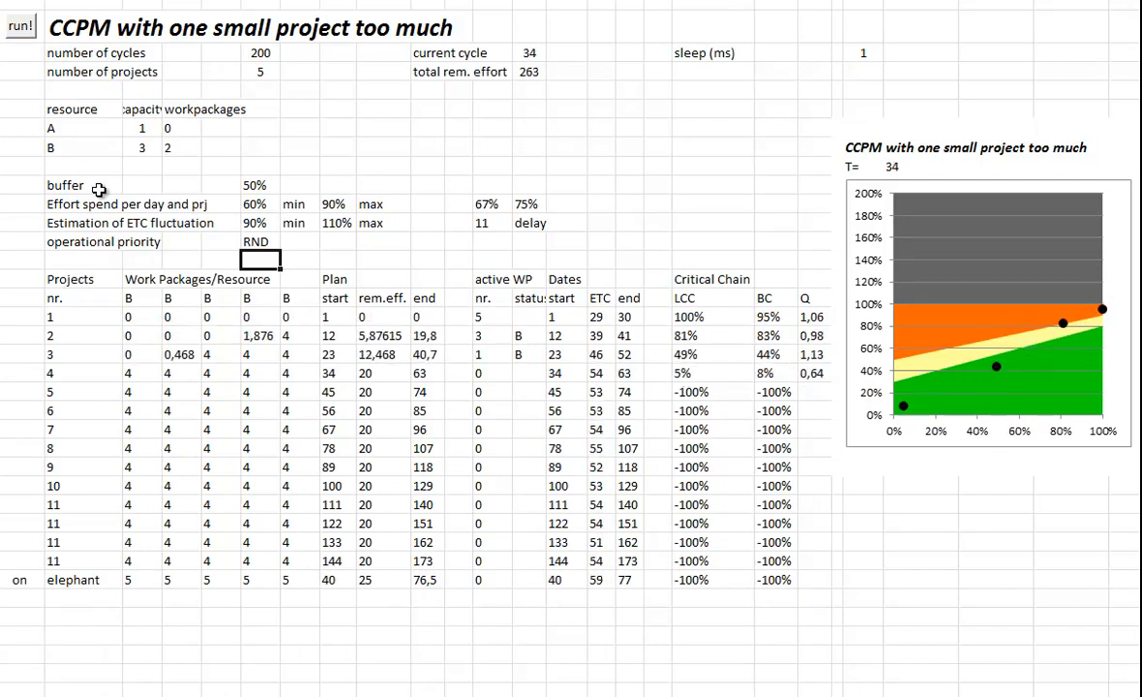
click(20, 25)
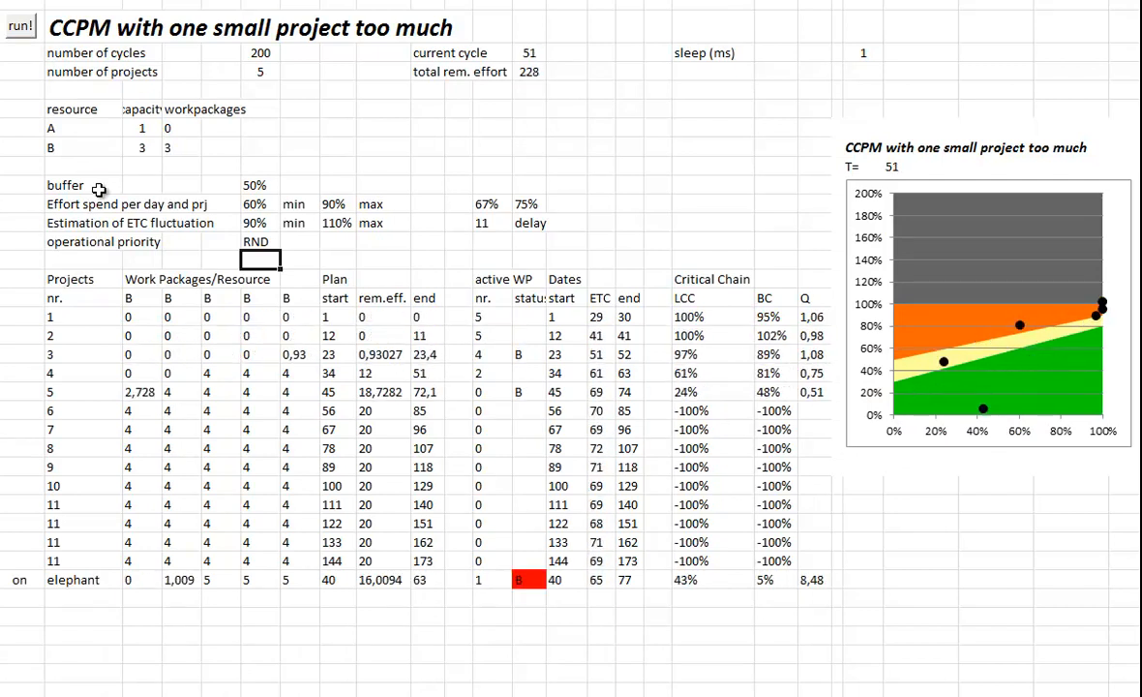
click(20, 24)
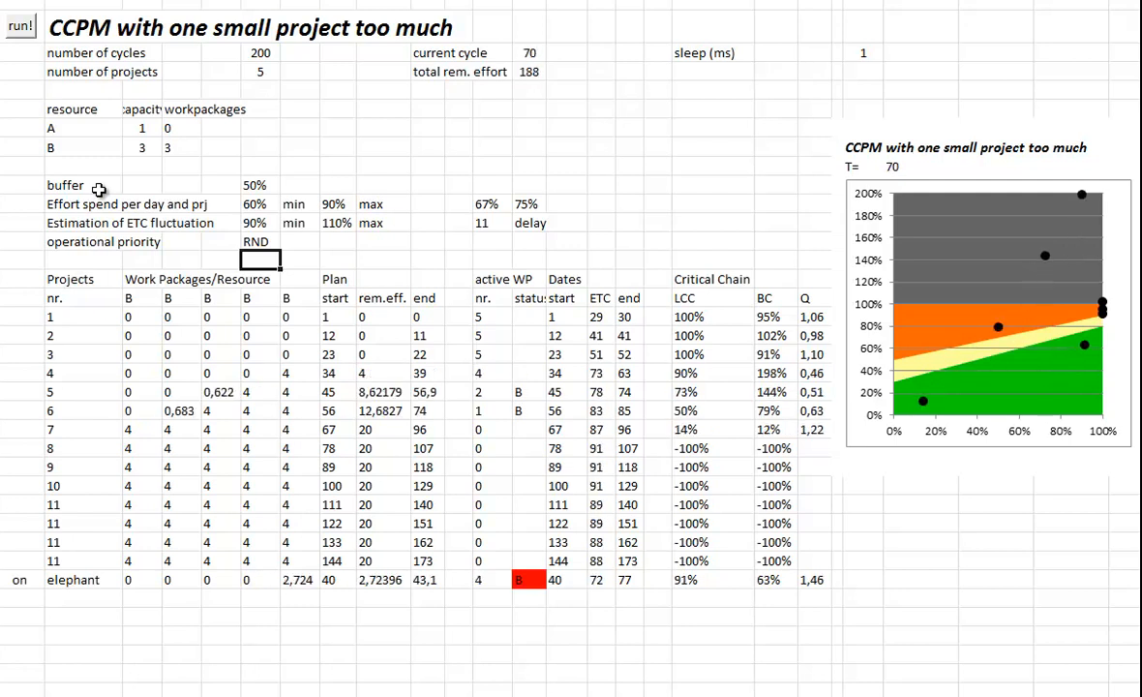
click(20, 26)
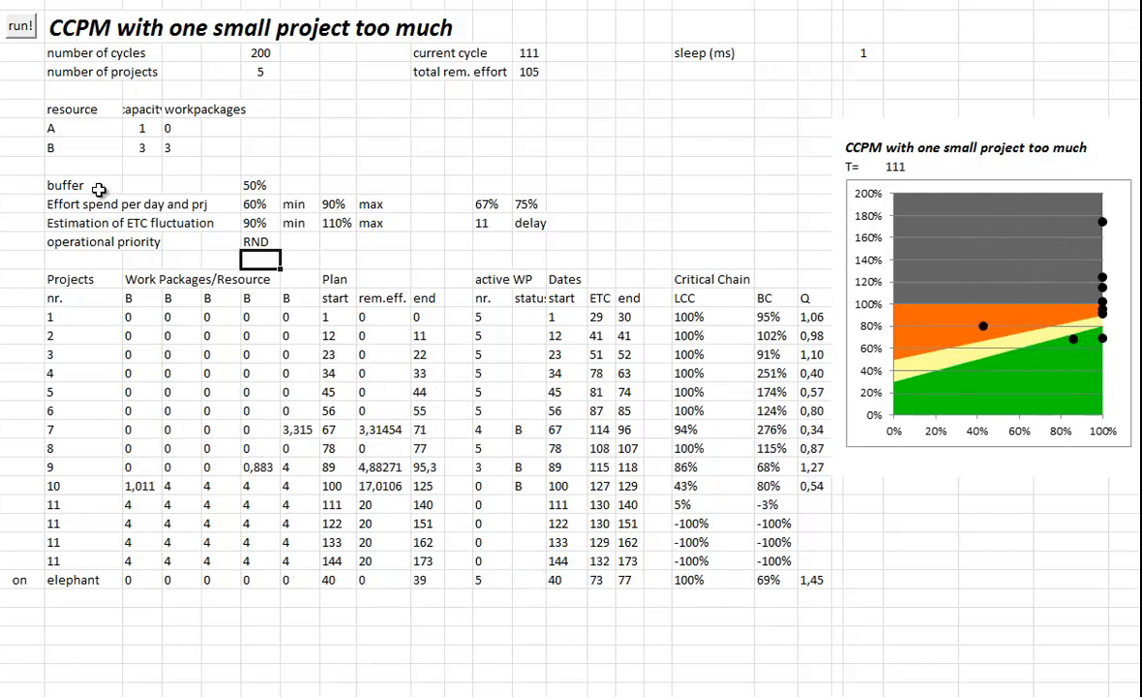
click(21, 24)
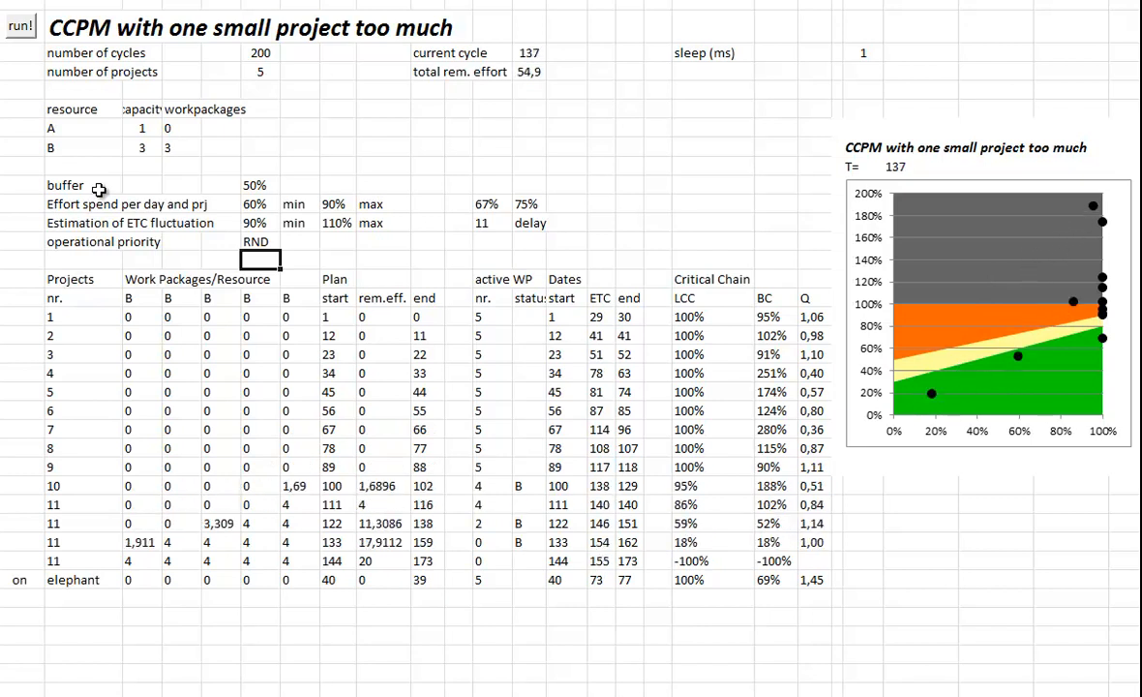
click(20, 25)
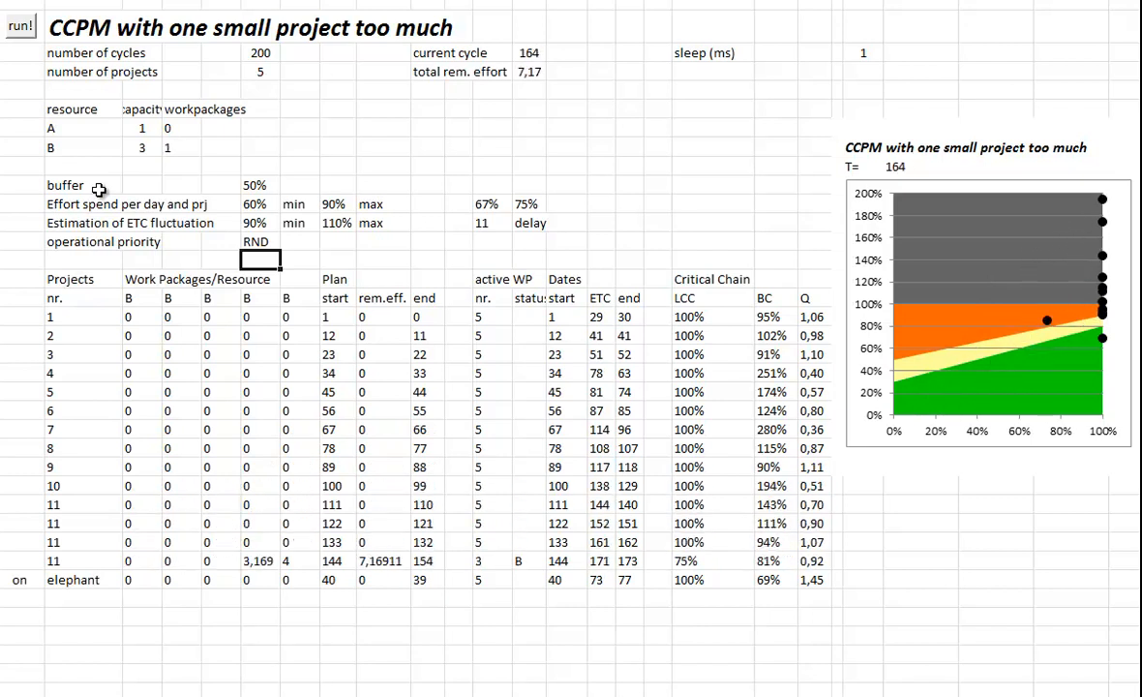
click(20, 25)
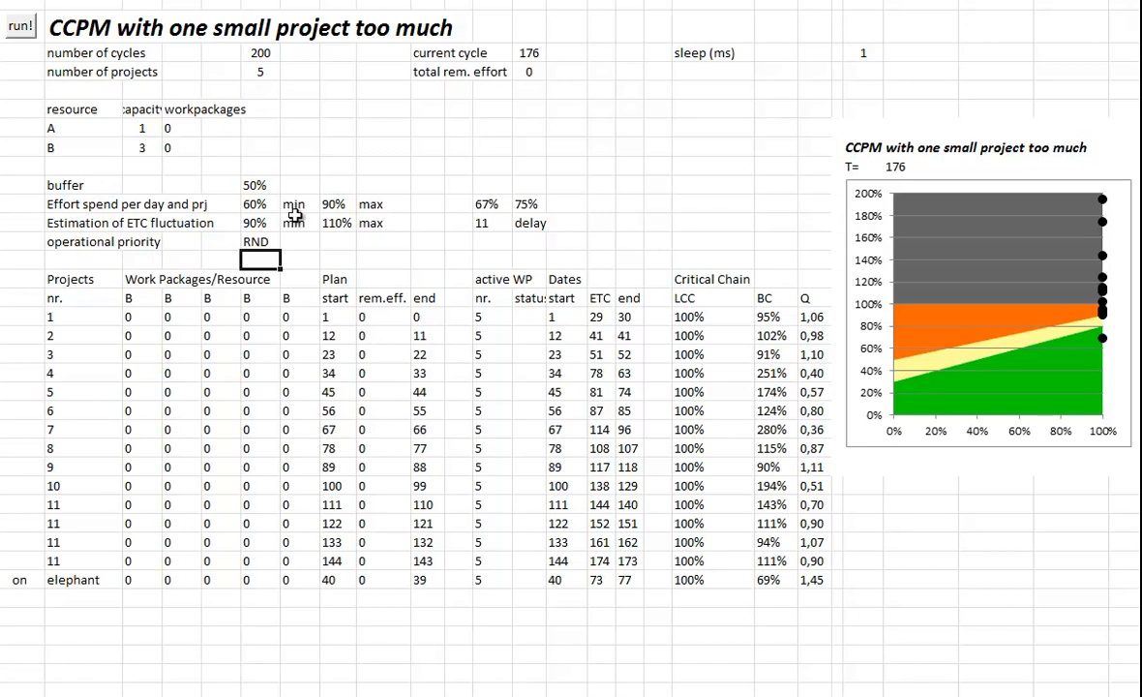
mouse_move(768, 318)
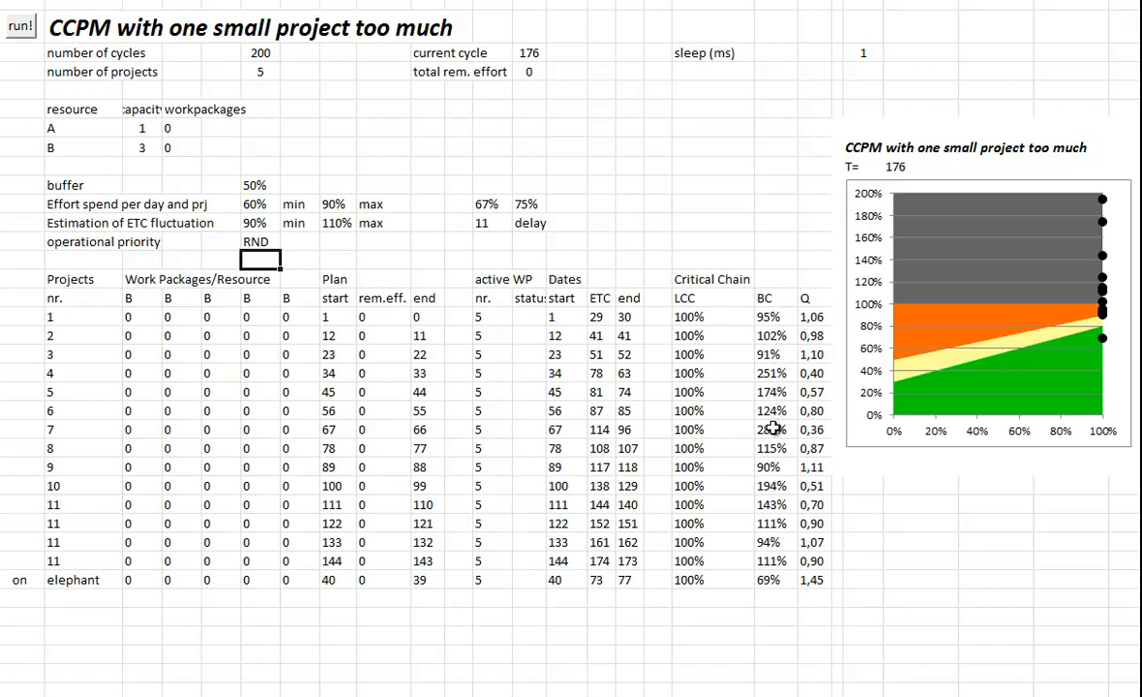
mouse_move(773, 428)
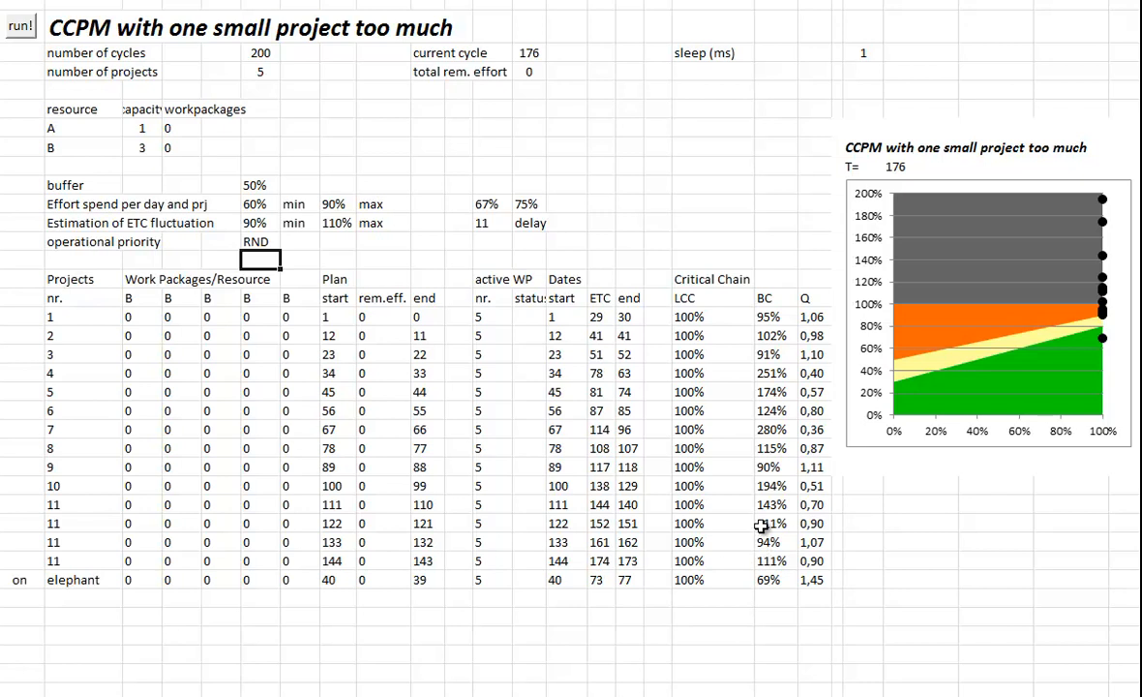
mouse_move(761, 348)
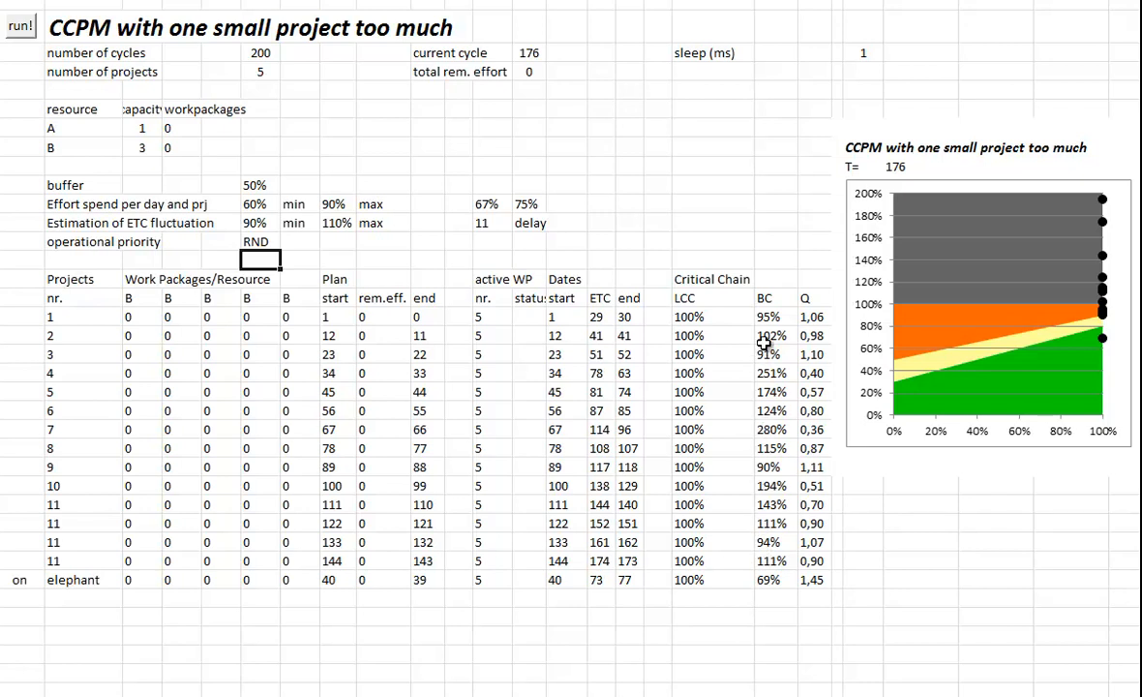
mouse_move(599, 664)
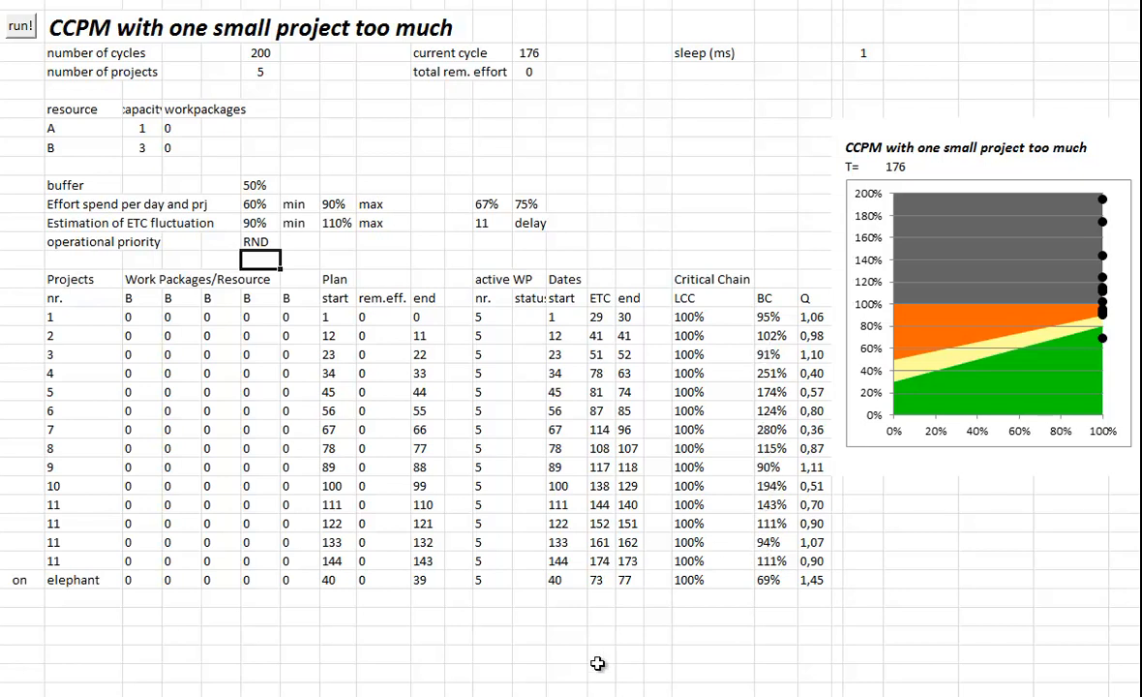
- Reset the model, set priority back to CCPM, and run the simulation to cycle 175
click(20, 24)
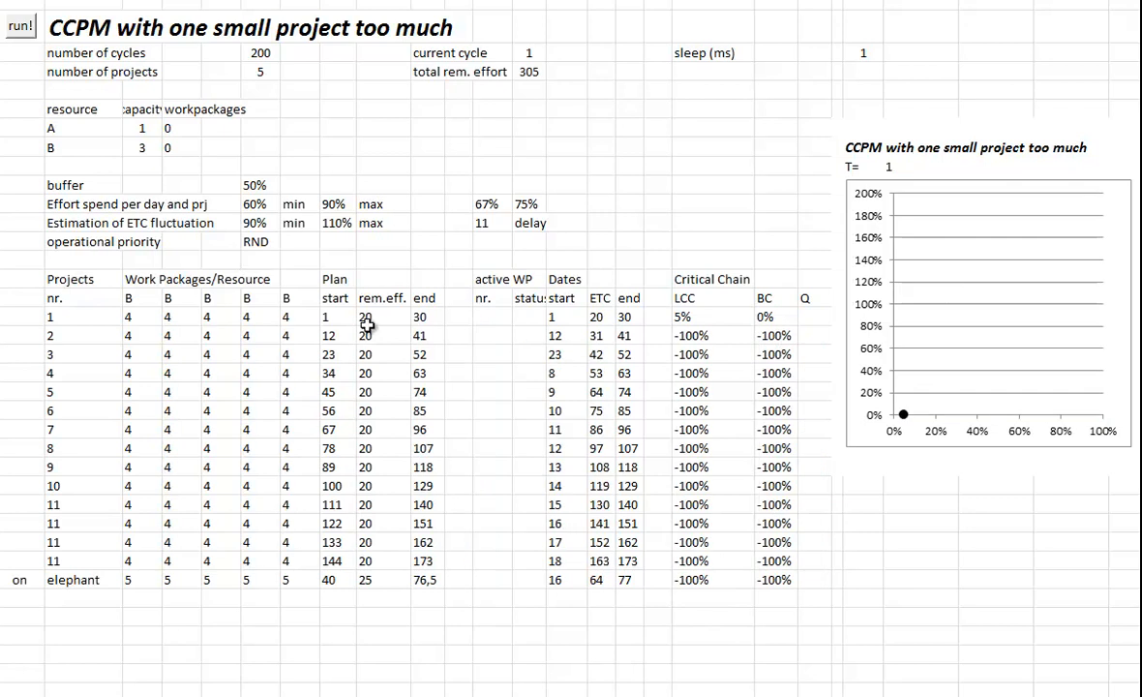
click(288, 241)
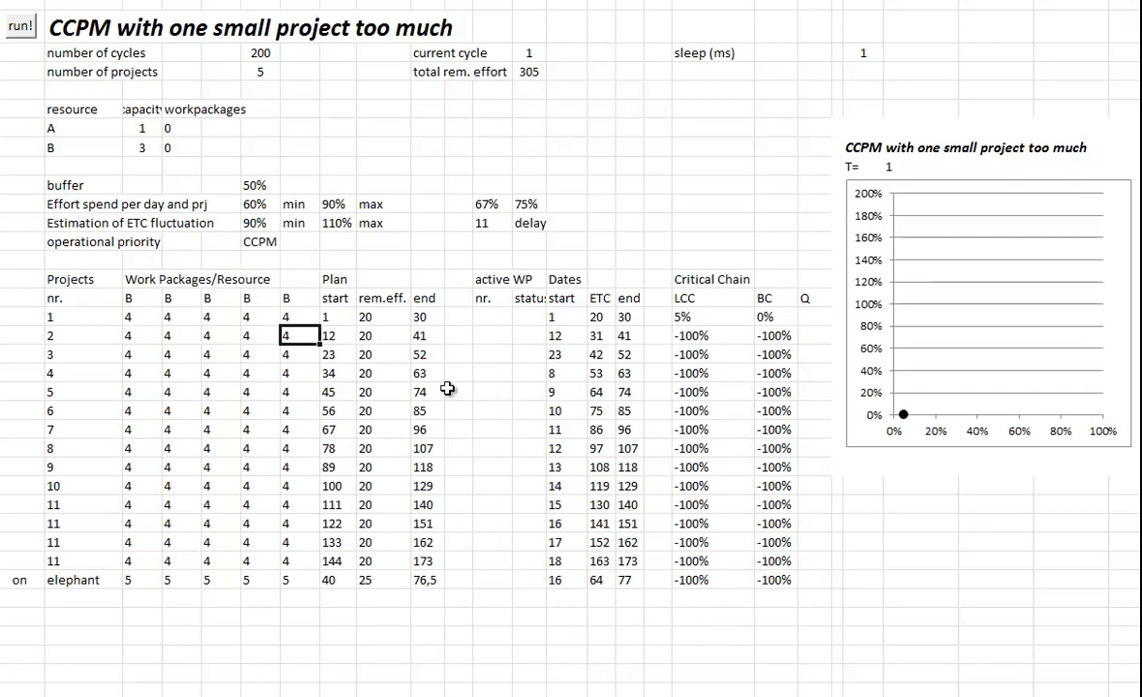
click(20, 23)
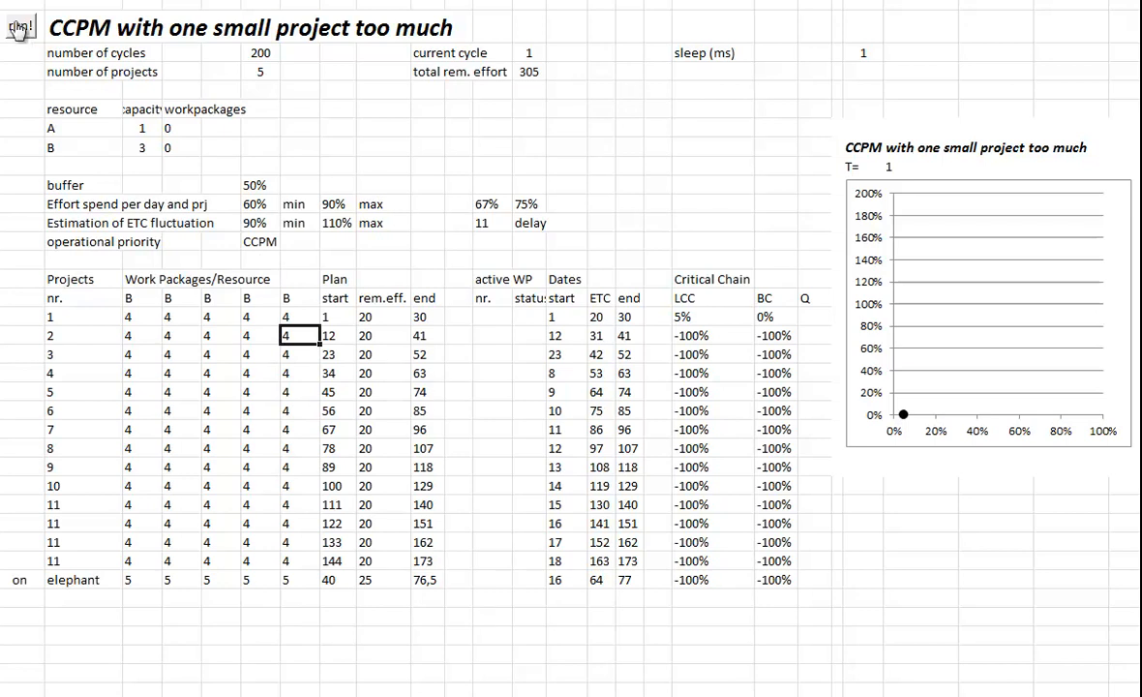
click(19, 25)
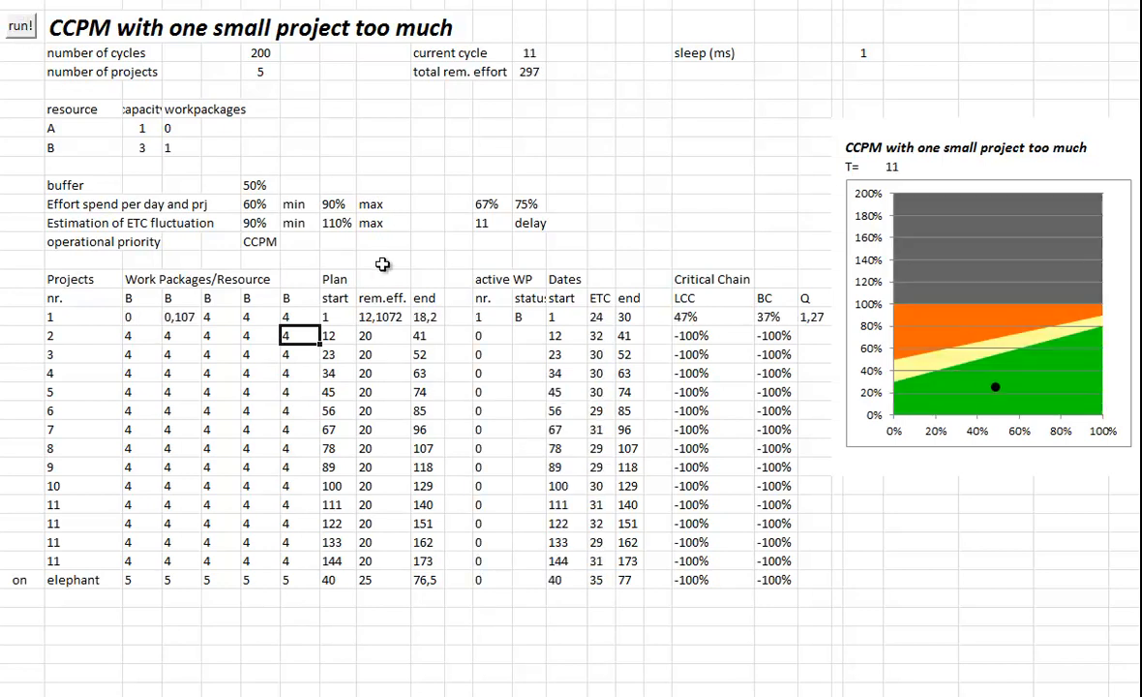
click(21, 25)
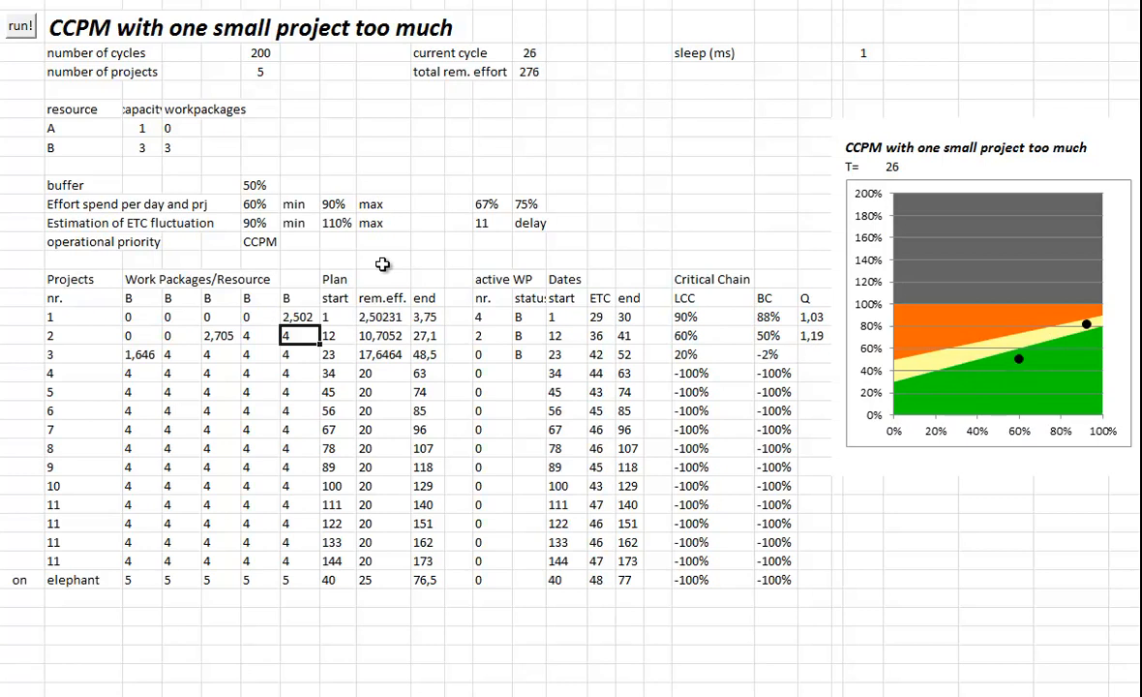
click(21, 24)
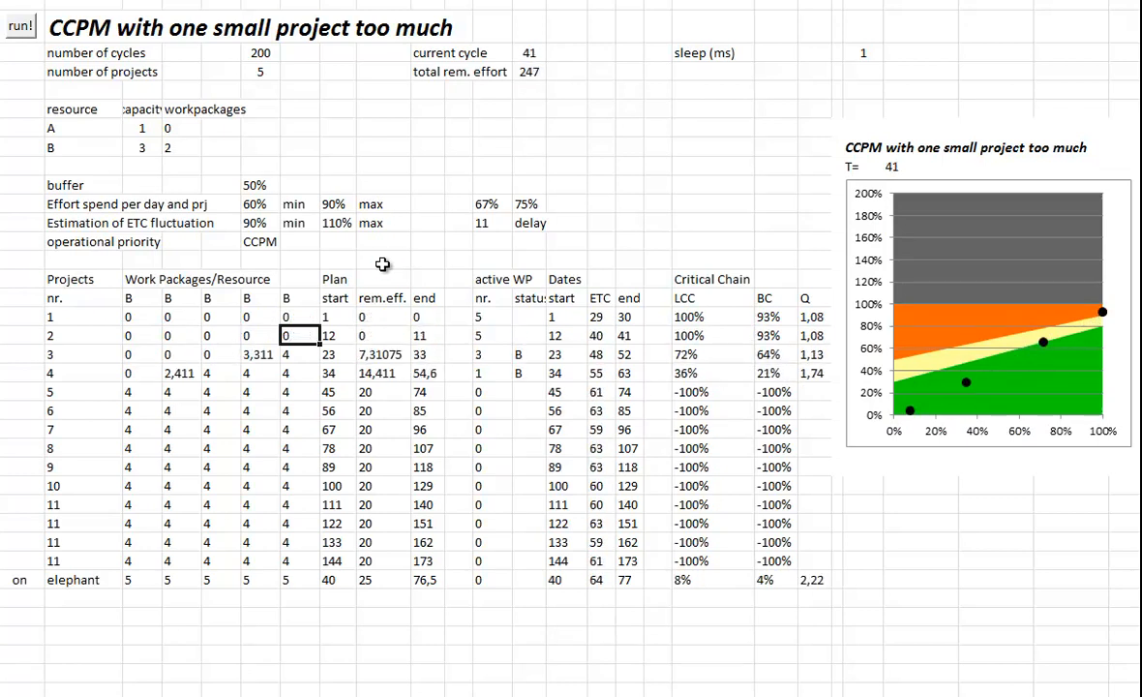
click(20, 25)
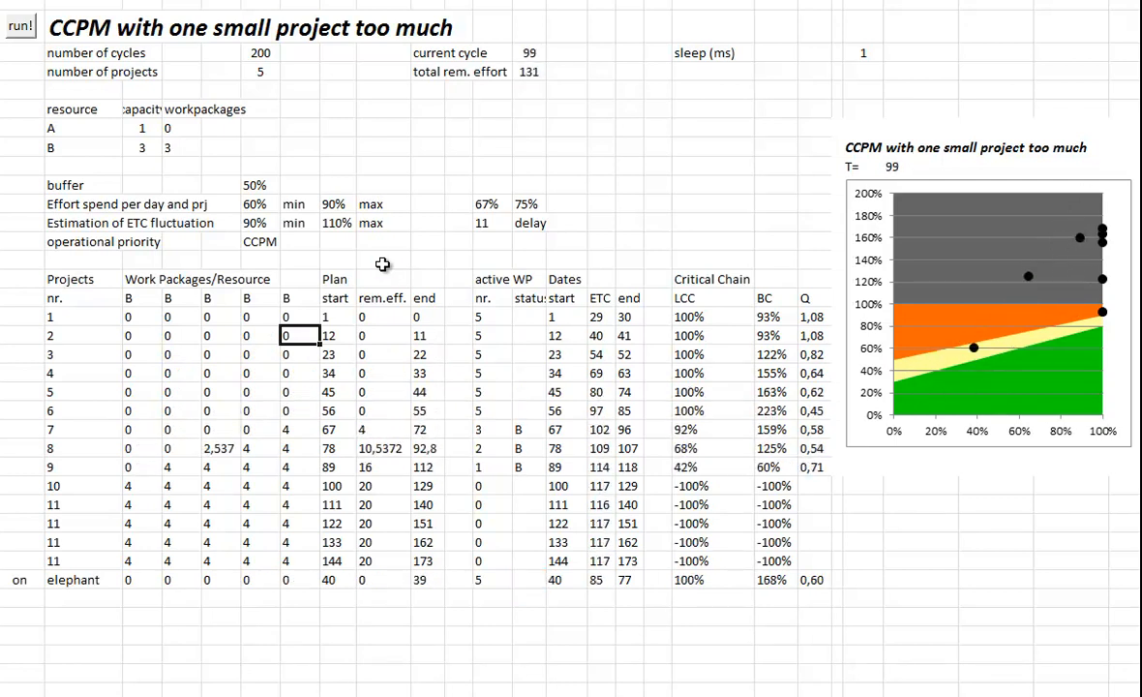
click(20, 25)
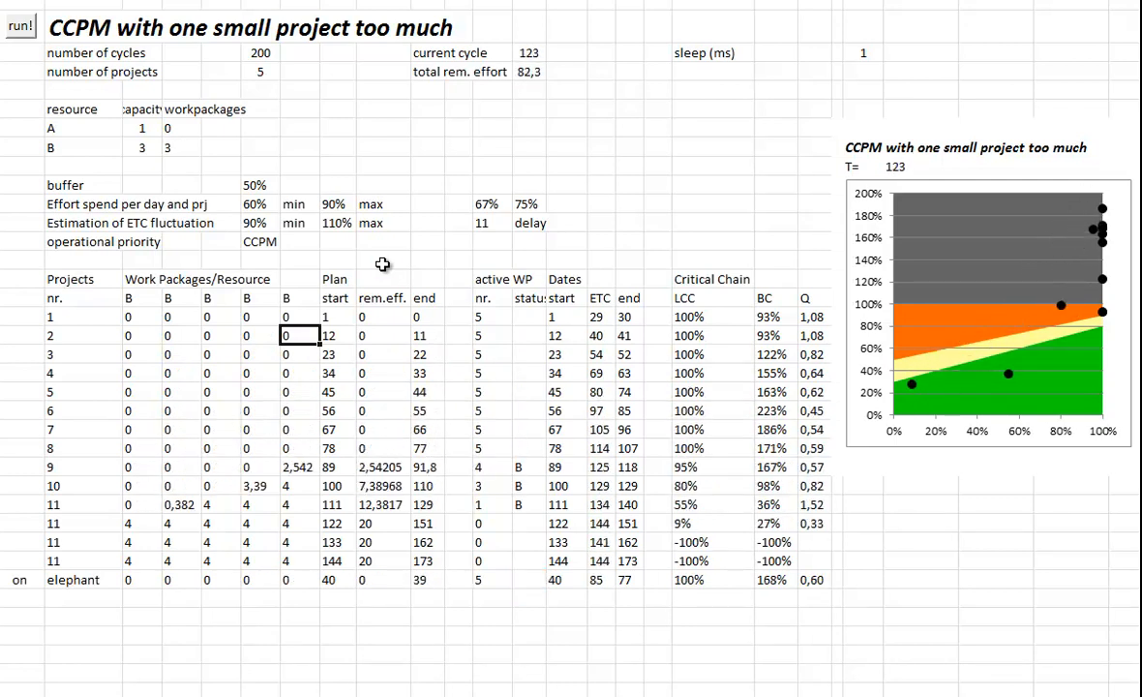
click(20, 23)
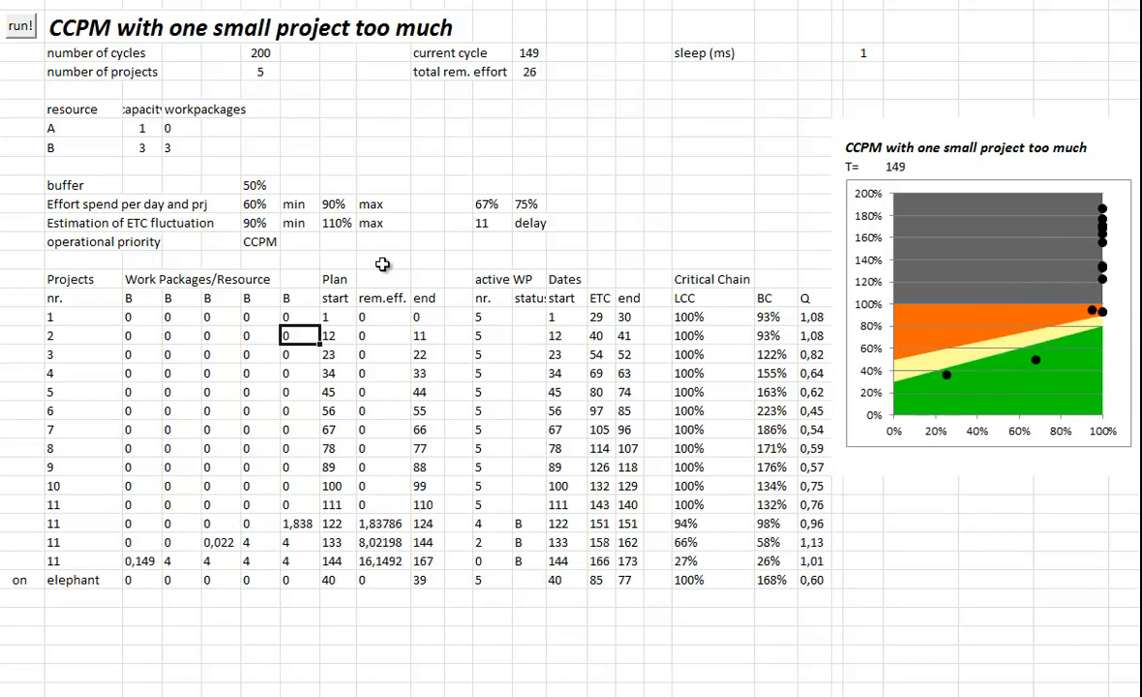
click(21, 26)
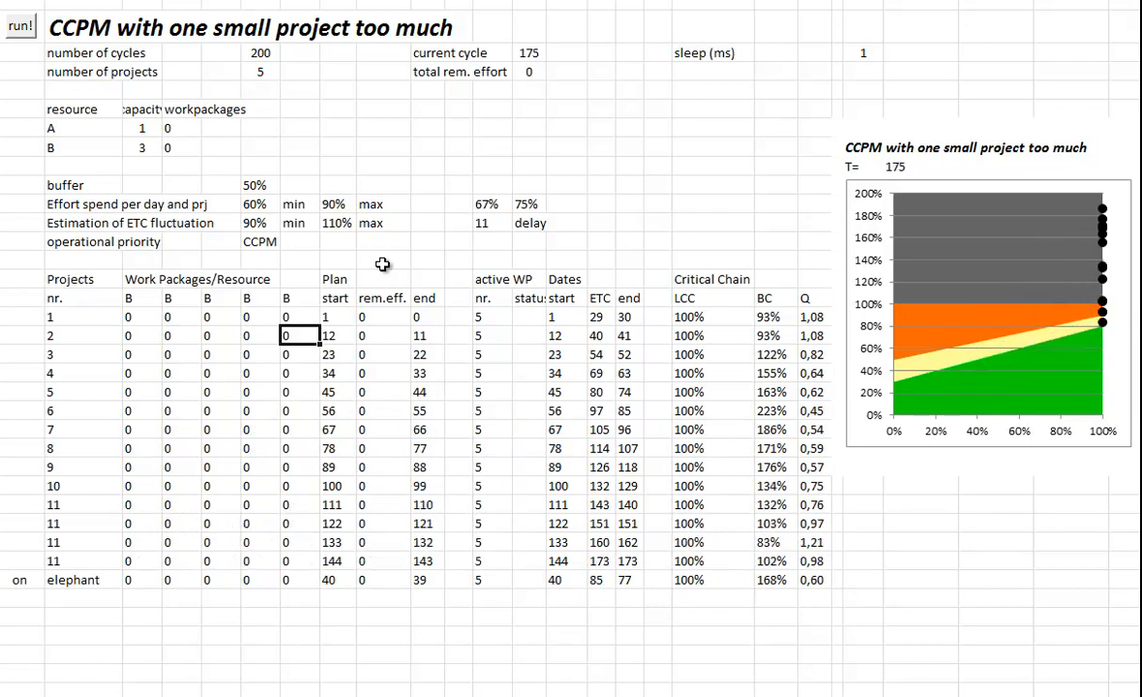
mouse_move(771, 543)
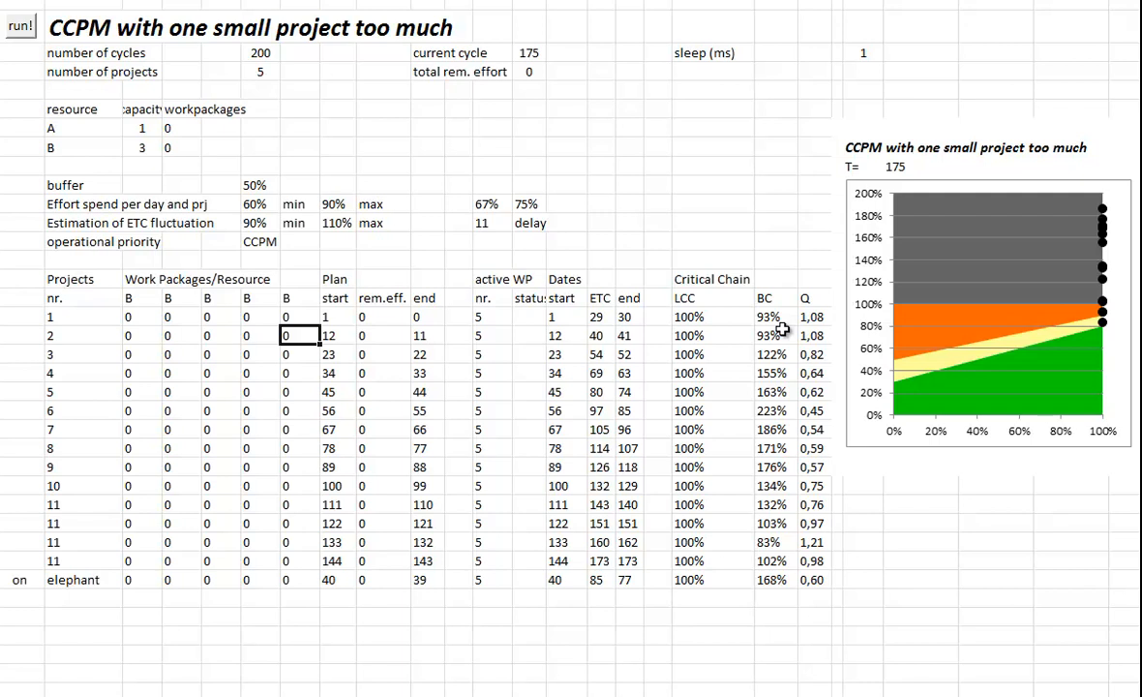
mouse_move(724, 403)
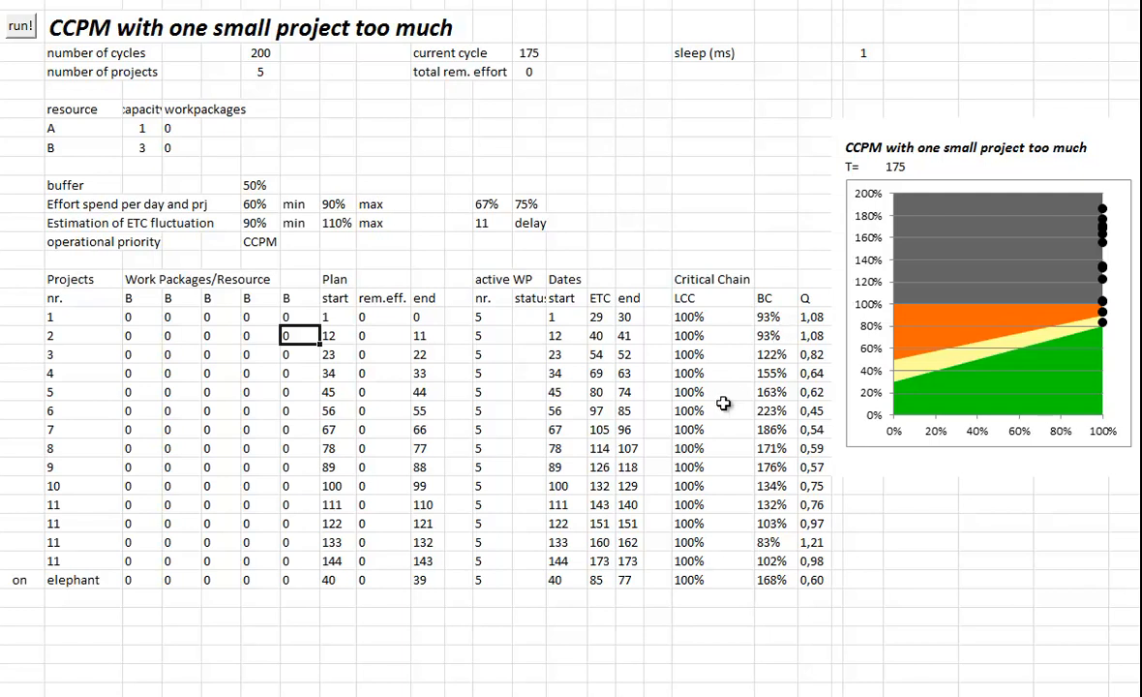
mouse_move(114, 512)
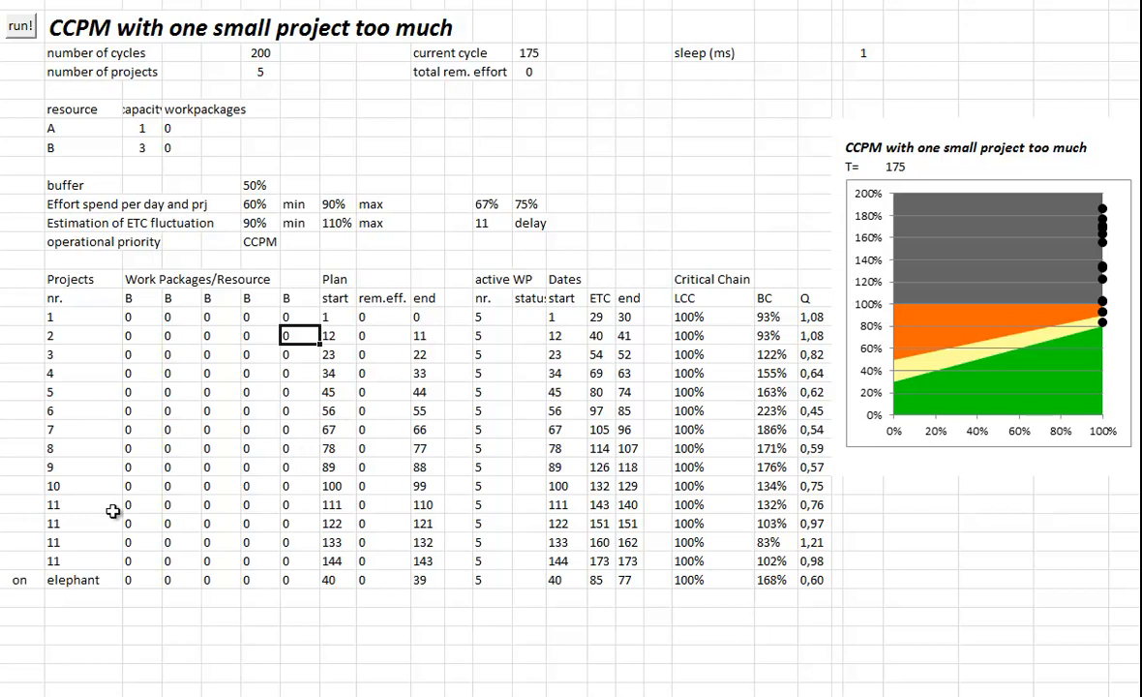
- Switch the elephant off and rerun the simulation to cycle 200, leaving 25 effort remaining
click(53, 579)
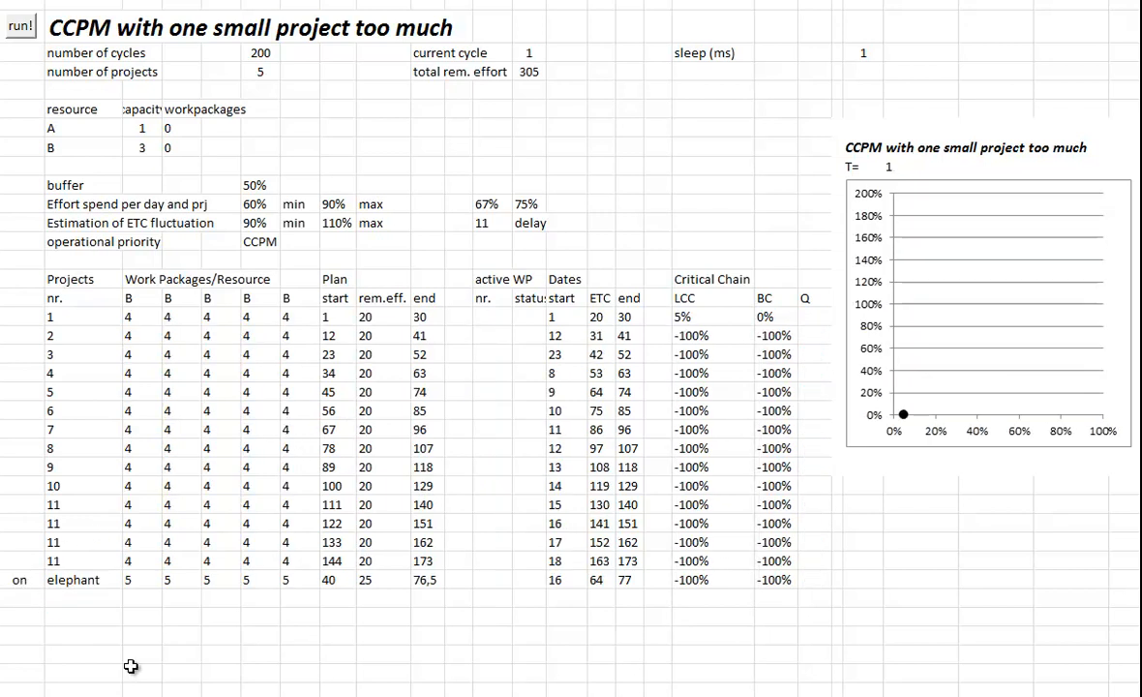
click(20, 580)
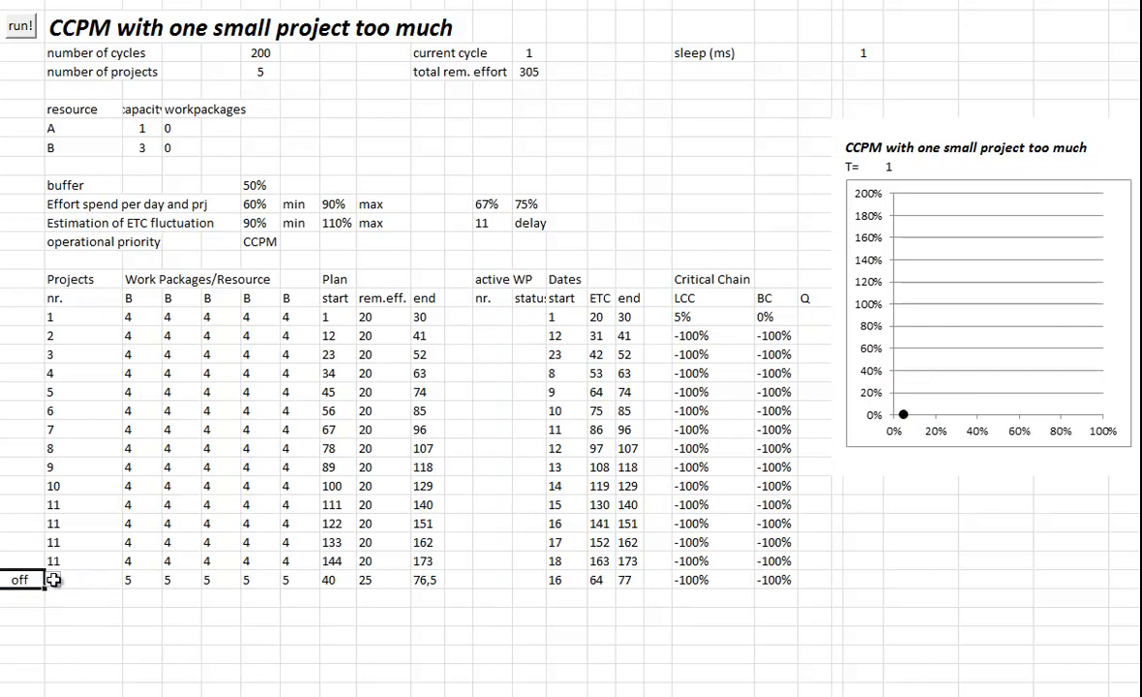
click(21, 25)
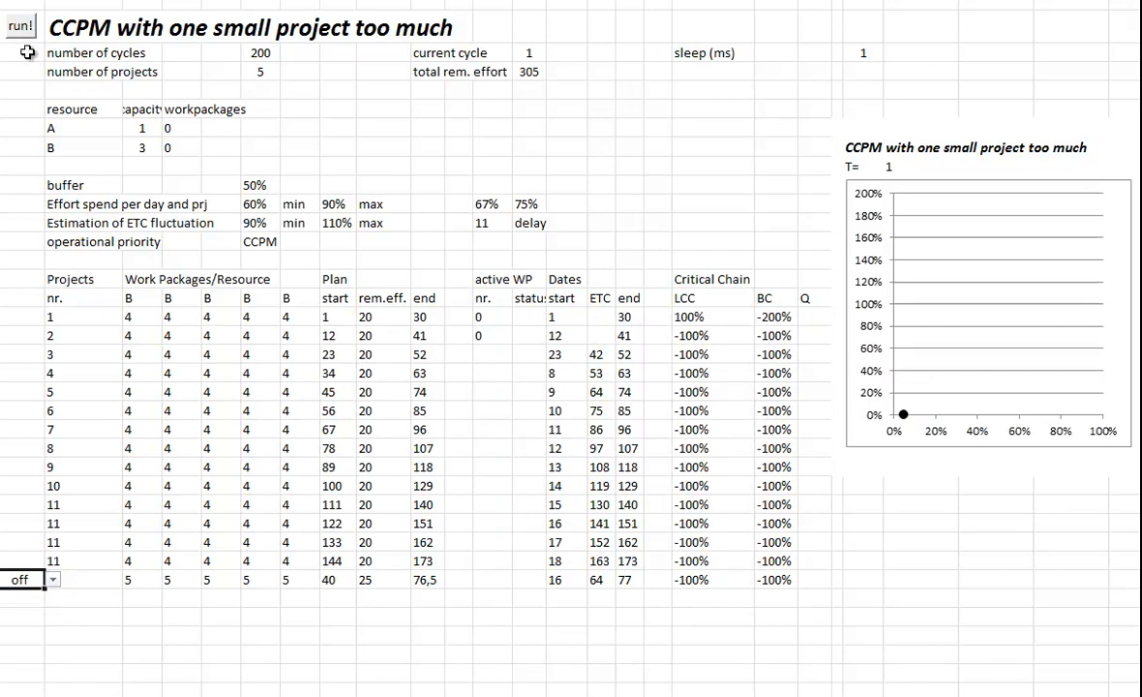
click(21, 22)
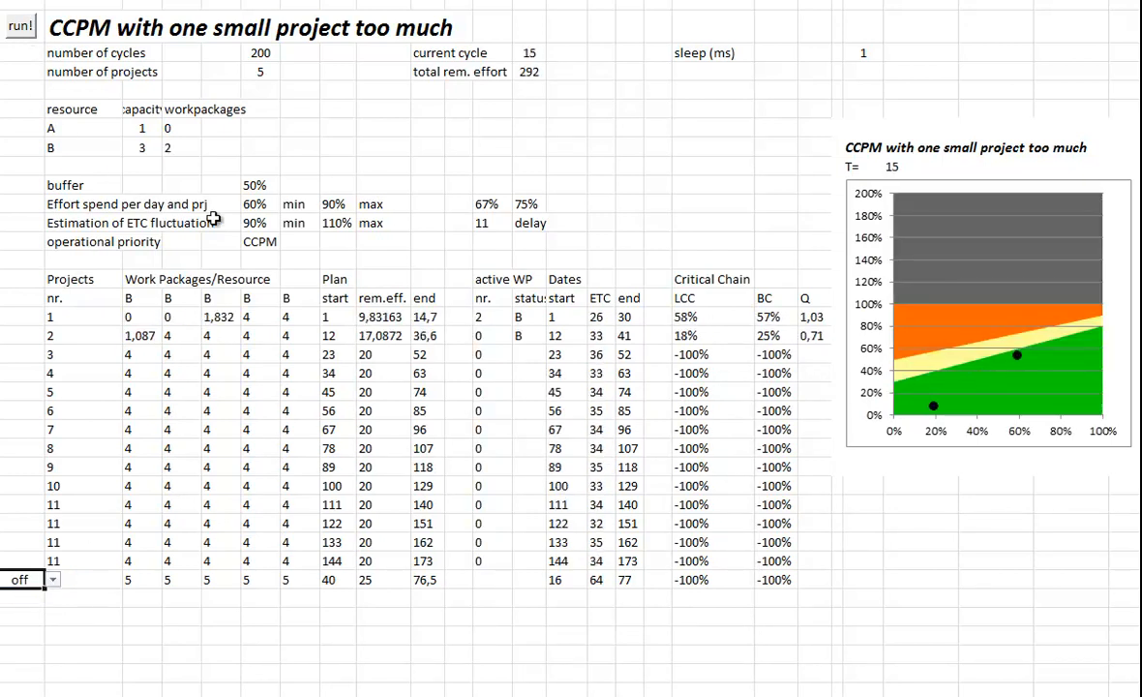
click(20, 24)
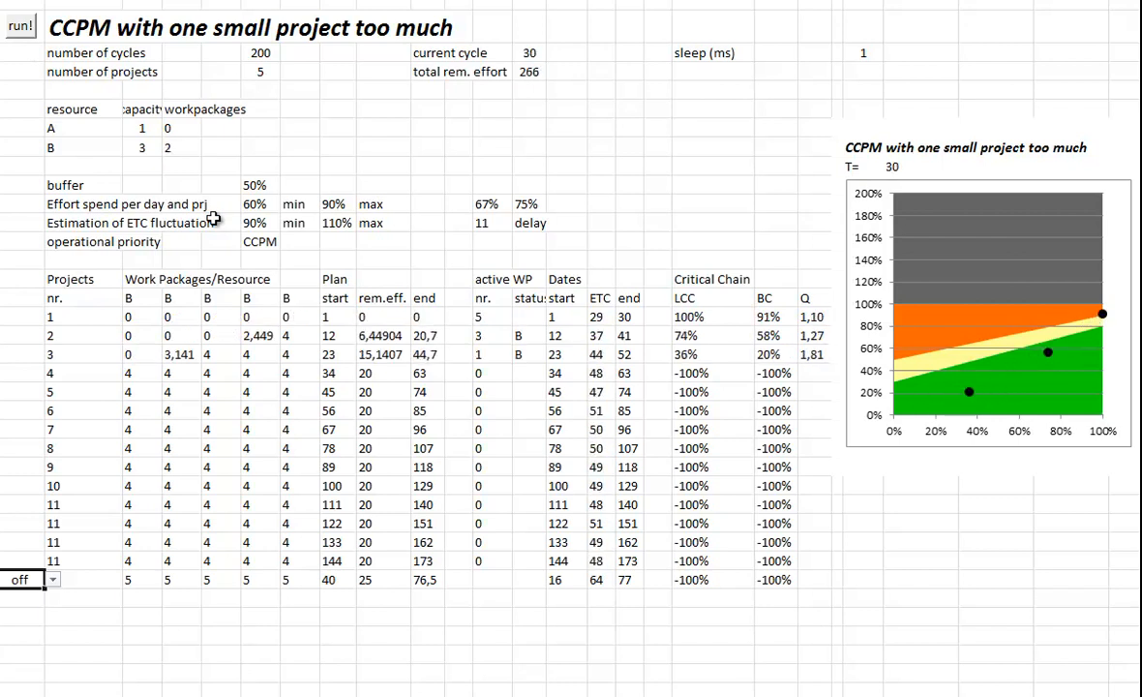
click(20, 25)
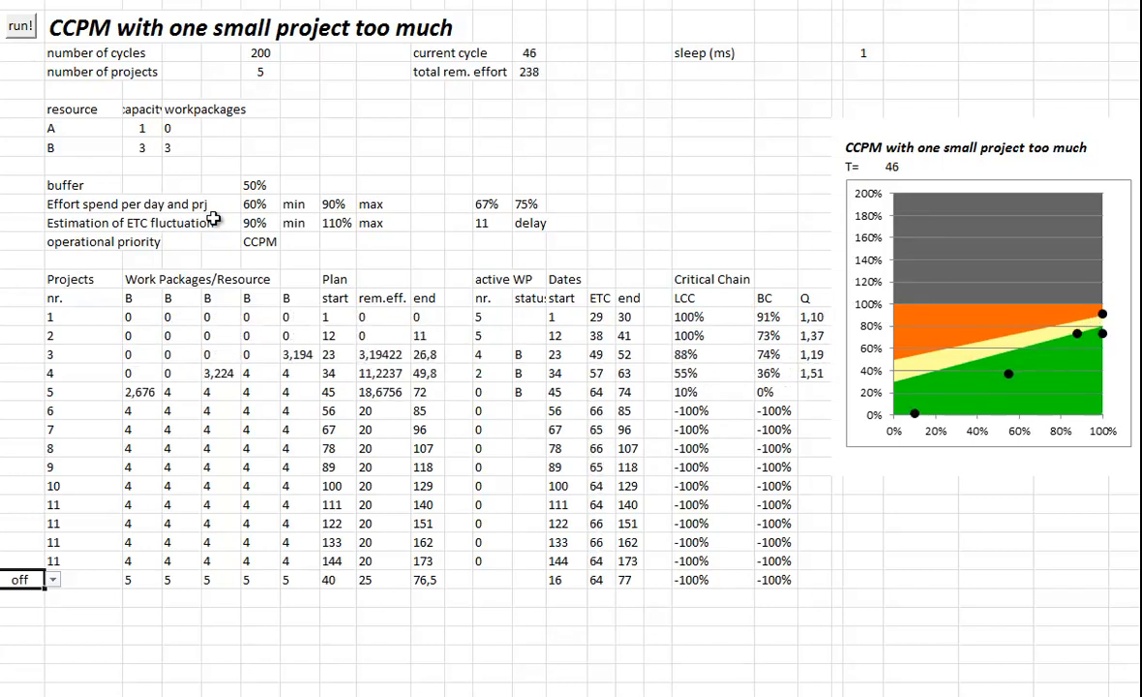
click(20, 24)
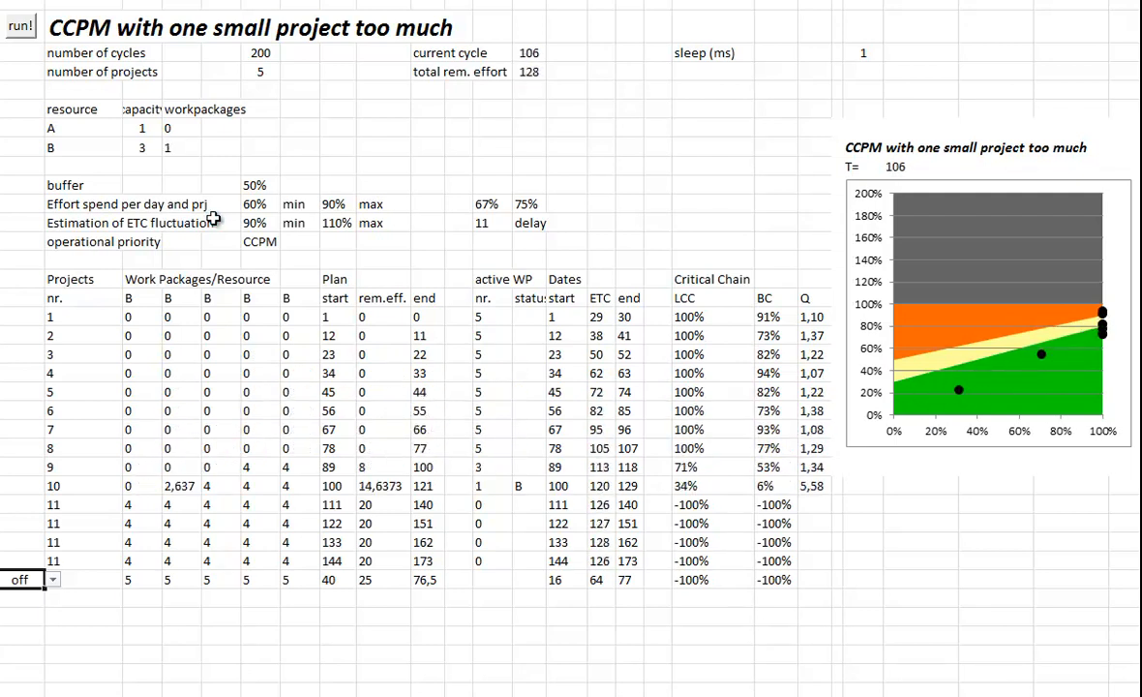
click(19, 25)
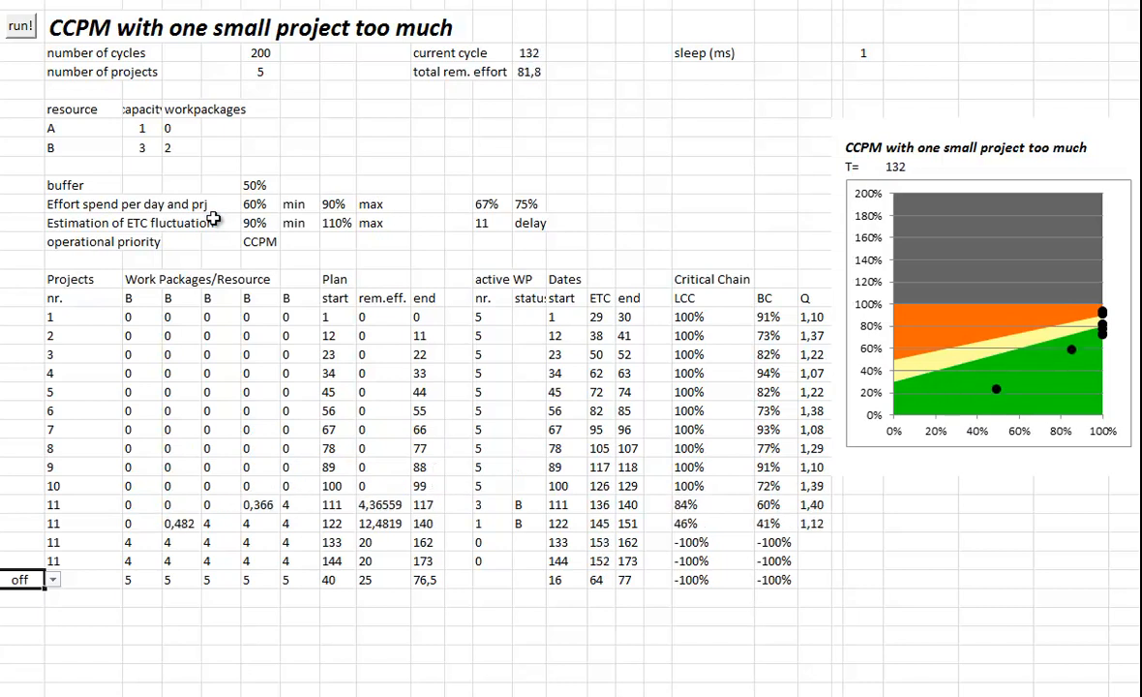
click(20, 21)
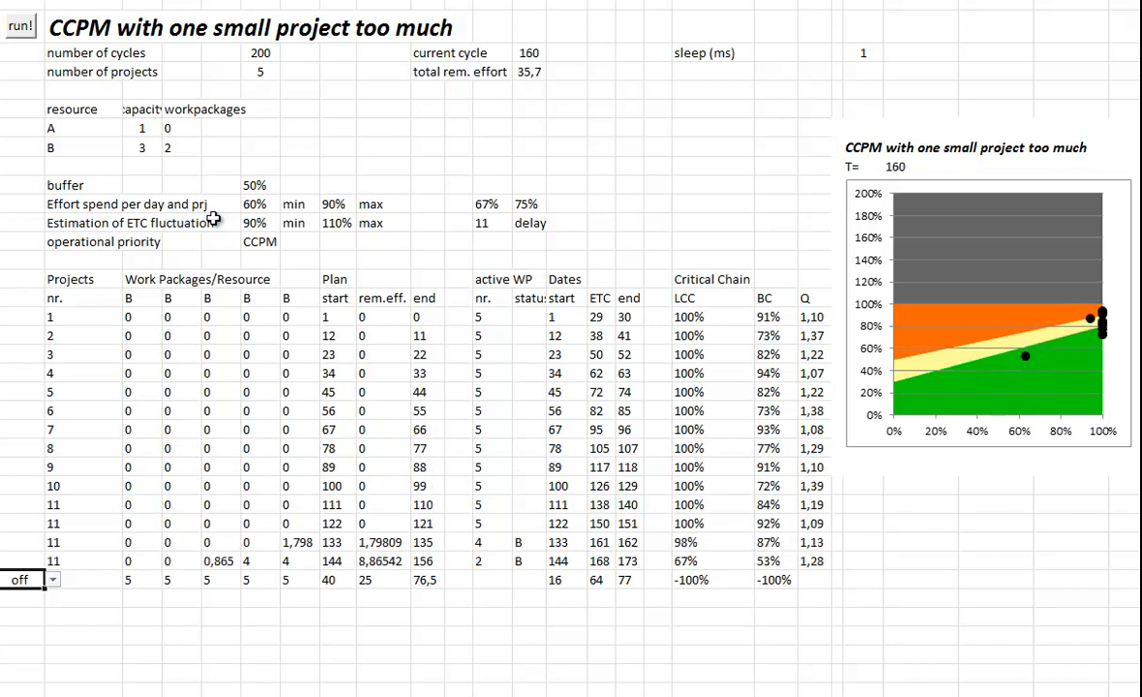
click(19, 25)
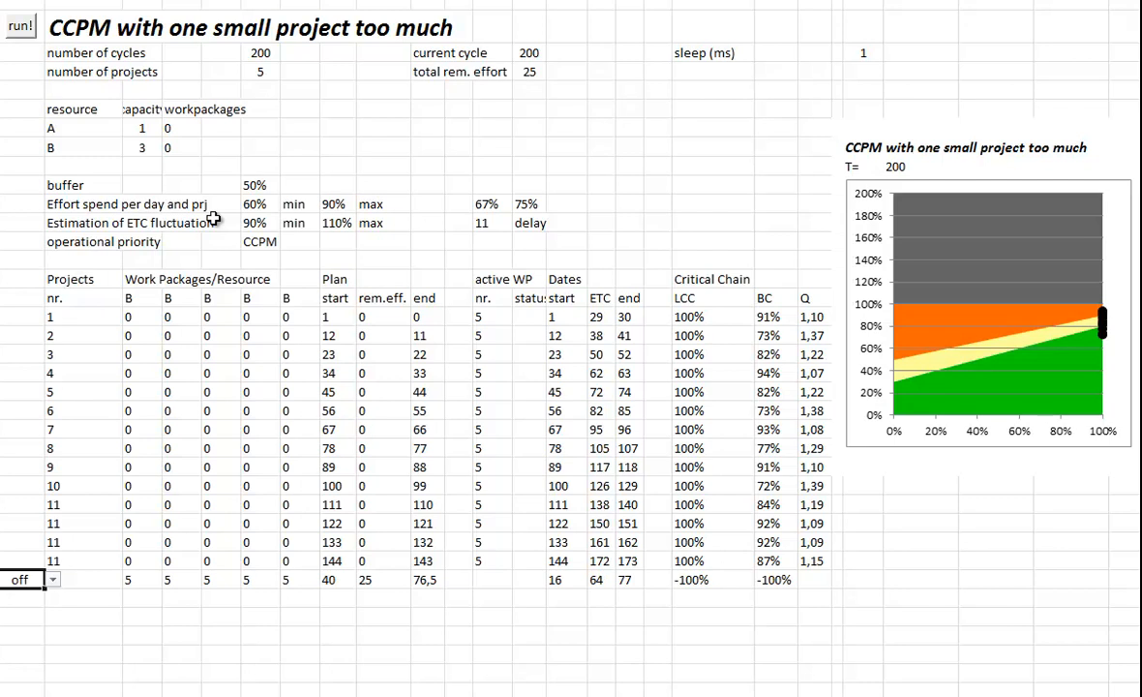
click(52, 579)
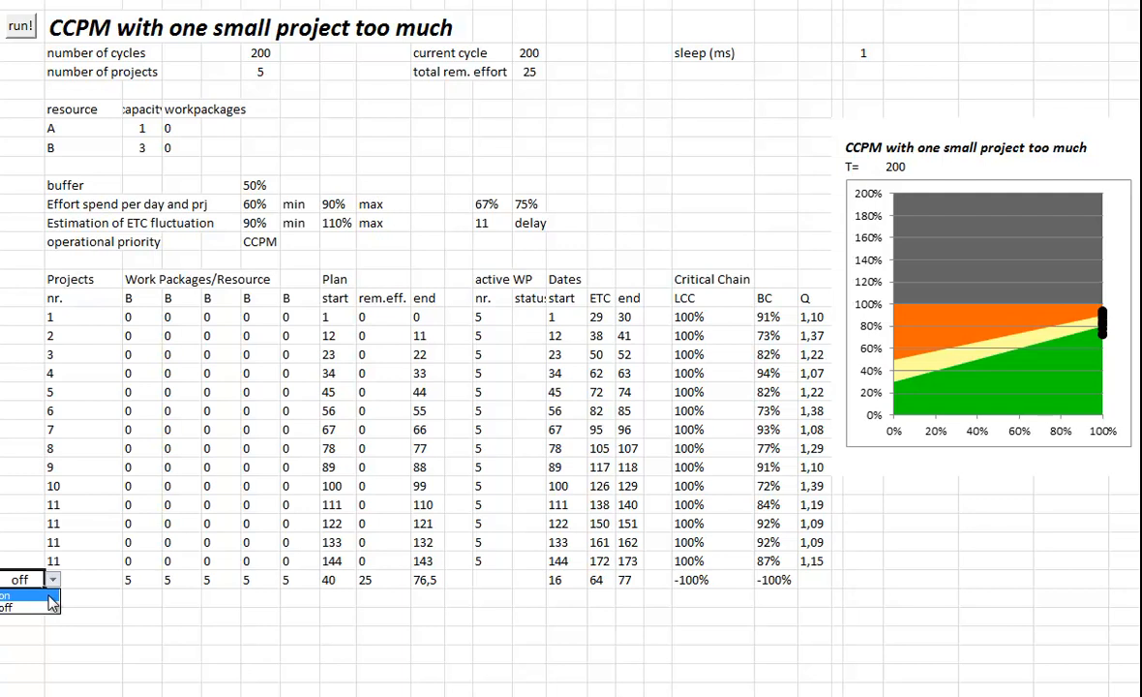
- Switch the elephant back on and rerun the simulation to cycle 174 with zero effort remaining
click(7, 593)
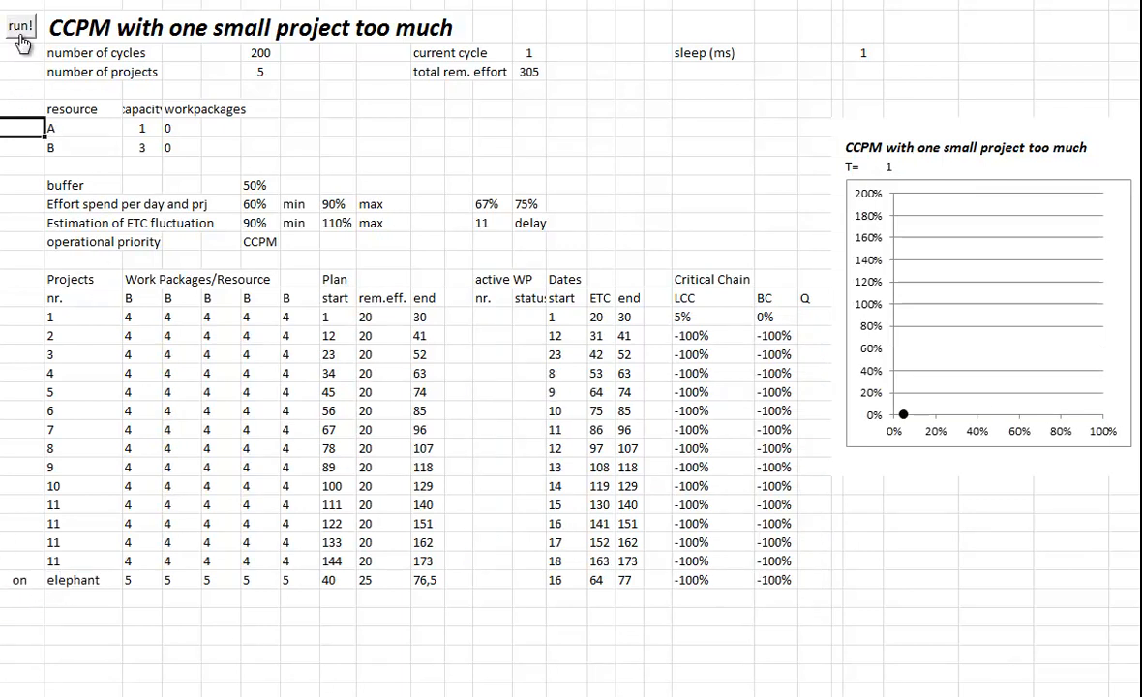
click(20, 20)
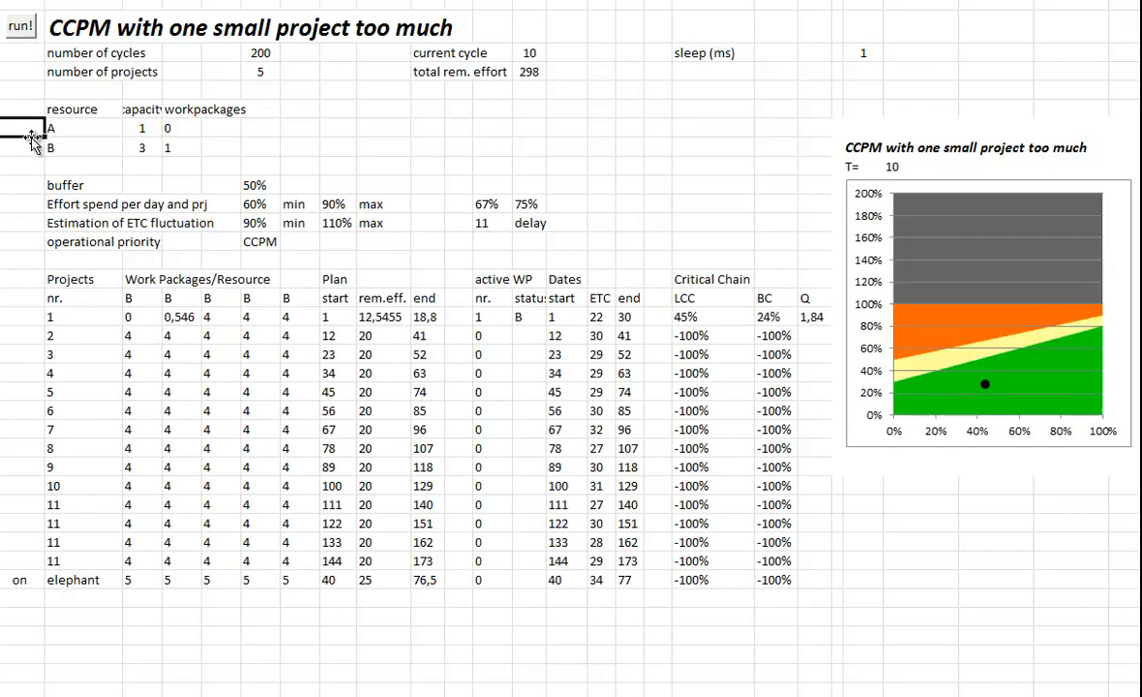
click(19, 25)
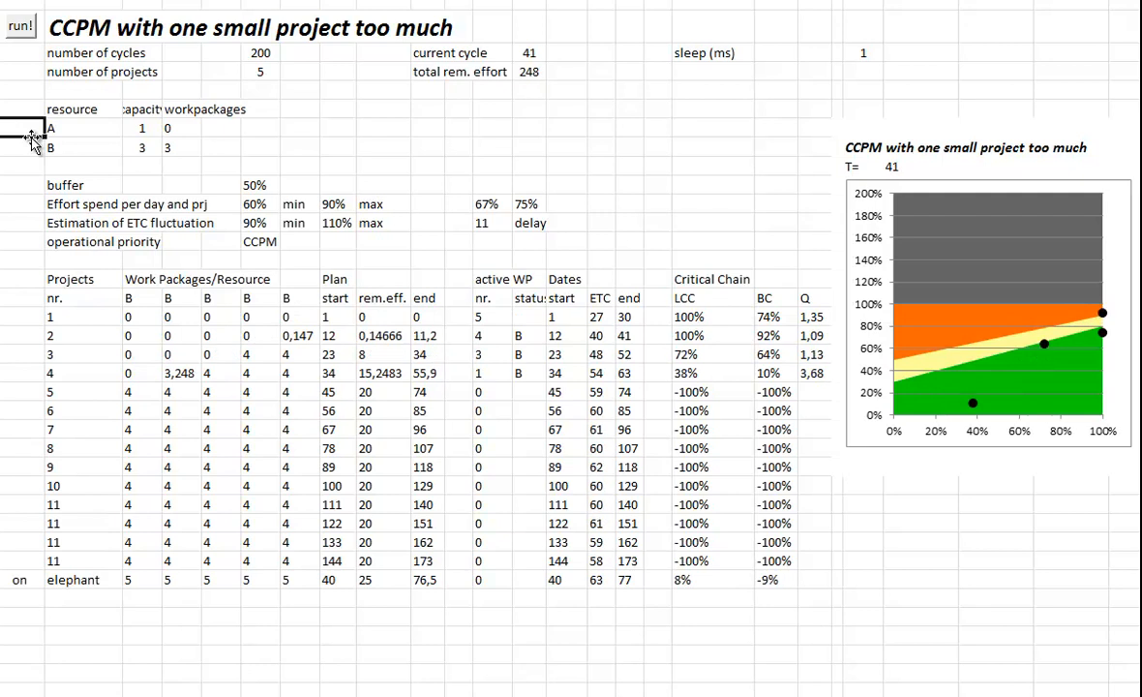
click(20, 25)
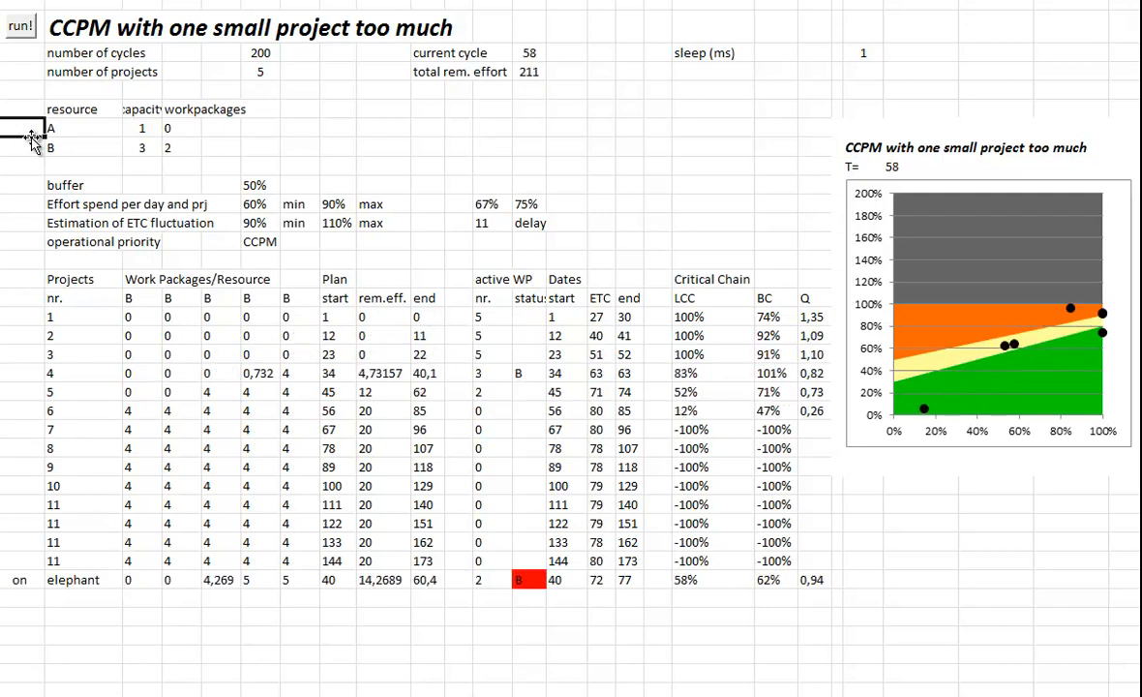
click(19, 24)
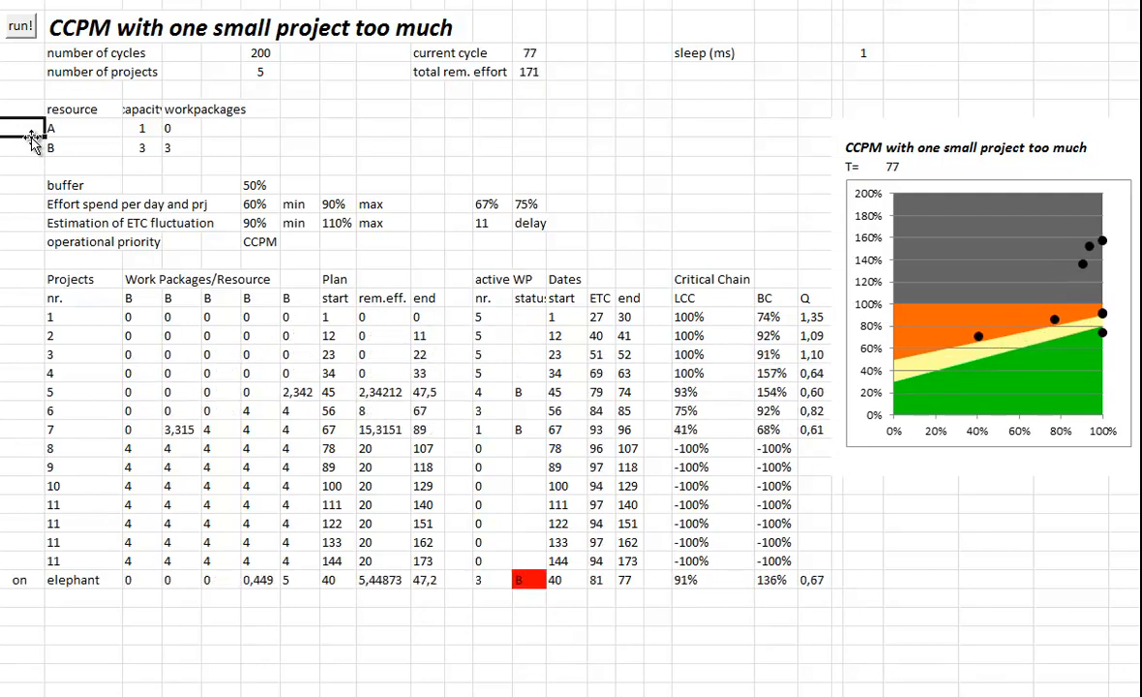
click(20, 23)
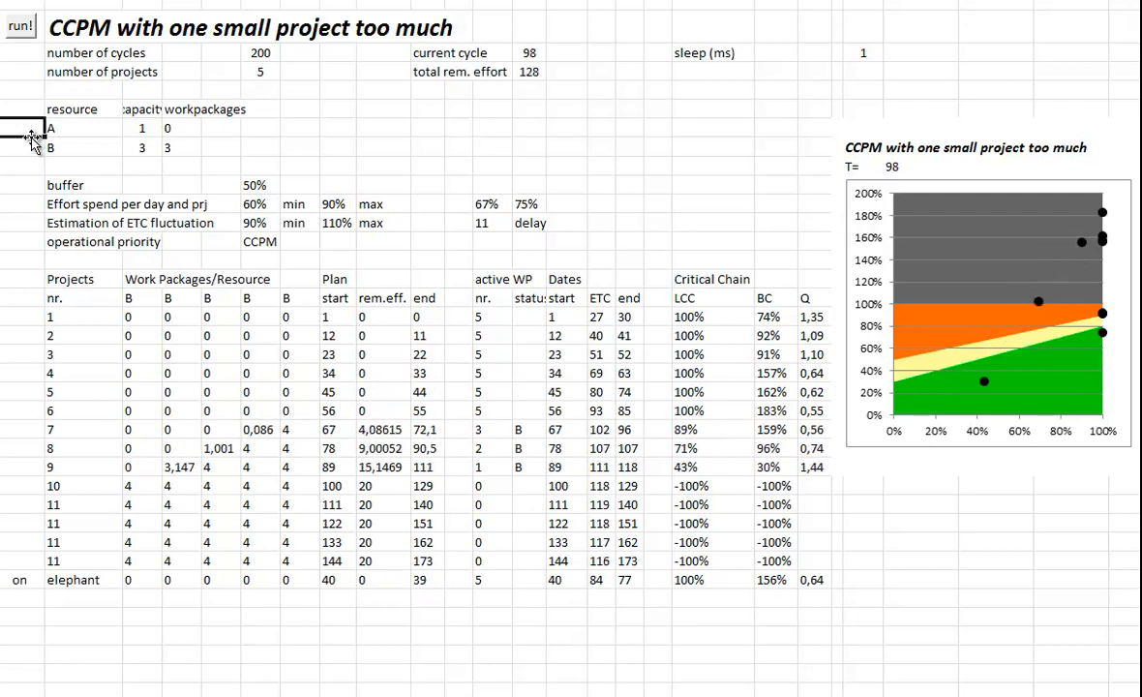
click(19, 25)
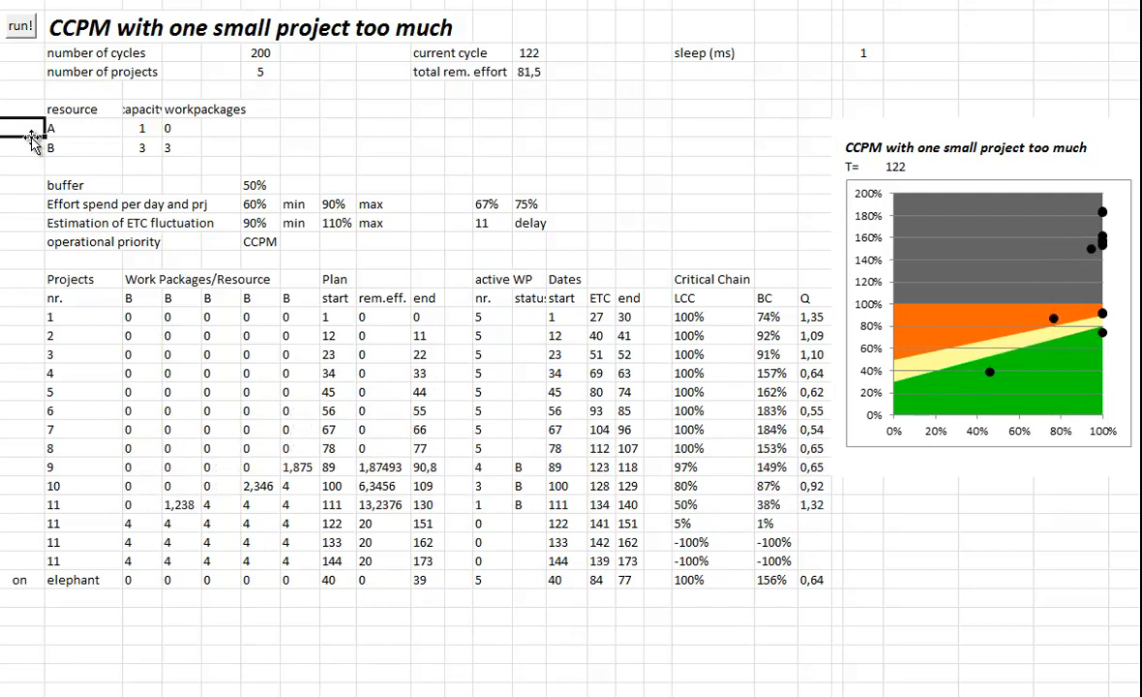
click(20, 26)
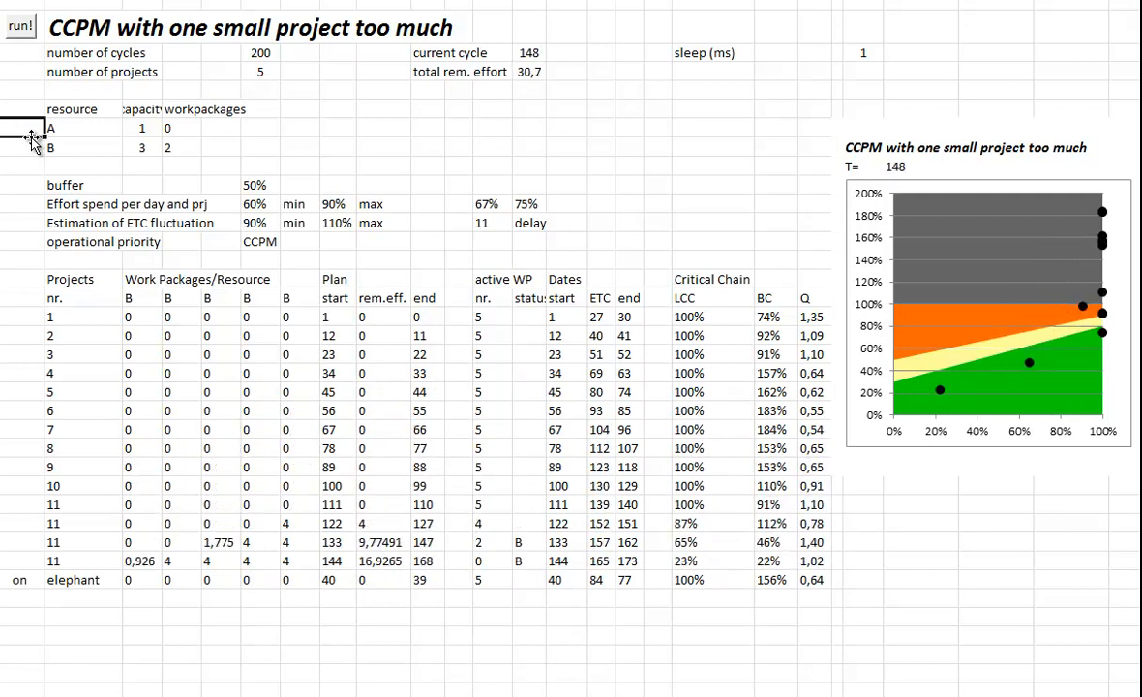
click(20, 24)
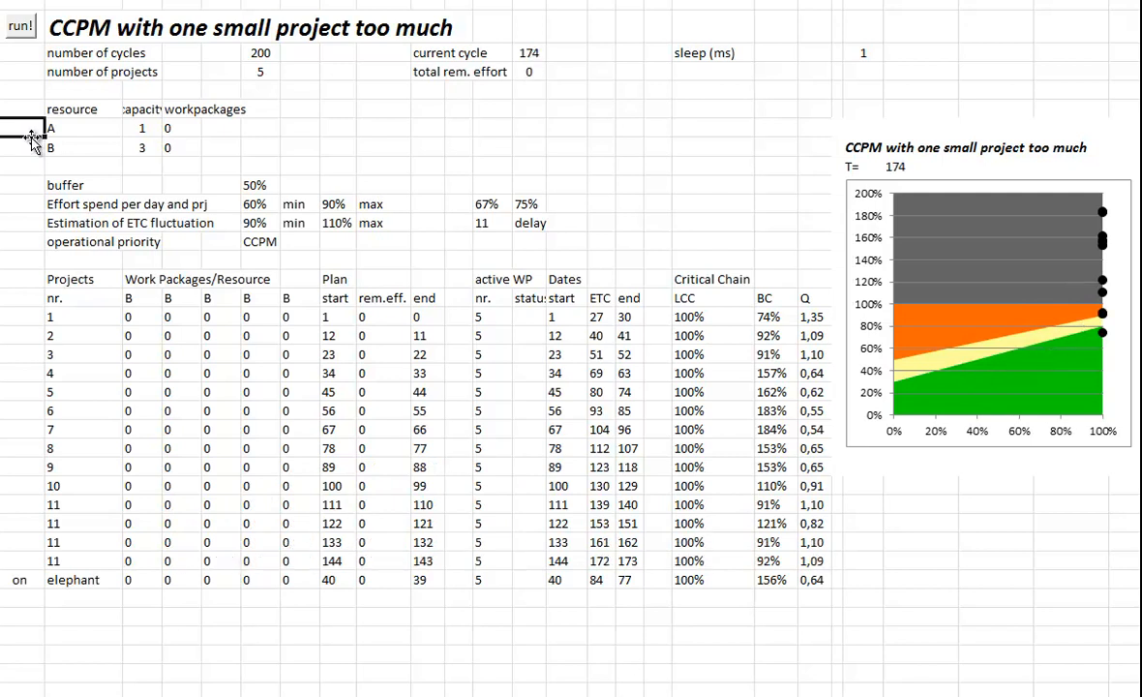